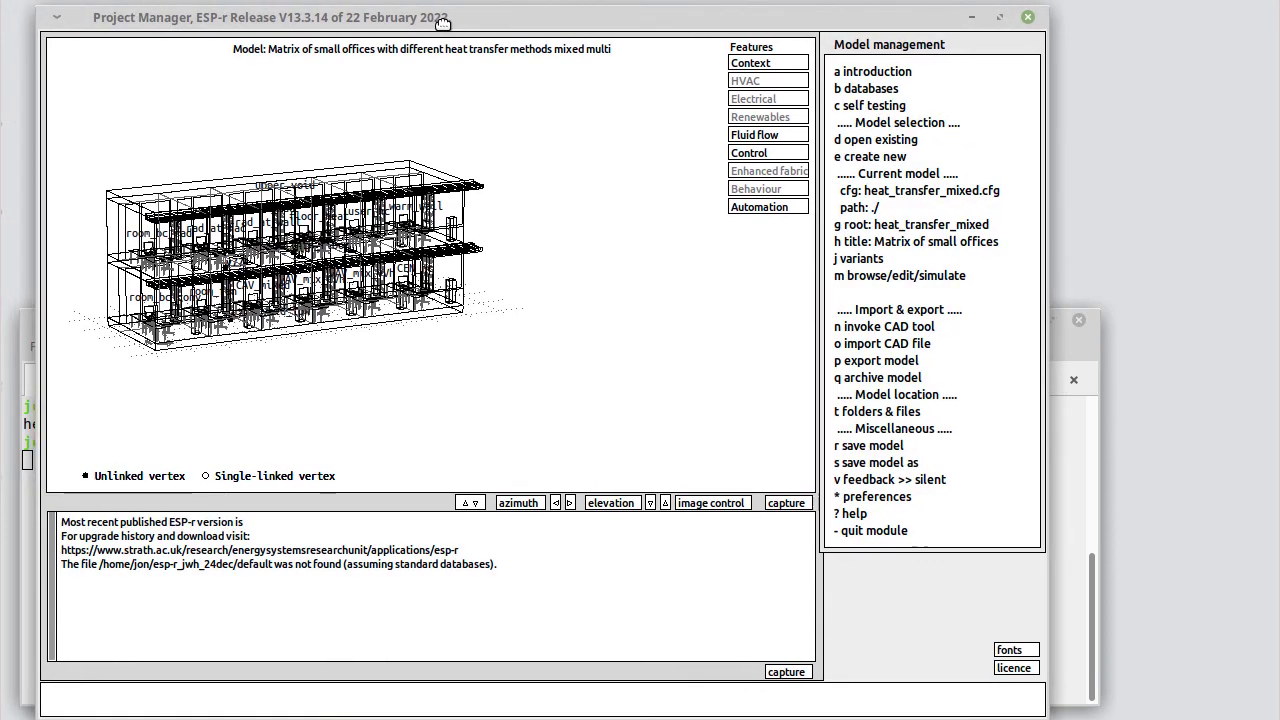
pyautogui.moveTo(444, 388)
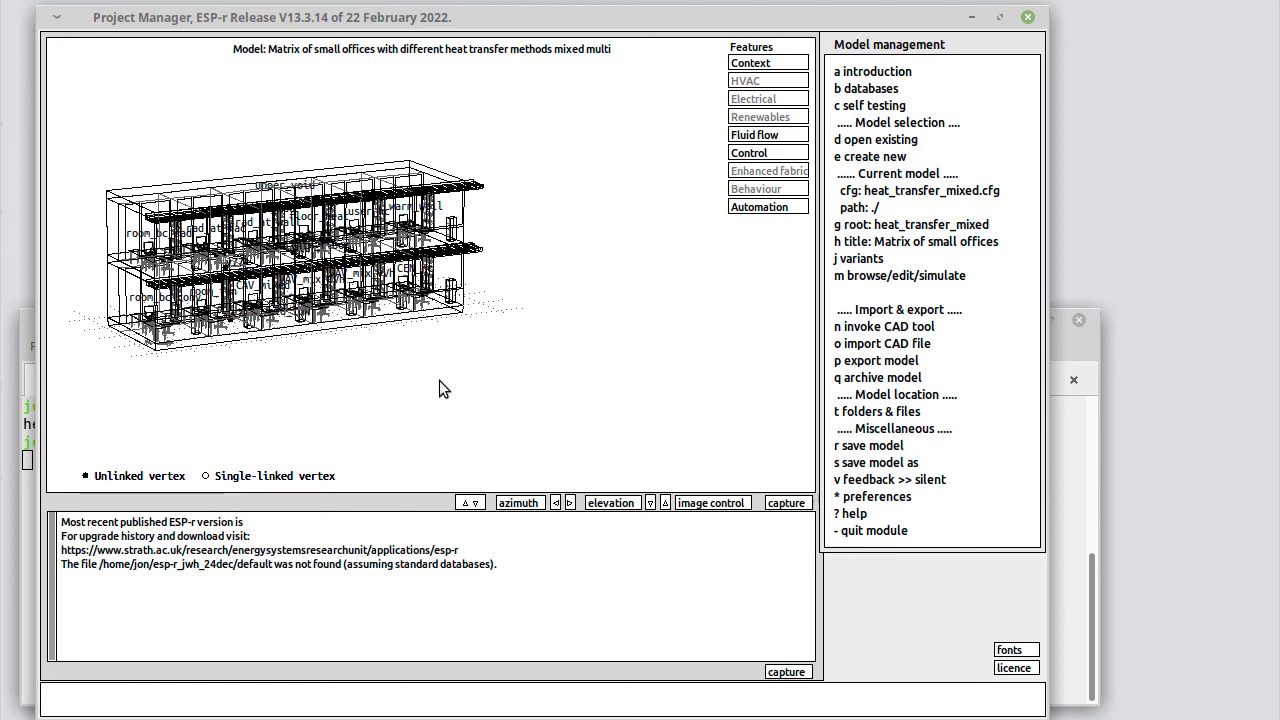
pyautogui.moveTo(876, 280)
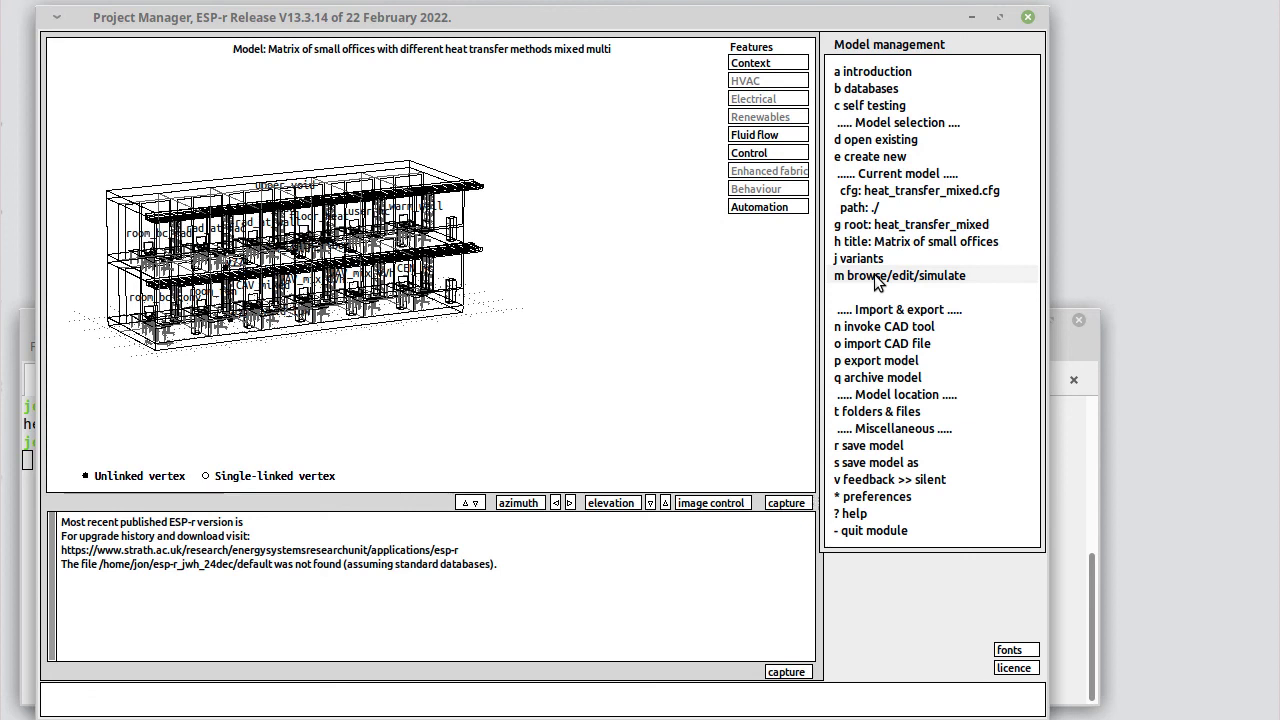
# Step: Navigate via browse/edit/simulate and composition to the zone geometry & attribution list
pyautogui.click(898, 276)
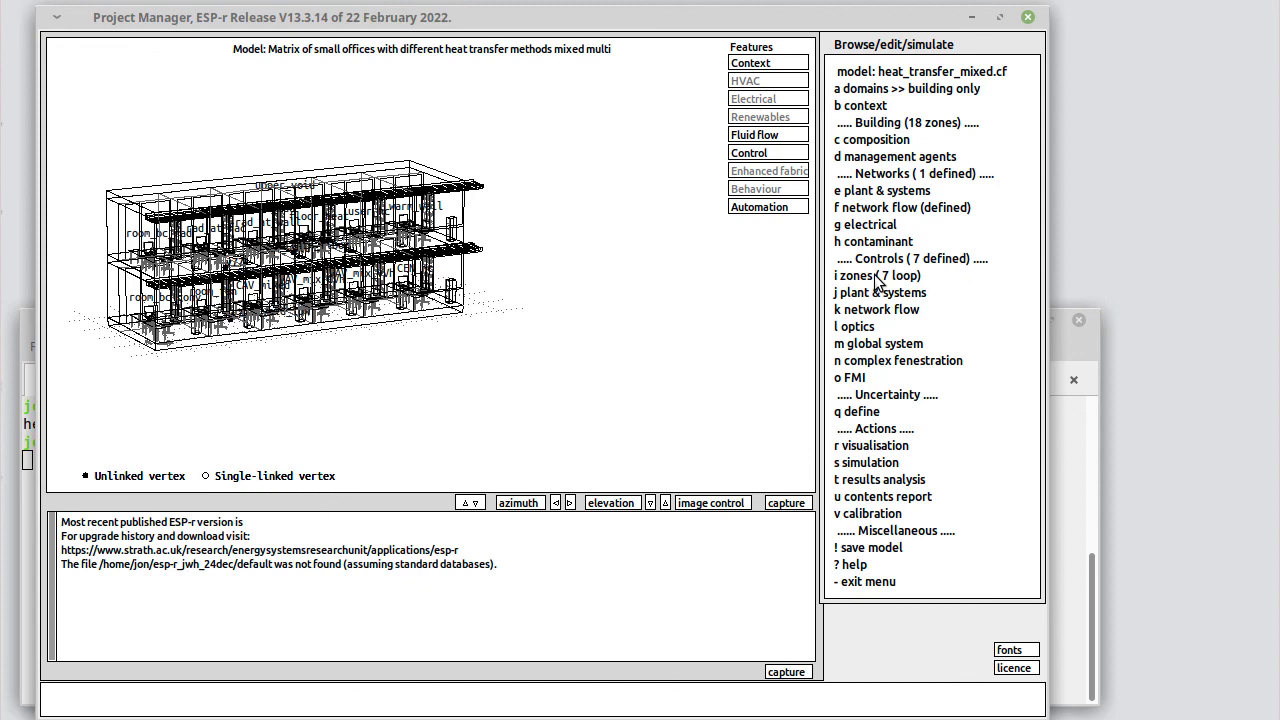
pyautogui.moveTo(870, 156)
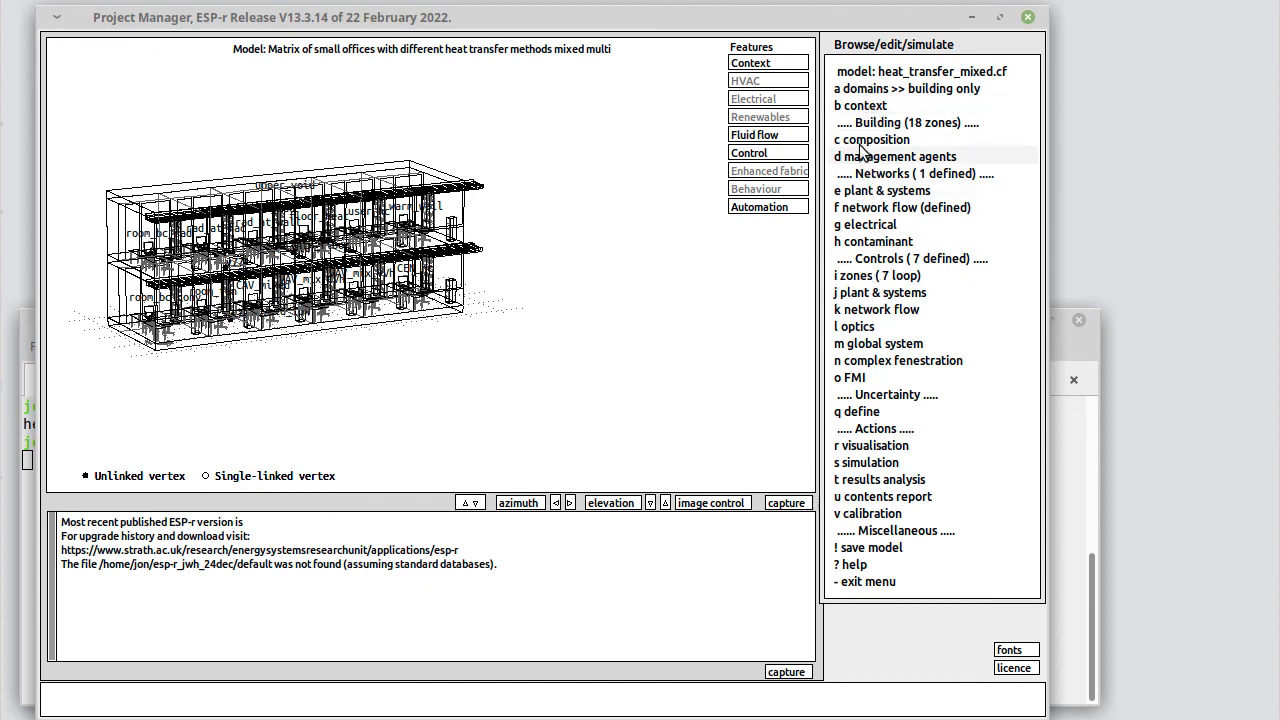
pyautogui.click(864, 140)
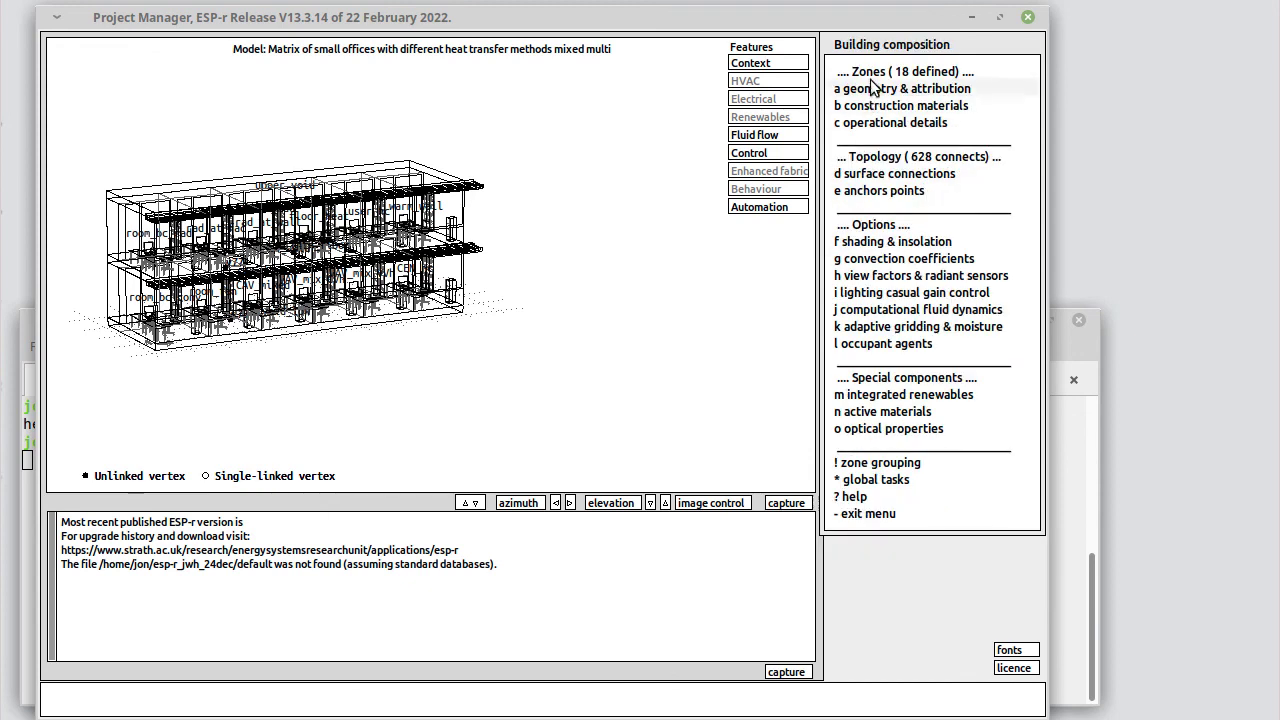
pyautogui.click(888, 88)
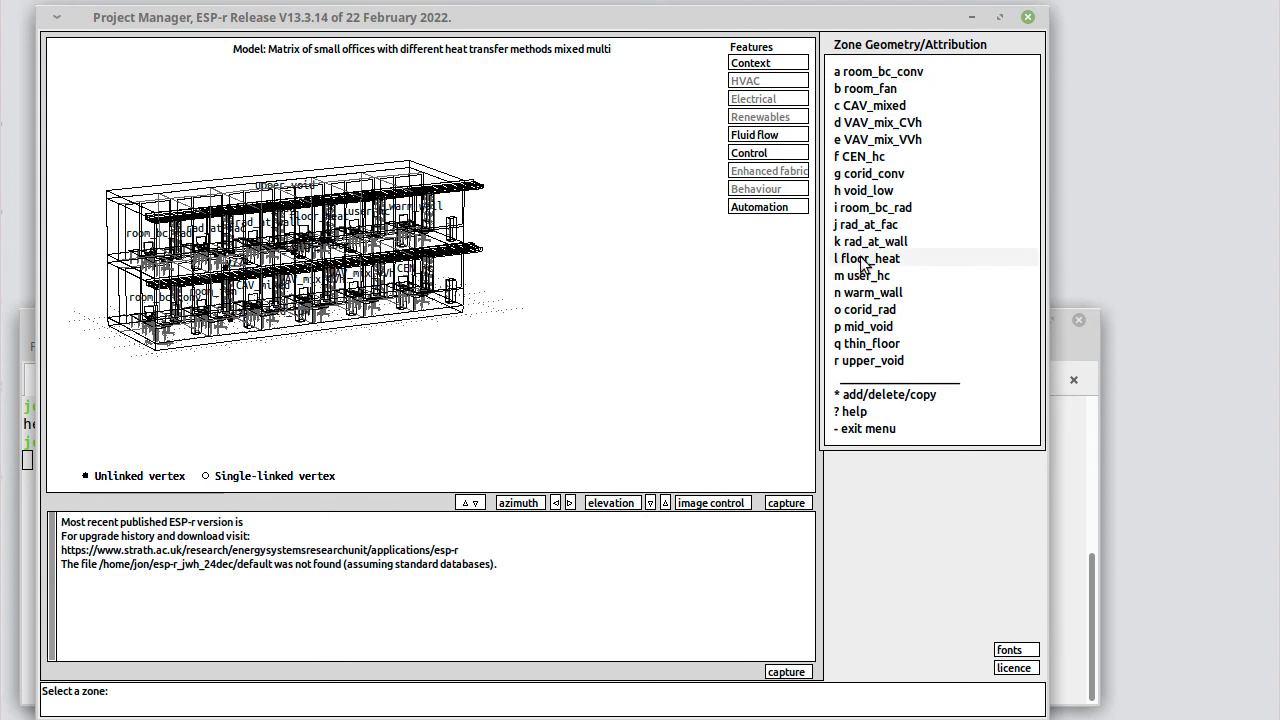
pyautogui.moveTo(856, 262)
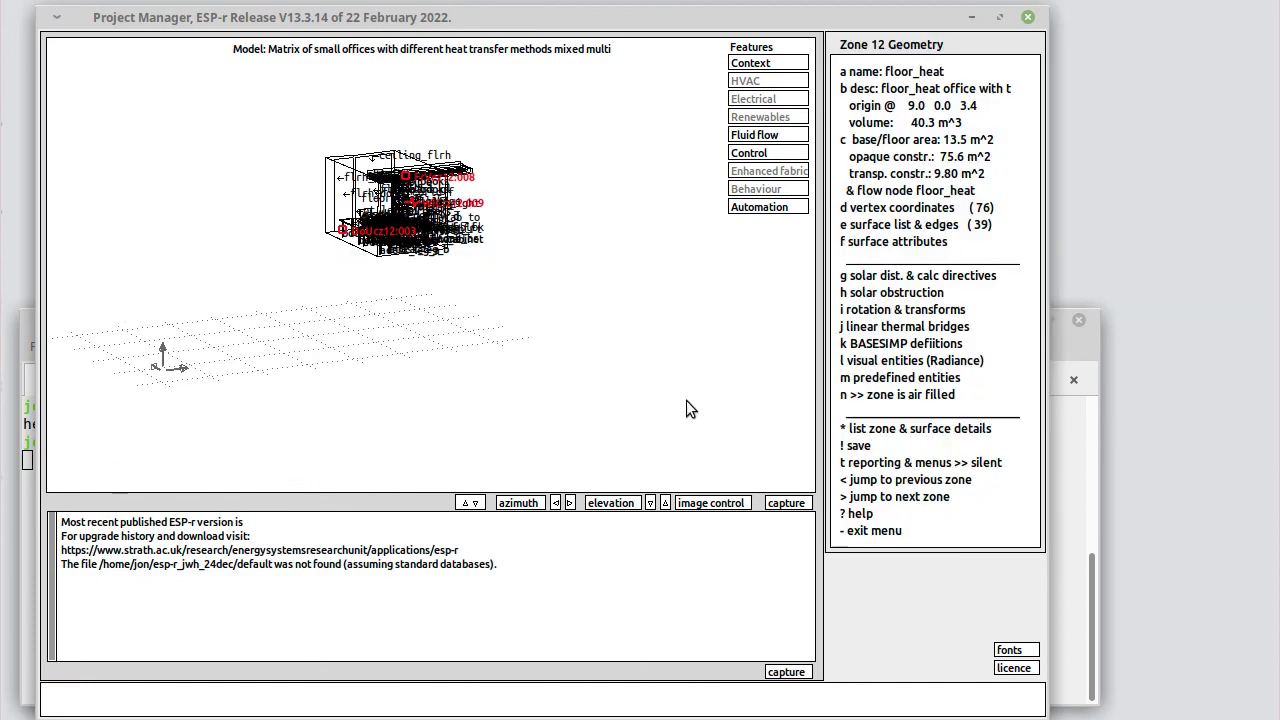
# Step: In image control, set zones in image to floor_heat and thin_floor, then leave image control
pyautogui.click(712, 502)
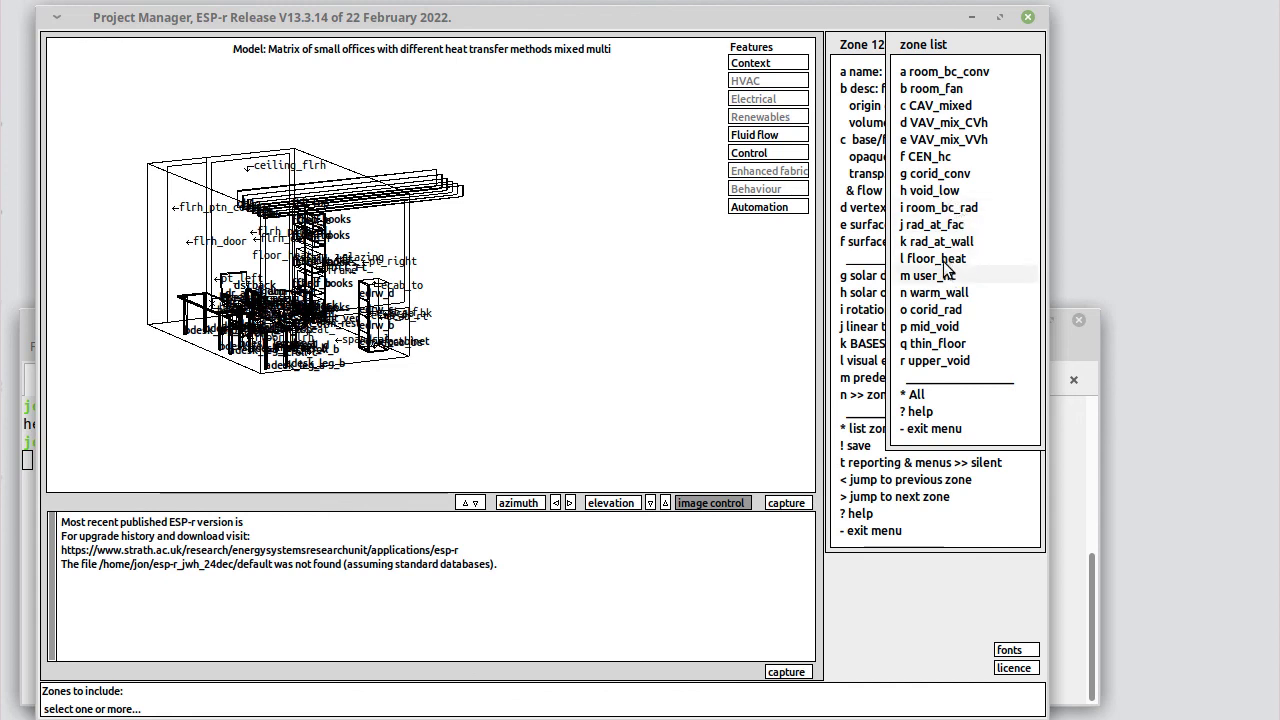
pyautogui.click(932, 258)
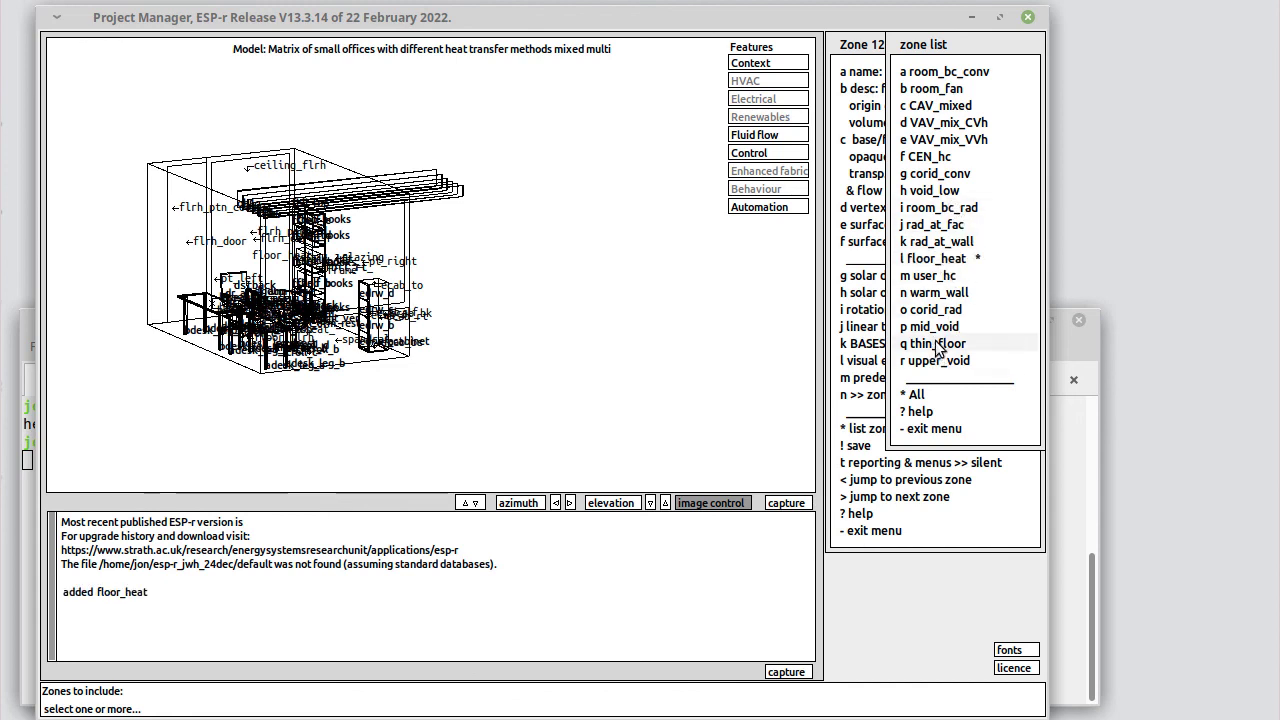
pyautogui.click(932, 344)
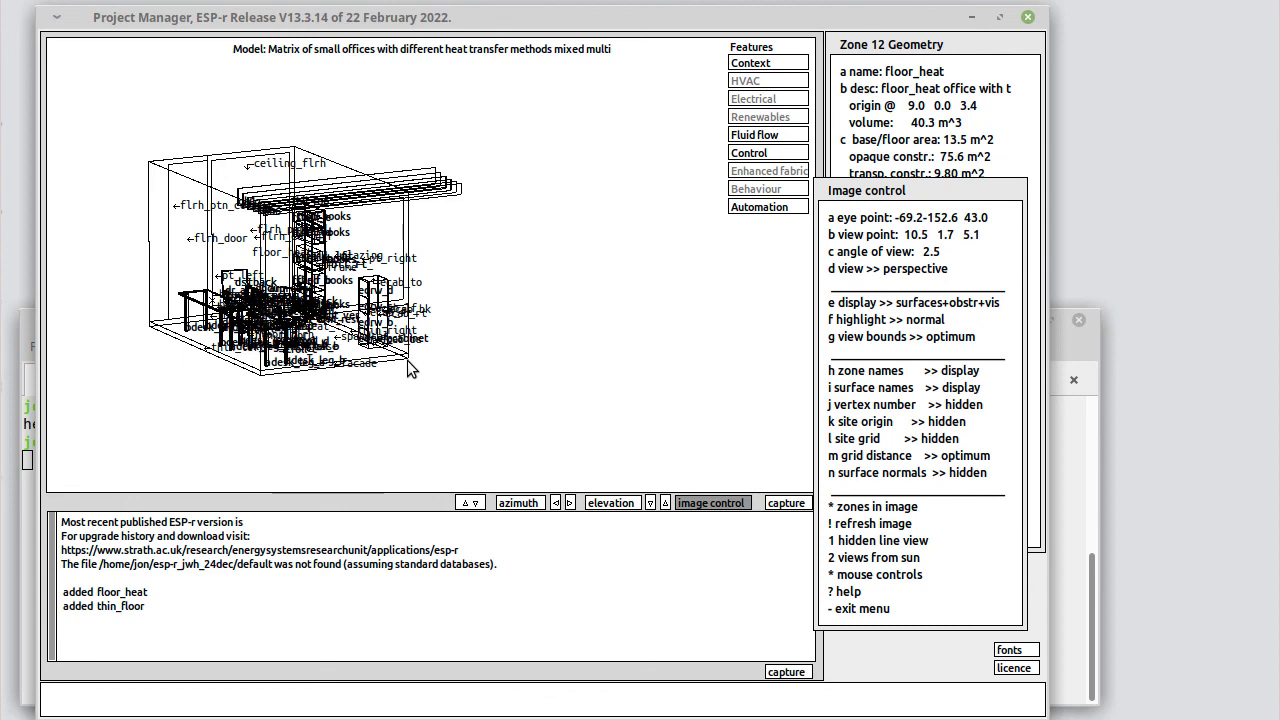
pyautogui.moveTo(880, 608)
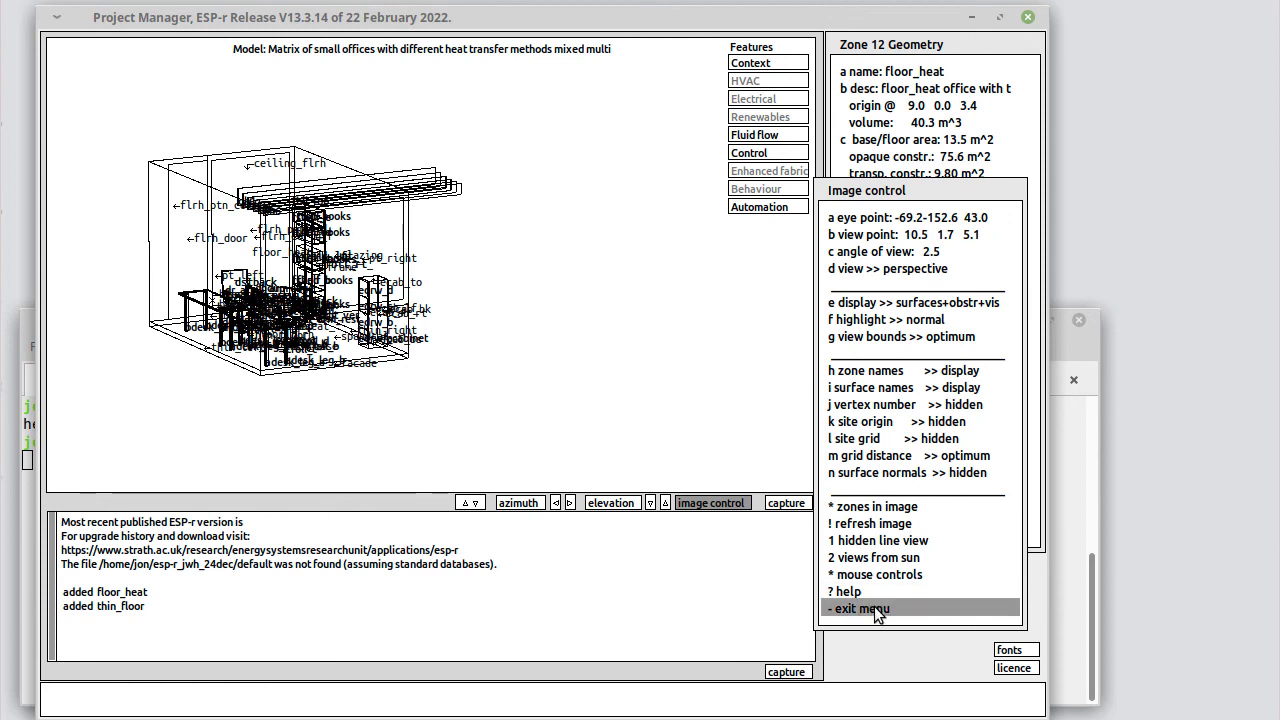
pyautogui.click(858, 608)
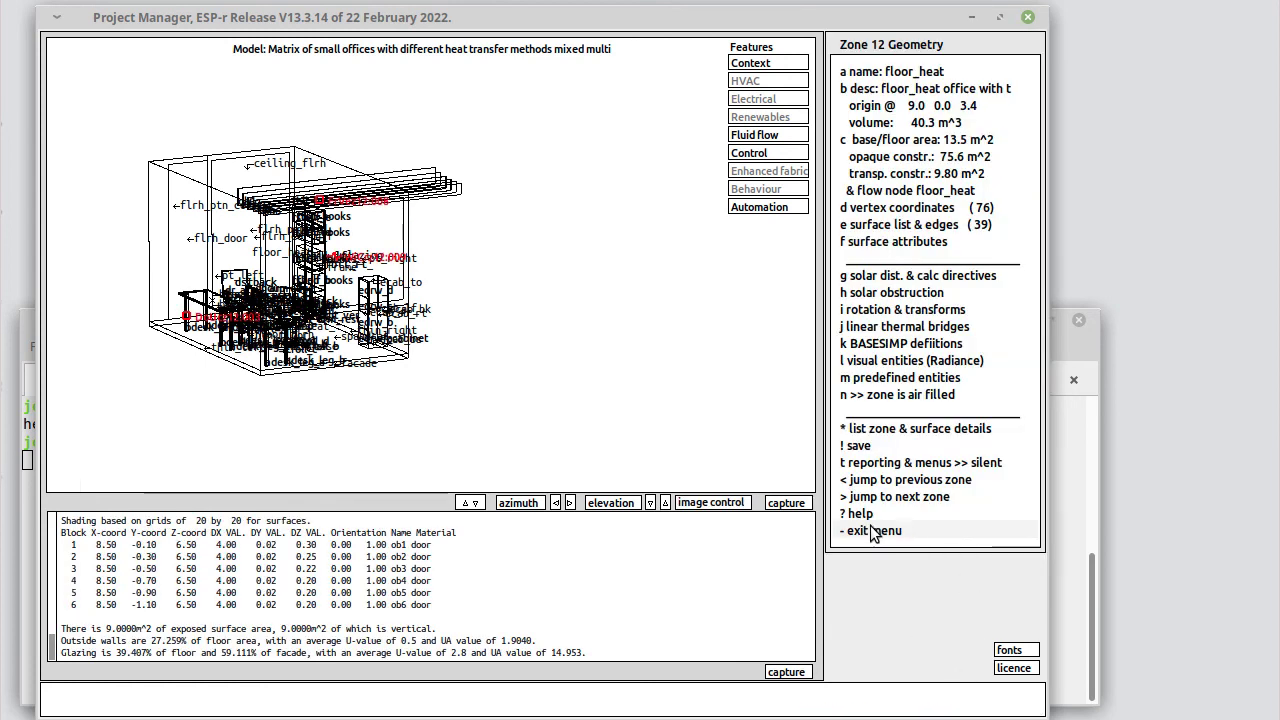
# Step: Leave zone geometry and list thin_floor's convection coefficients, user-supplied hc 40 on all six surfaces
pyautogui.click(860, 530)
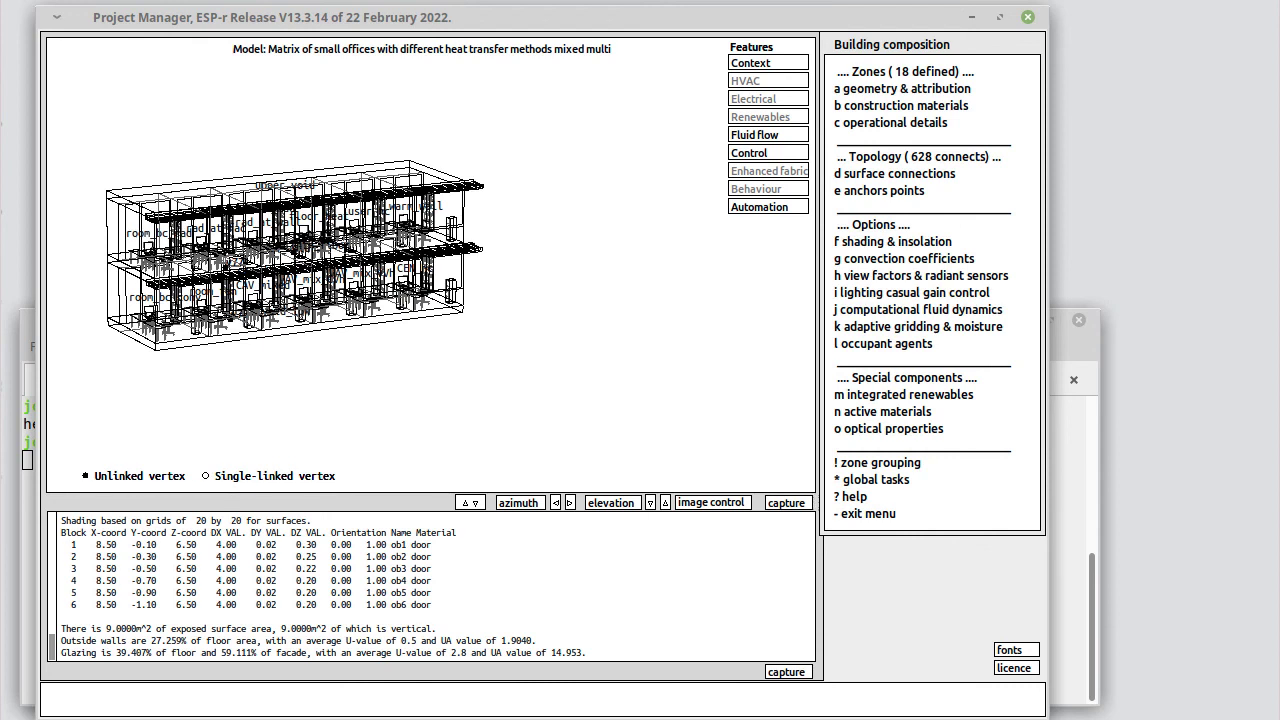
pyautogui.moveTo(876, 262)
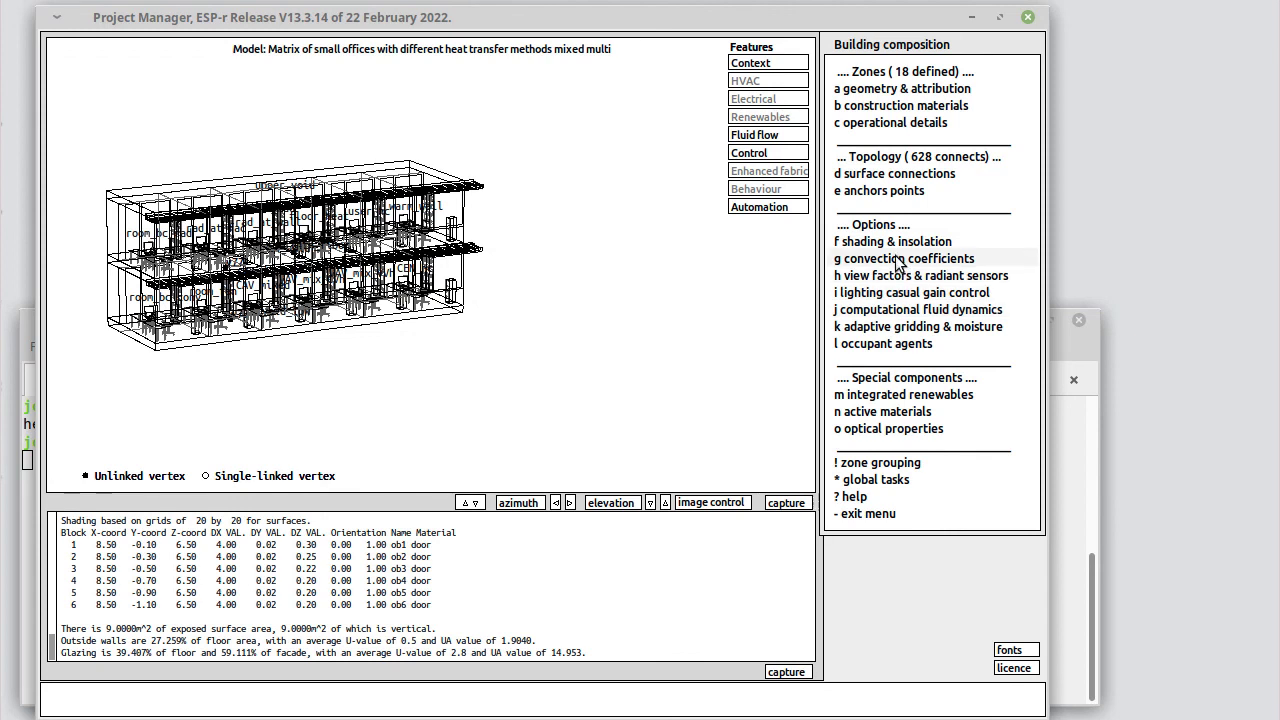
pyautogui.click(904, 258)
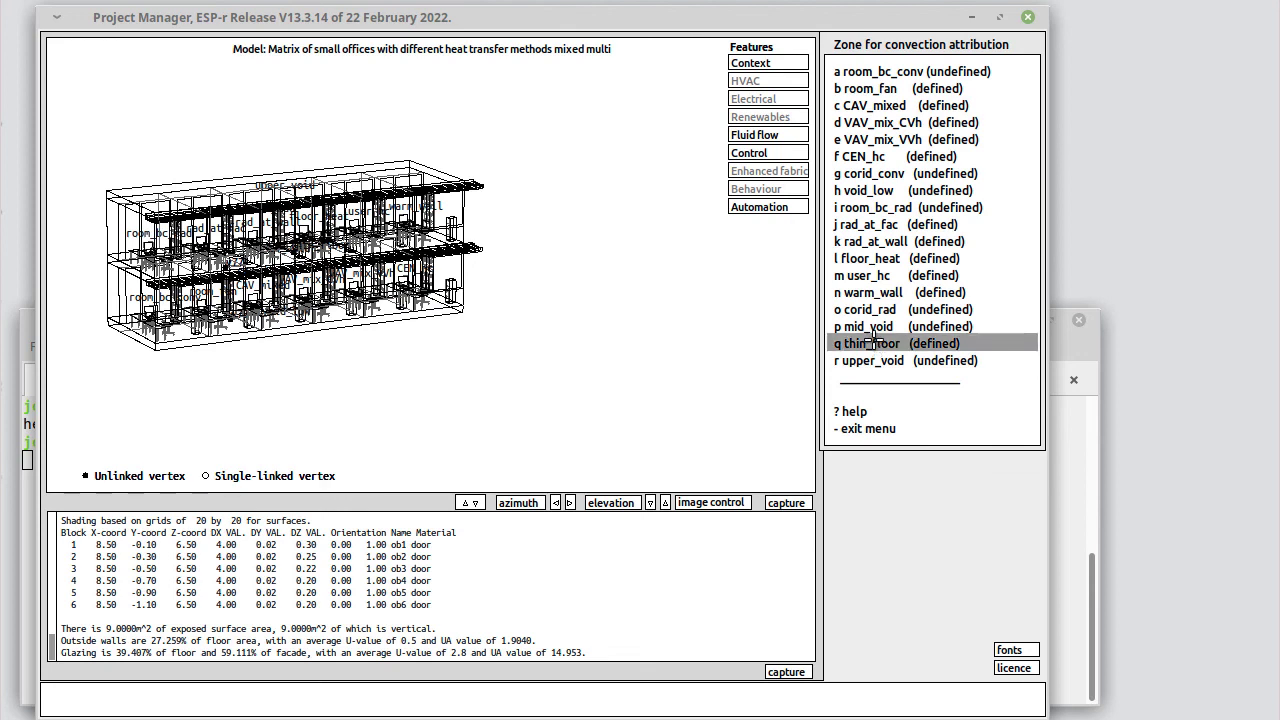
pyautogui.click(872, 344)
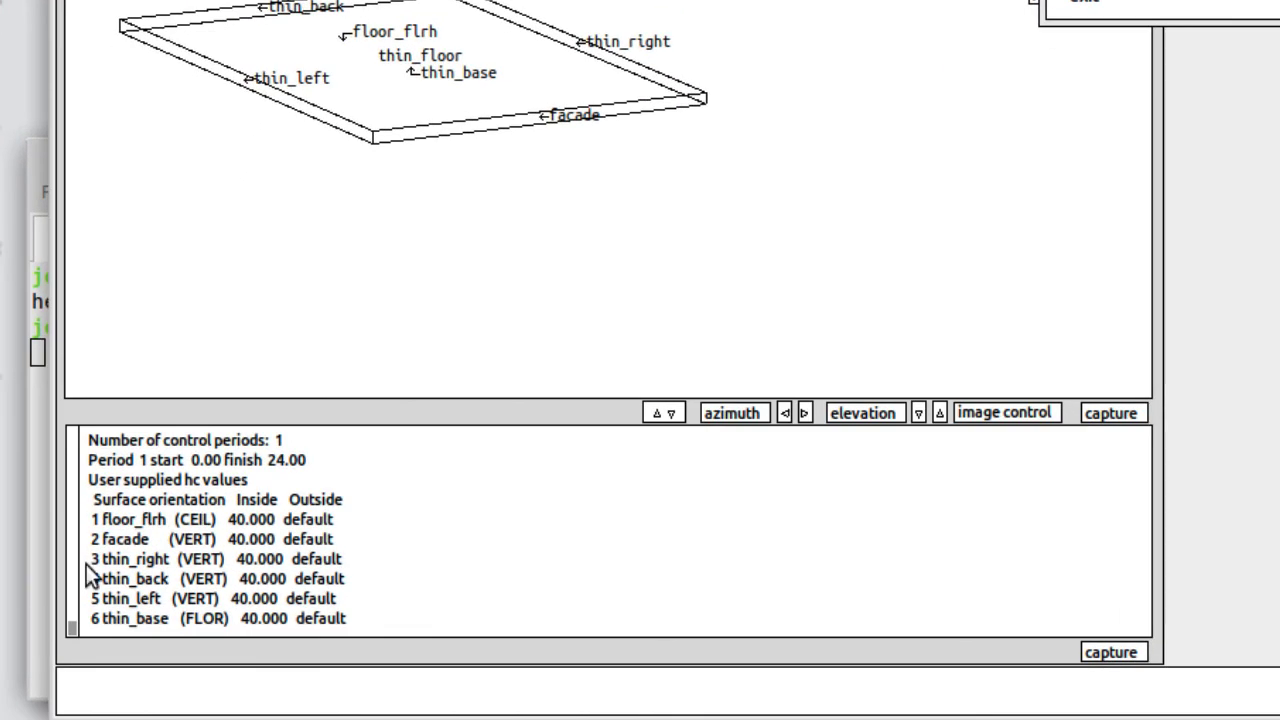
pyautogui.moveTo(240, 464)
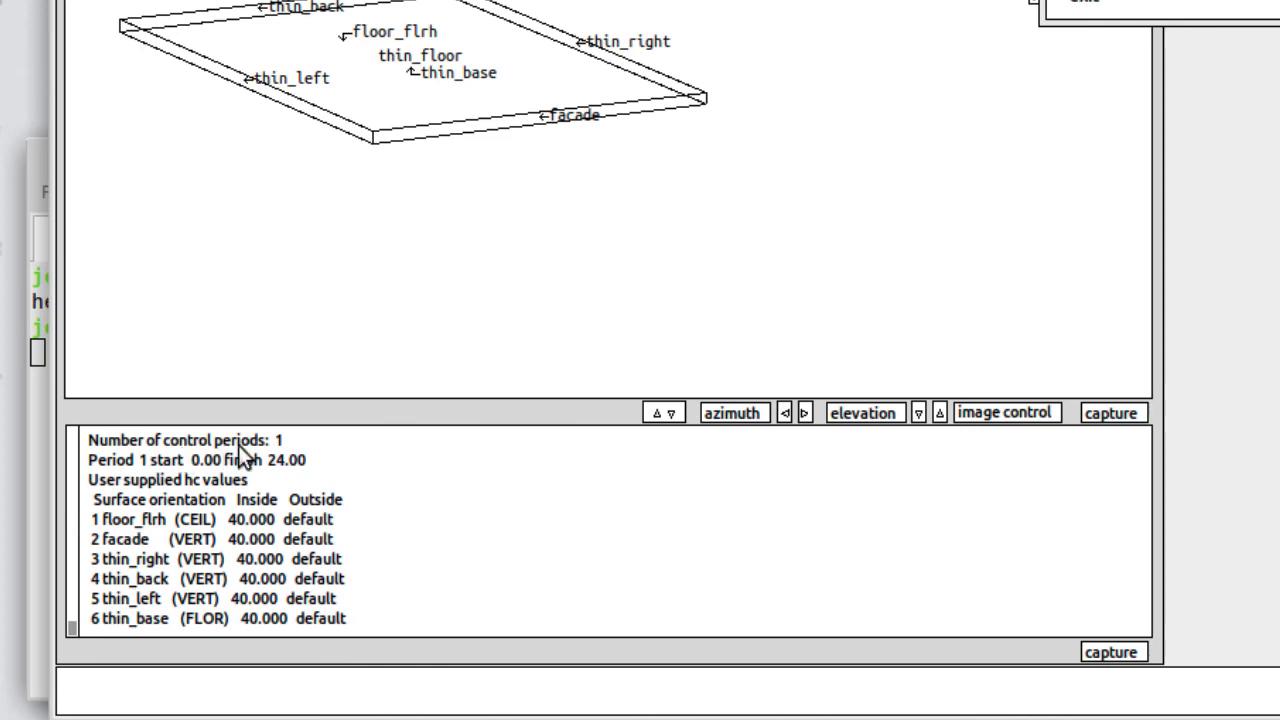
pyautogui.moveTo(268, 492)
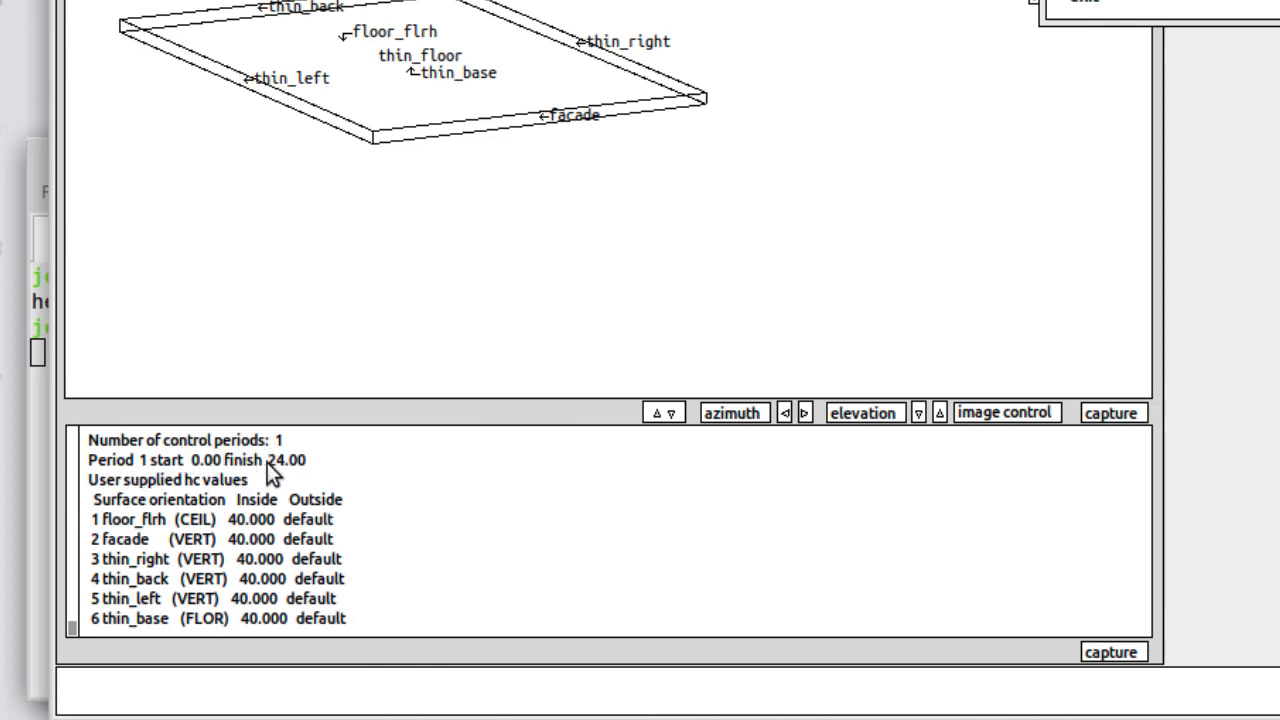
pyautogui.moveTo(118, 568)
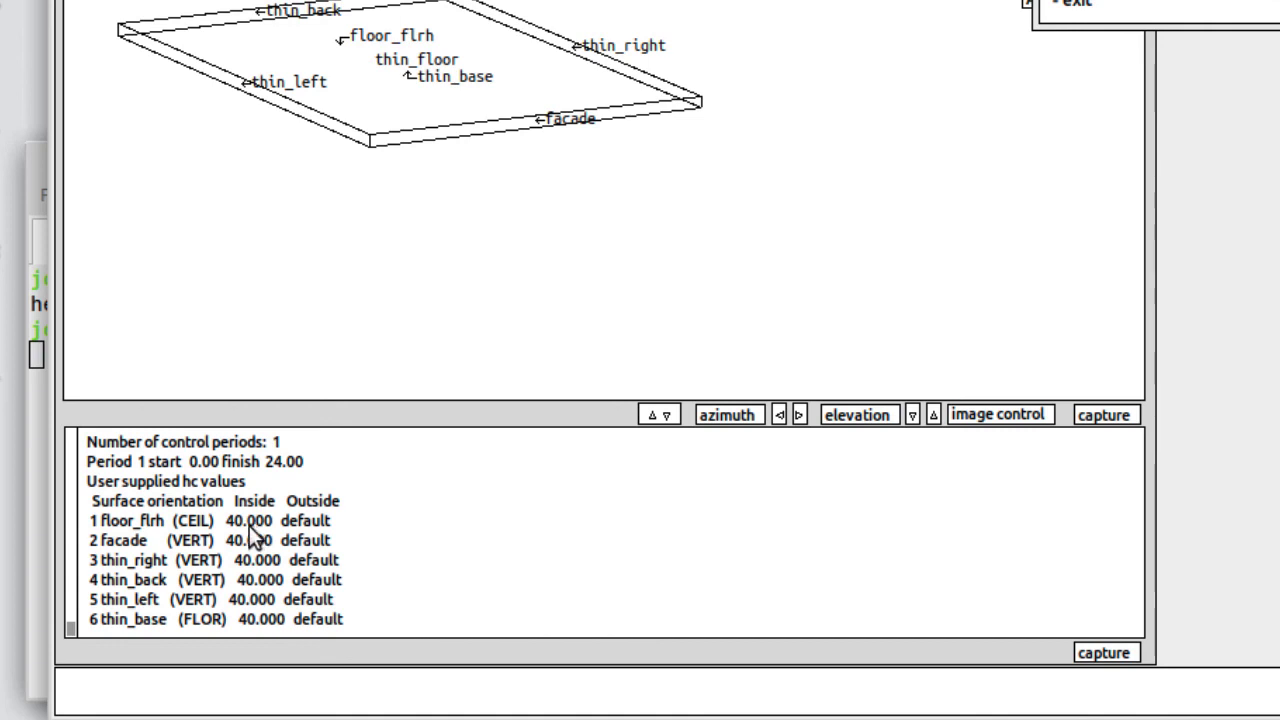
pyautogui.moveTo(256, 540)
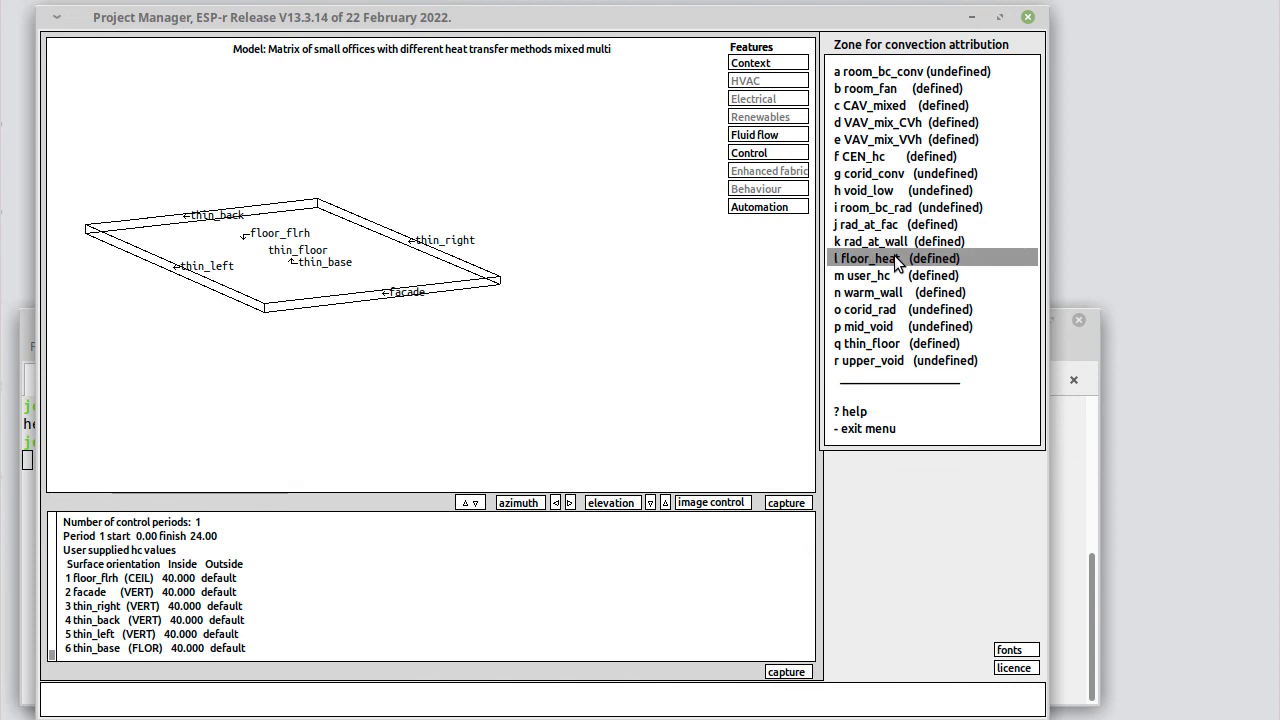
# Step: List the floor_heat zone's convection regime: surface-to-air delta T via in-floor heating
pyautogui.click(880, 258)
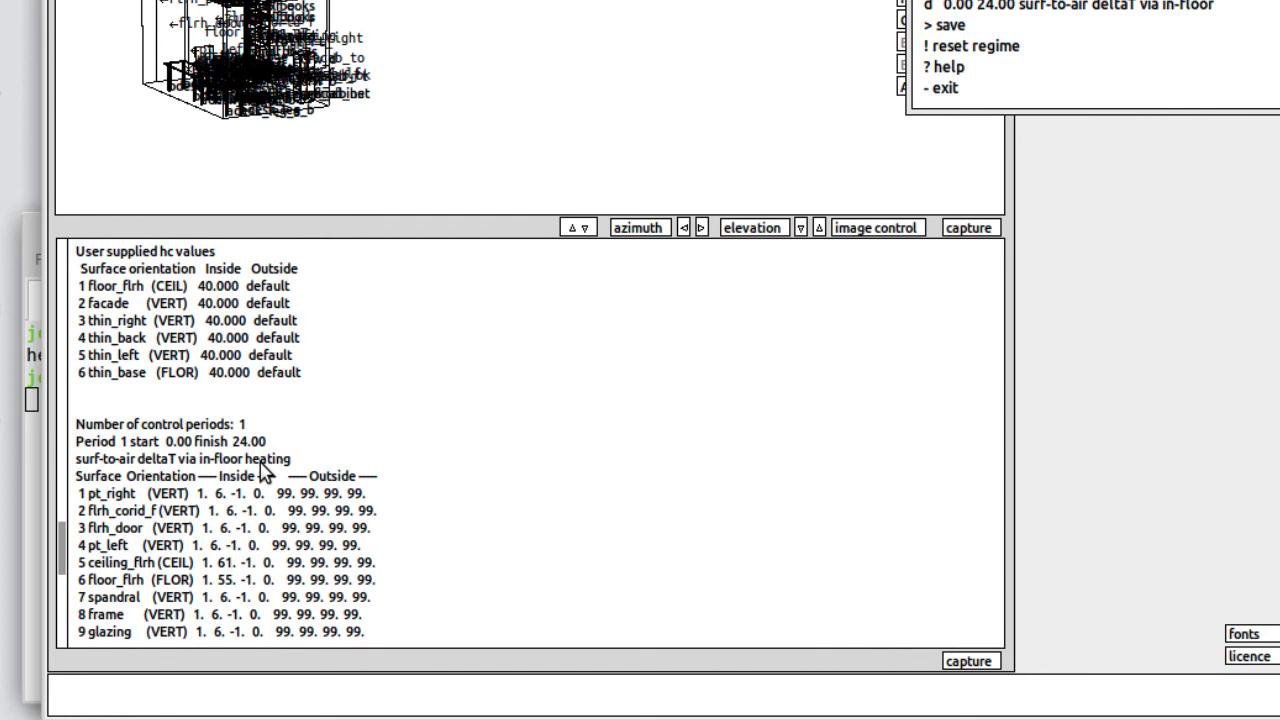
pyautogui.moveTo(200, 540)
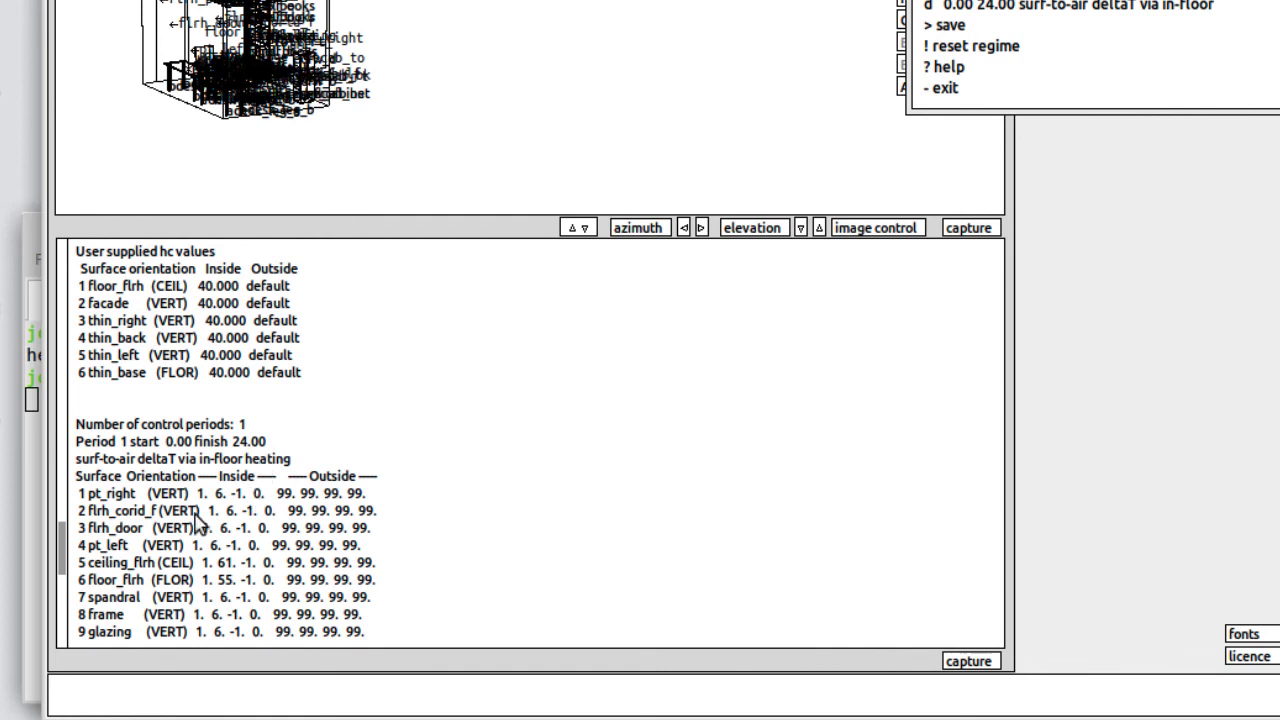
pyautogui.moveTo(64, 574)
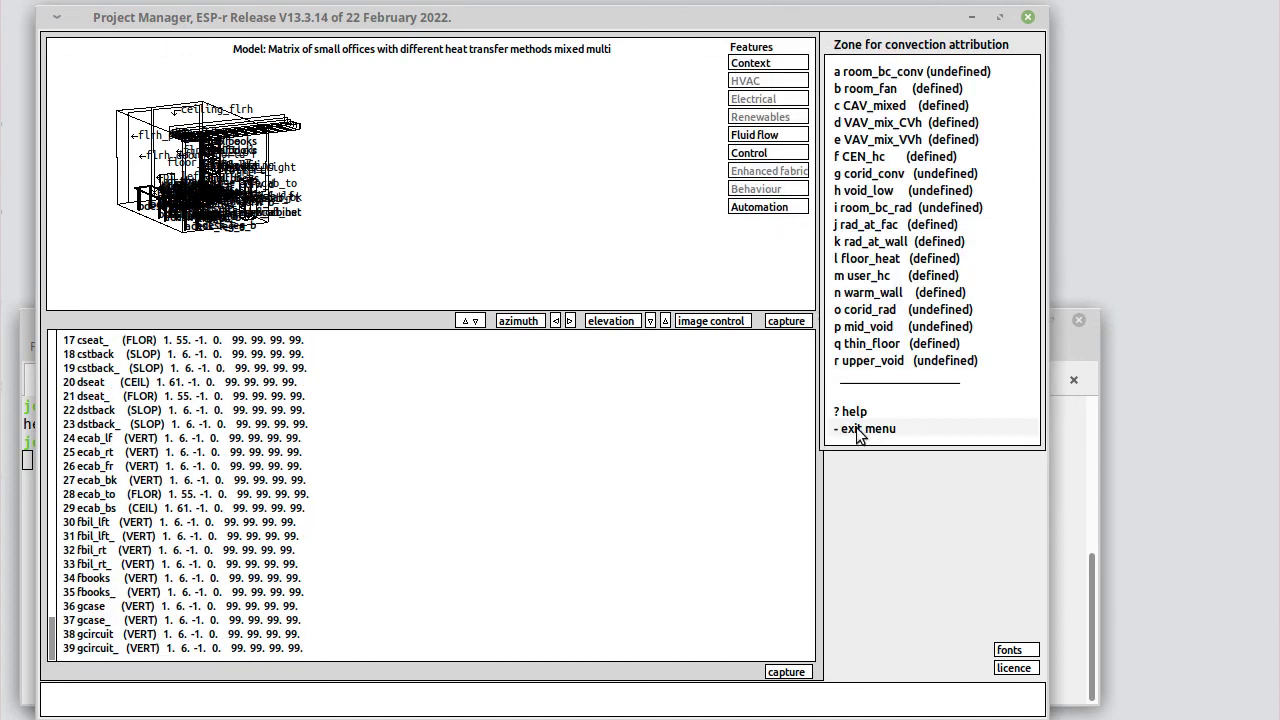
# Step: Leave convection attribution and load control file heat_transfer_mixed.ctl to list its control loops
pyautogui.click(856, 428)
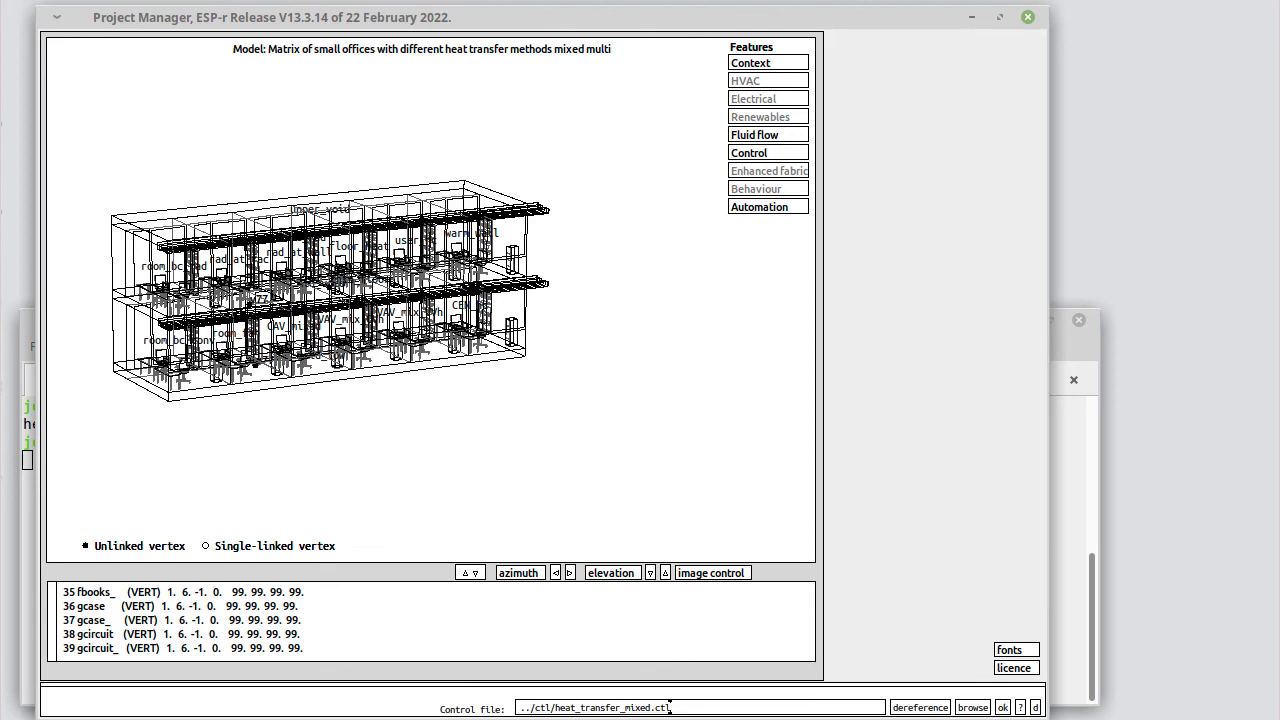
pyautogui.click(748, 152)
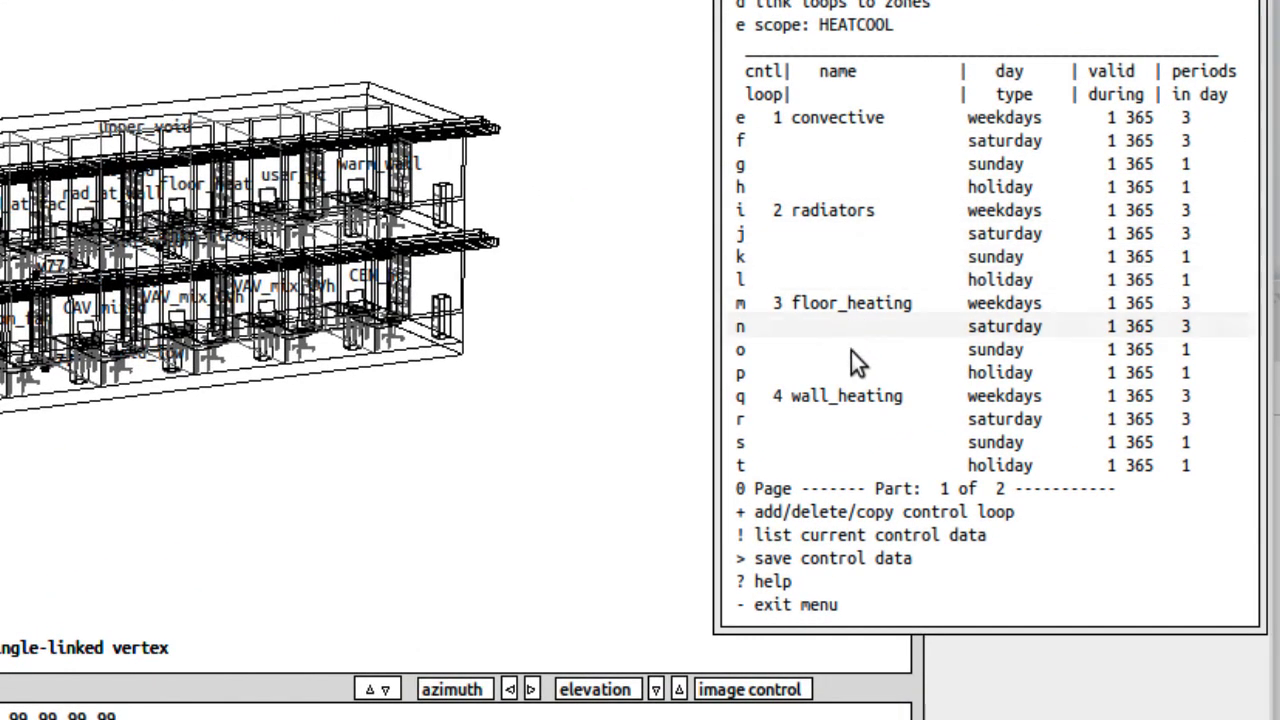
pyautogui.moveTo(864, 304)
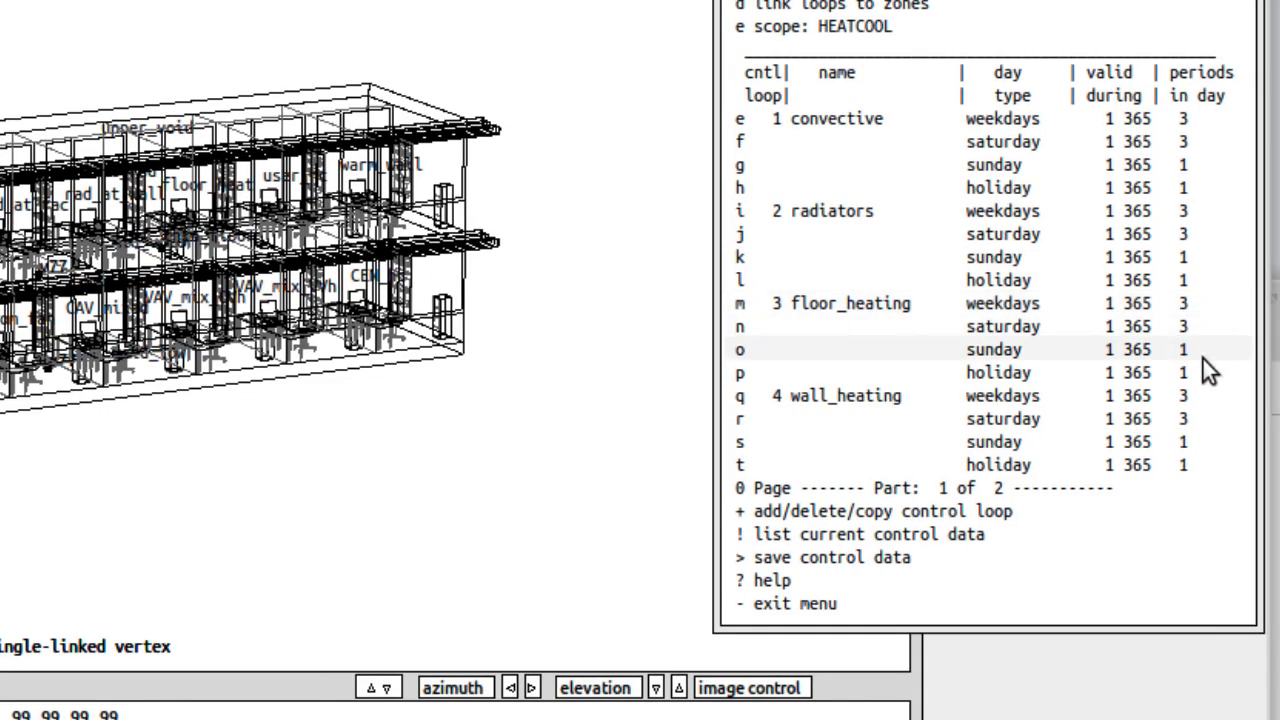
pyautogui.moveTo(1196, 362)
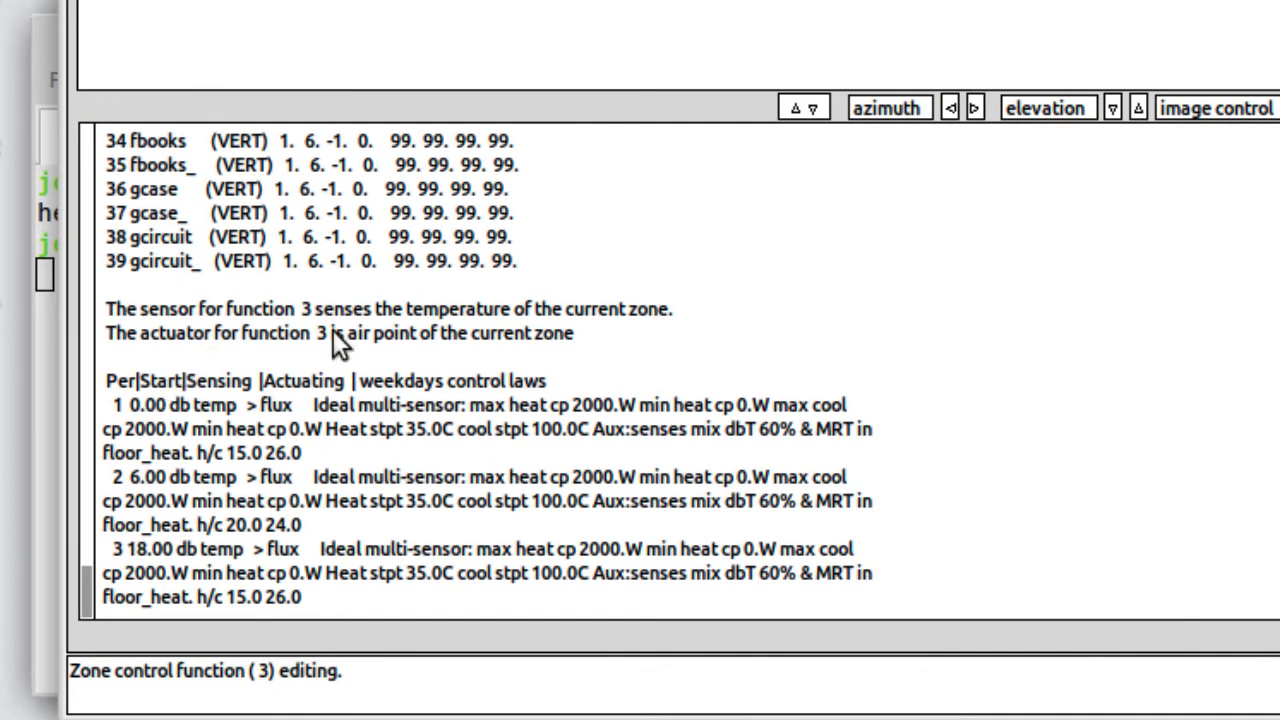
pyautogui.moveTo(428, 442)
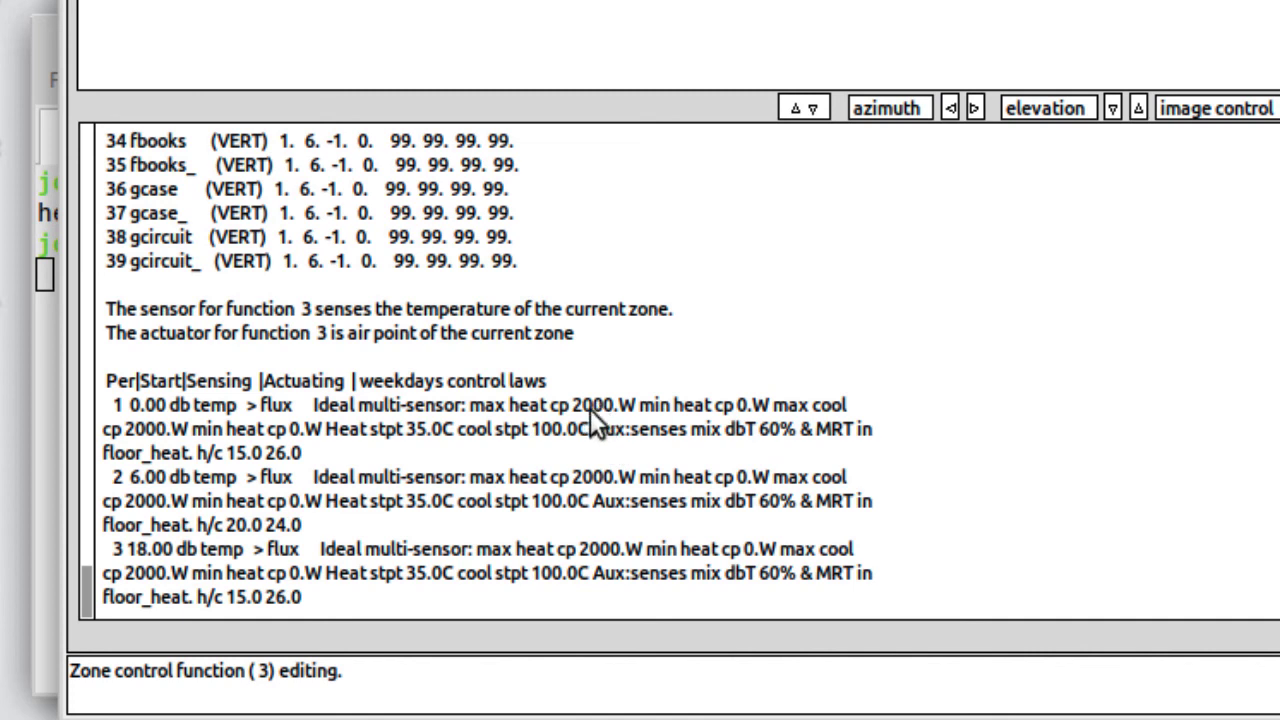
pyautogui.moveTo(636, 416)
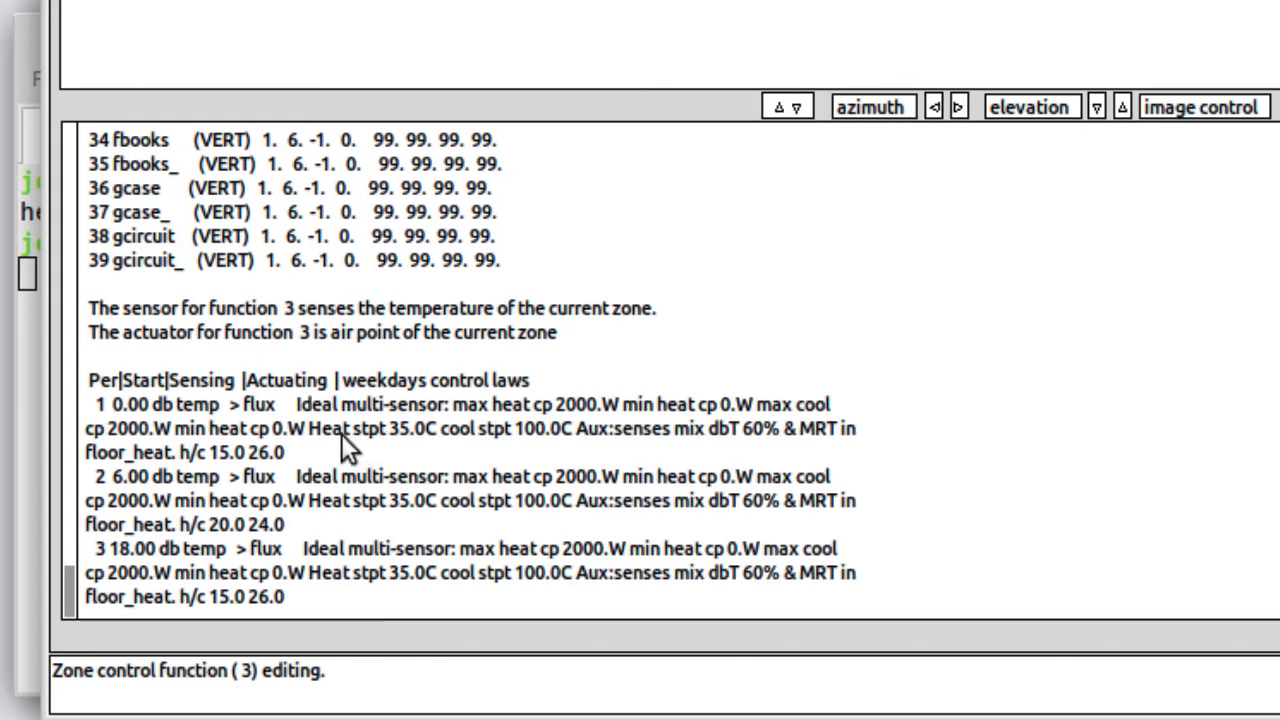
pyautogui.moveTo(344, 452)
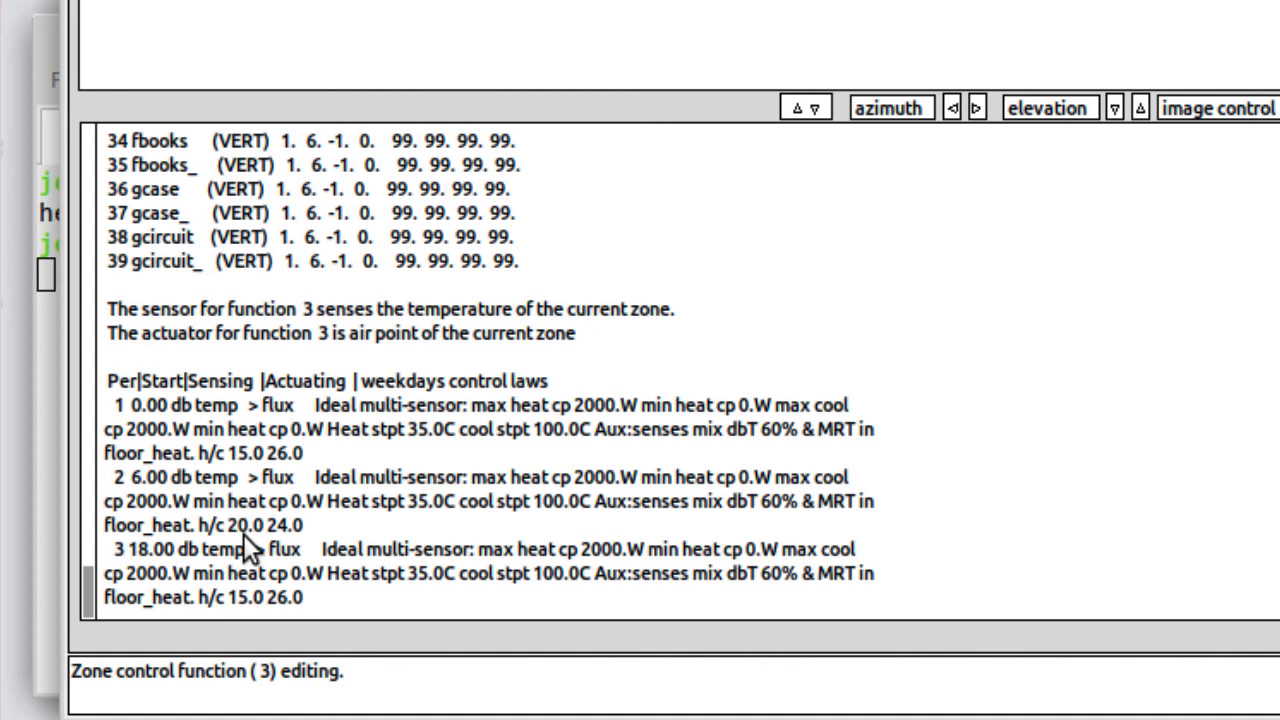
pyautogui.moveTo(290, 568)
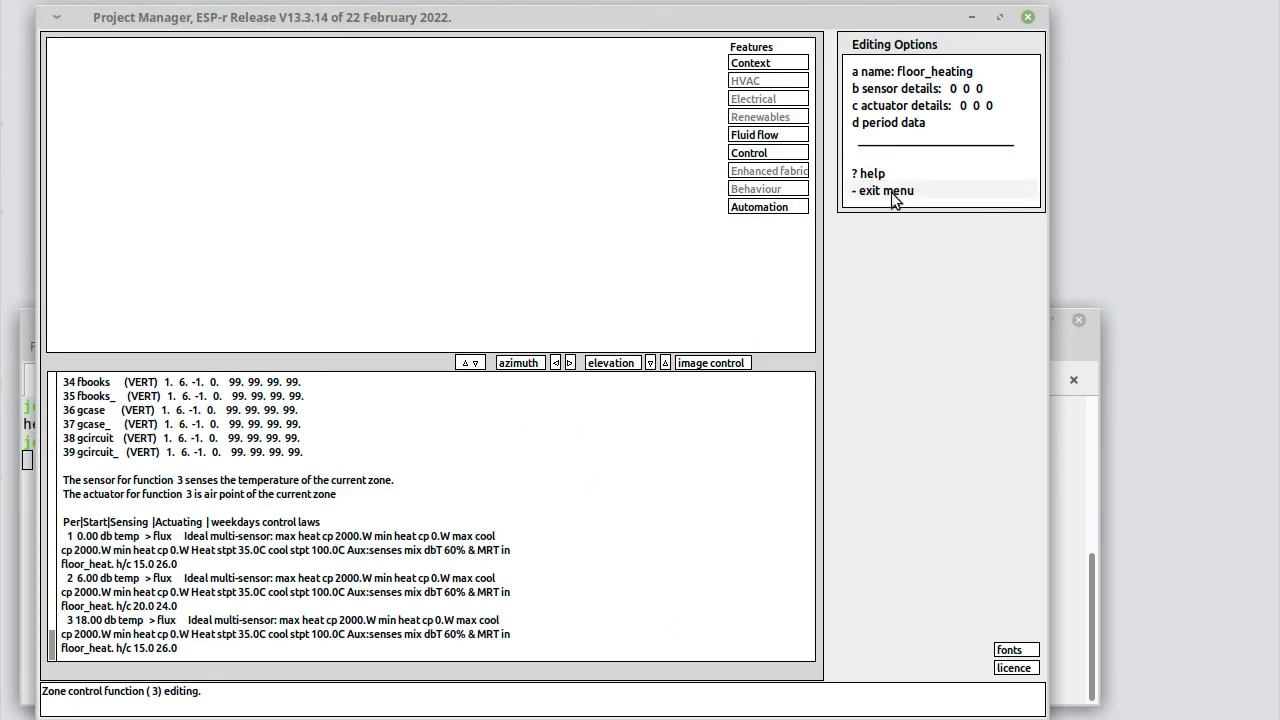
# Step: Exit the floor_heating editing options, reaching the unassociated control functions warning
pyautogui.click(884, 190)
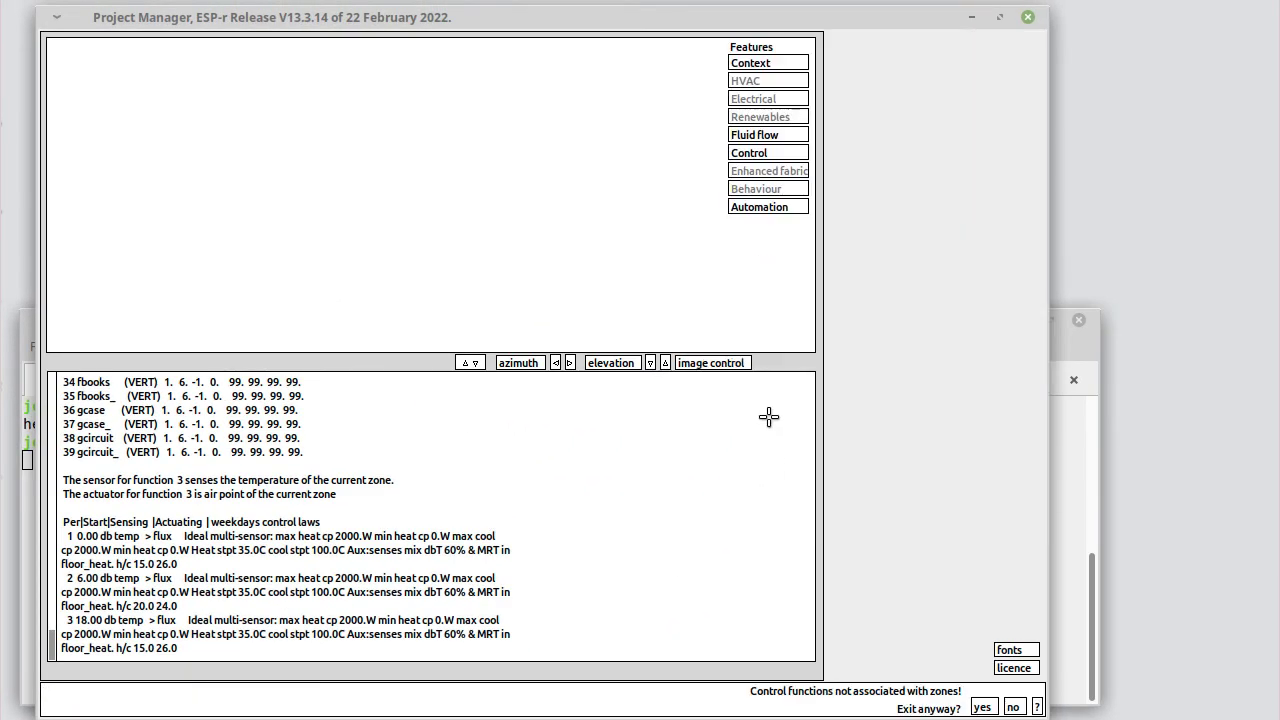
# Step: Exit despite the warning and start an interactive integrated simulation of win1 from the Simulation controller
pyautogui.click(982, 708)
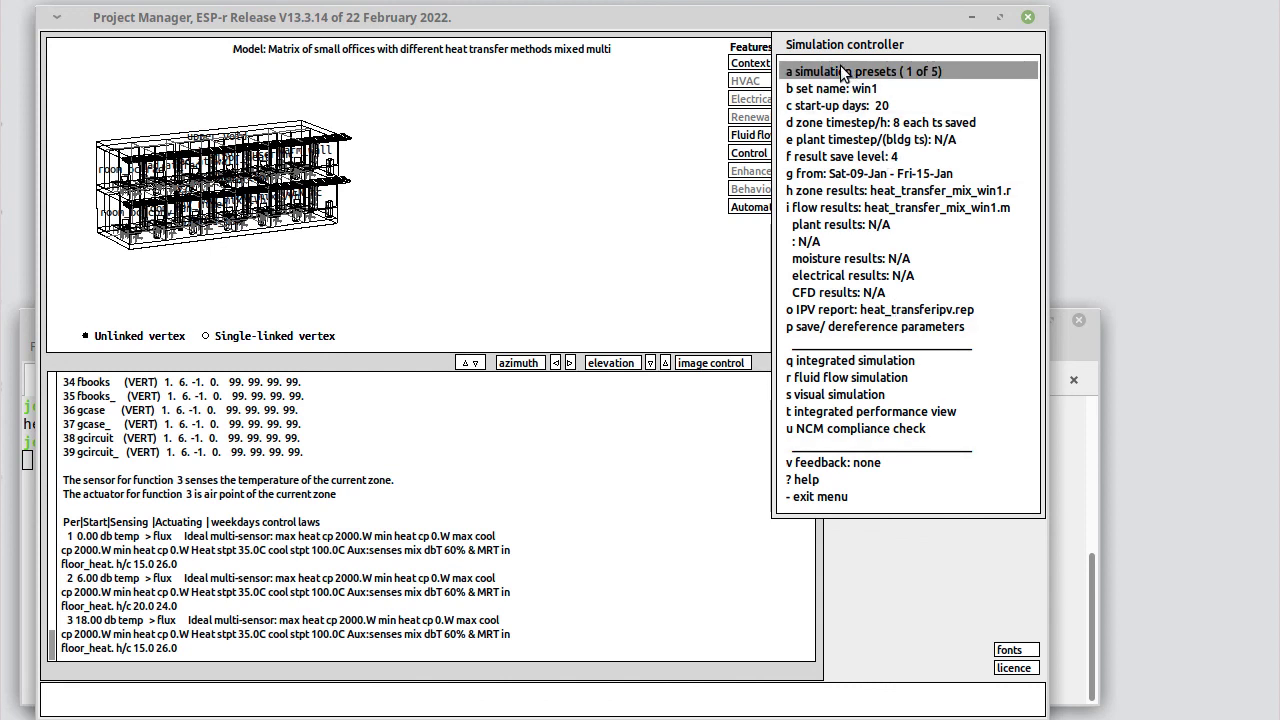
pyautogui.click(870, 72)
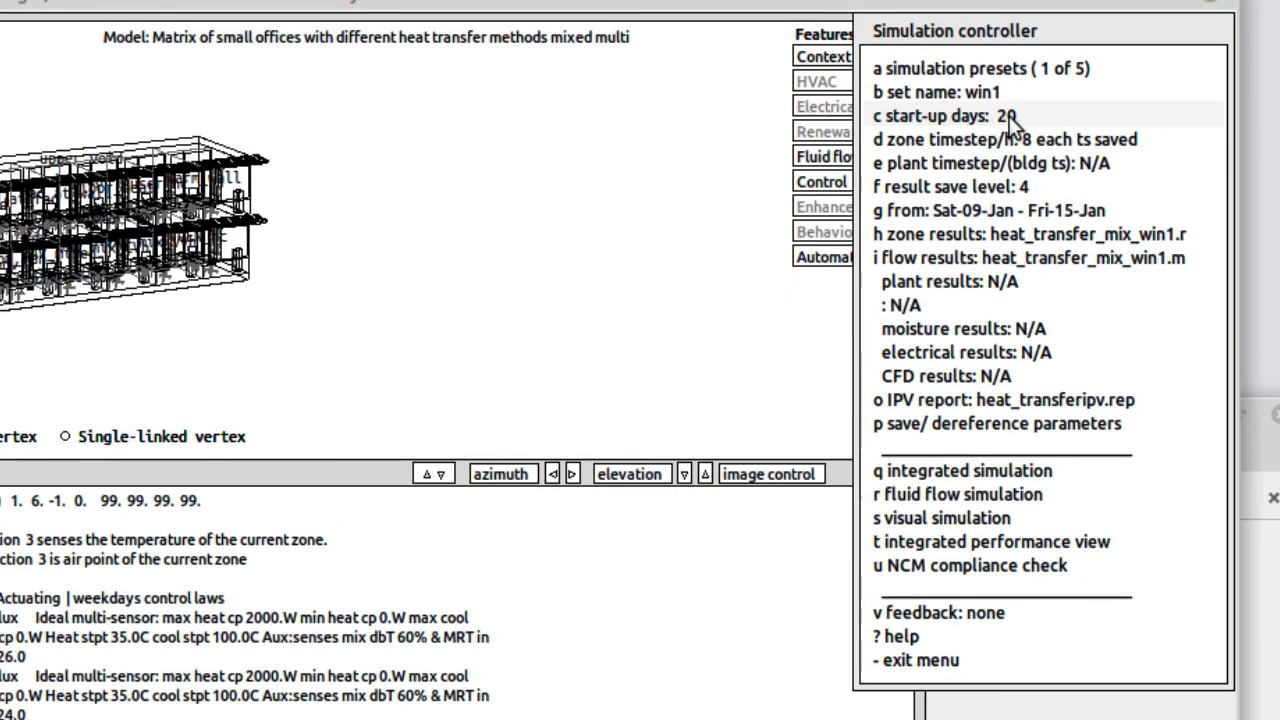
pyautogui.moveTo(1044, 124)
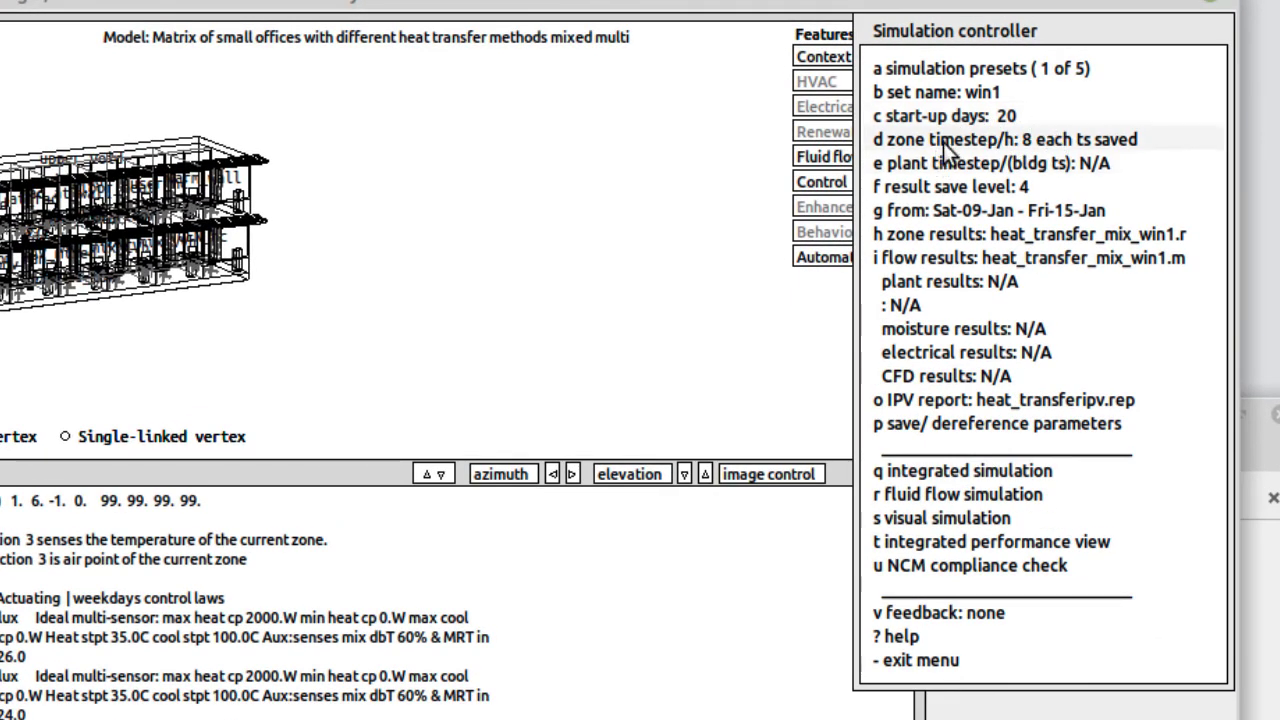
pyautogui.moveTo(1080, 148)
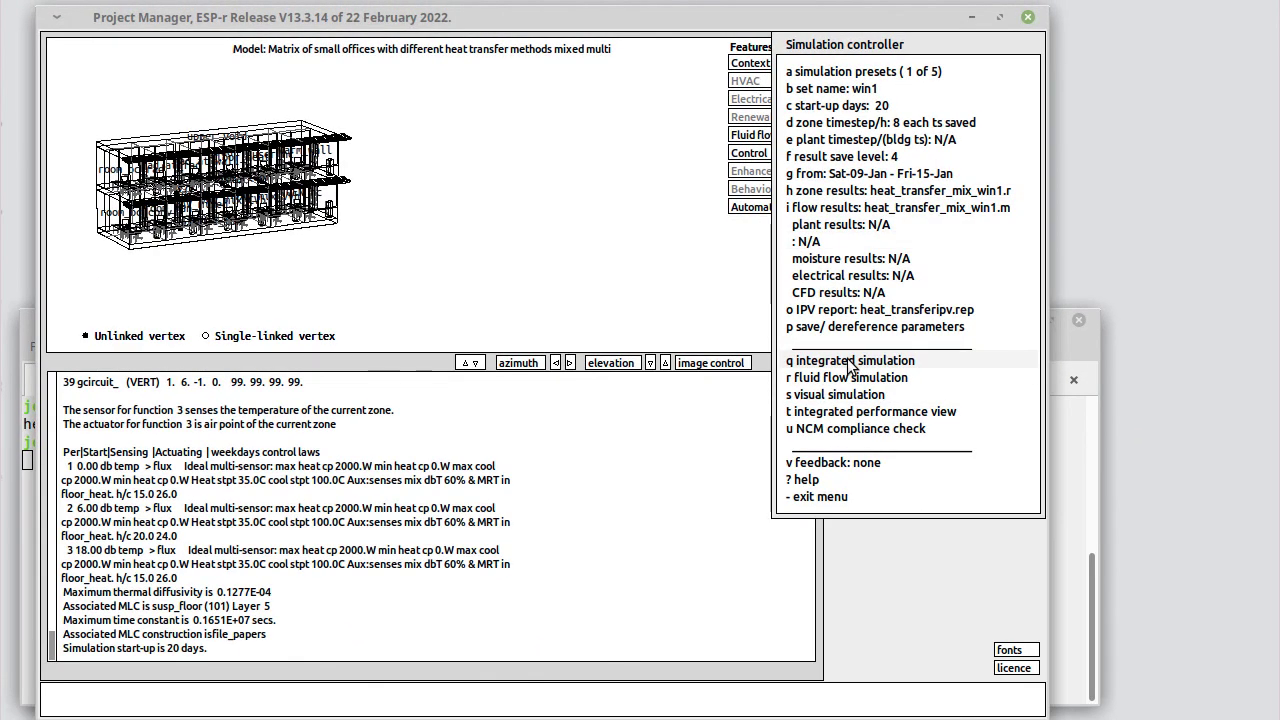
pyautogui.click(850, 360)
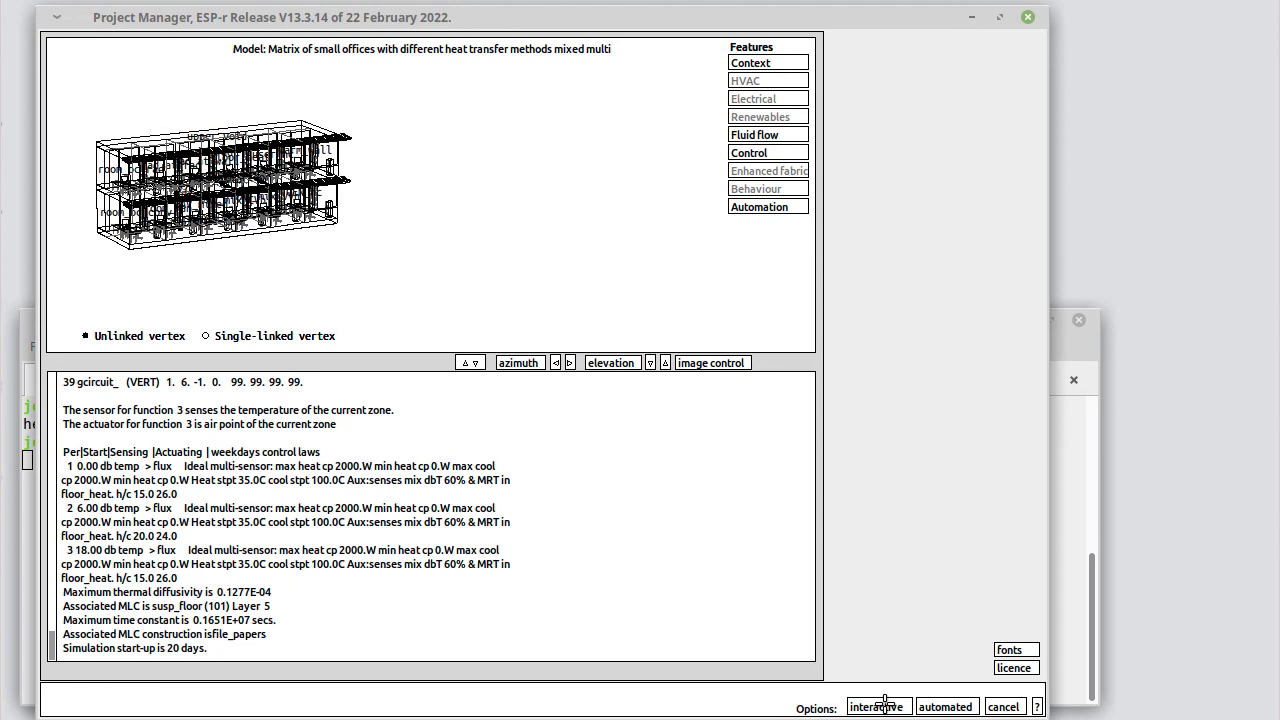
pyautogui.click(878, 706)
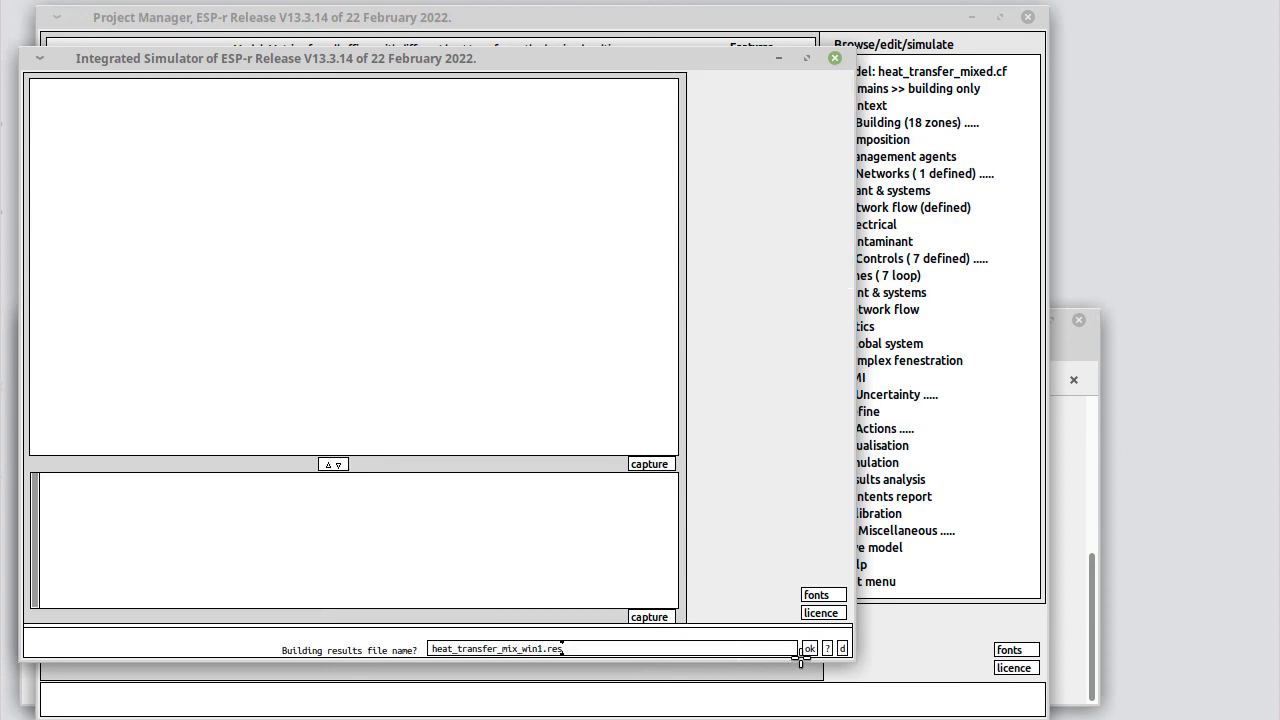
# Step: Accept heat_transfer_mix_win1.res and set progress monitoring on floor_heat and thin_floor
pyautogui.click(804, 646)
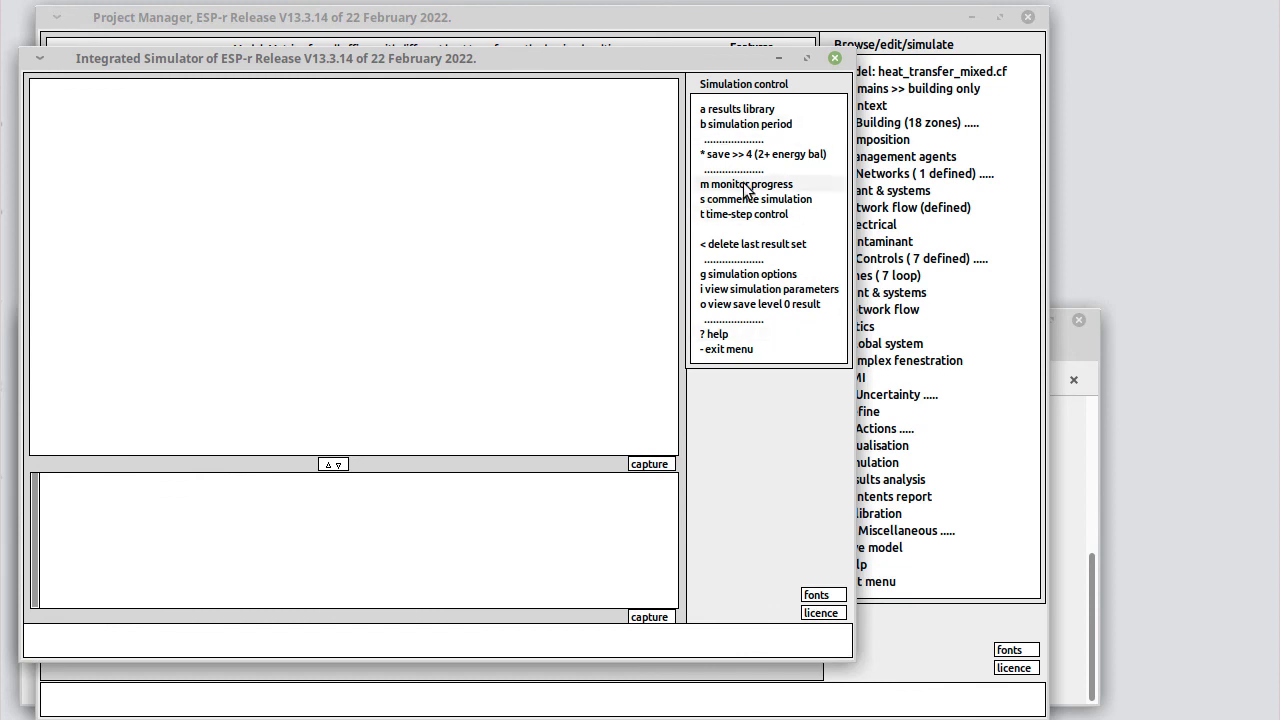
pyautogui.click(746, 184)
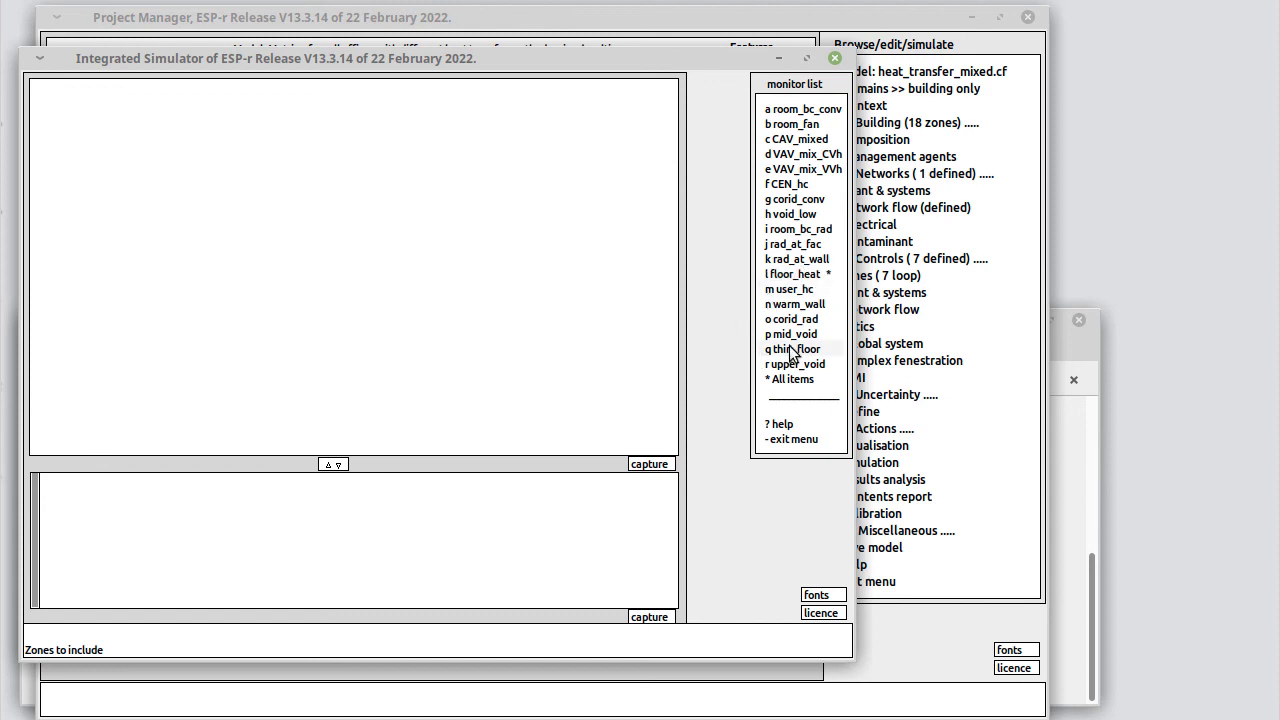
pyautogui.click(792, 348)
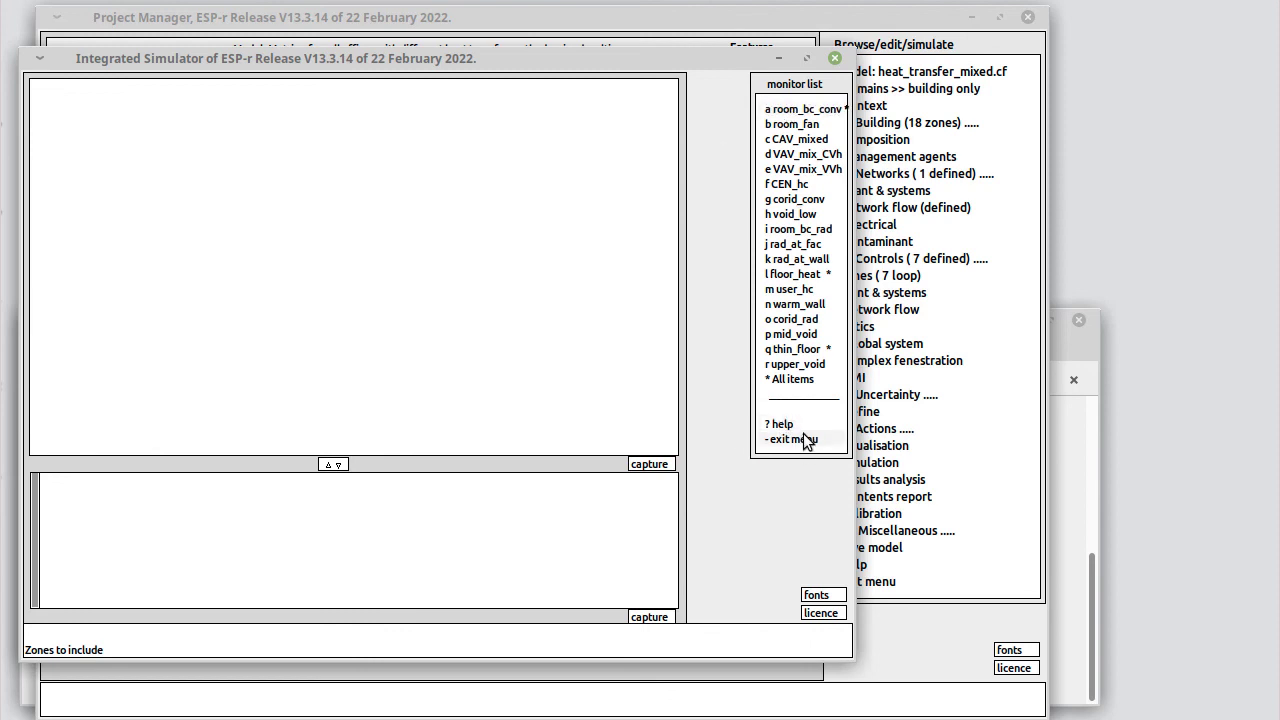
pyautogui.moveTo(804, 442)
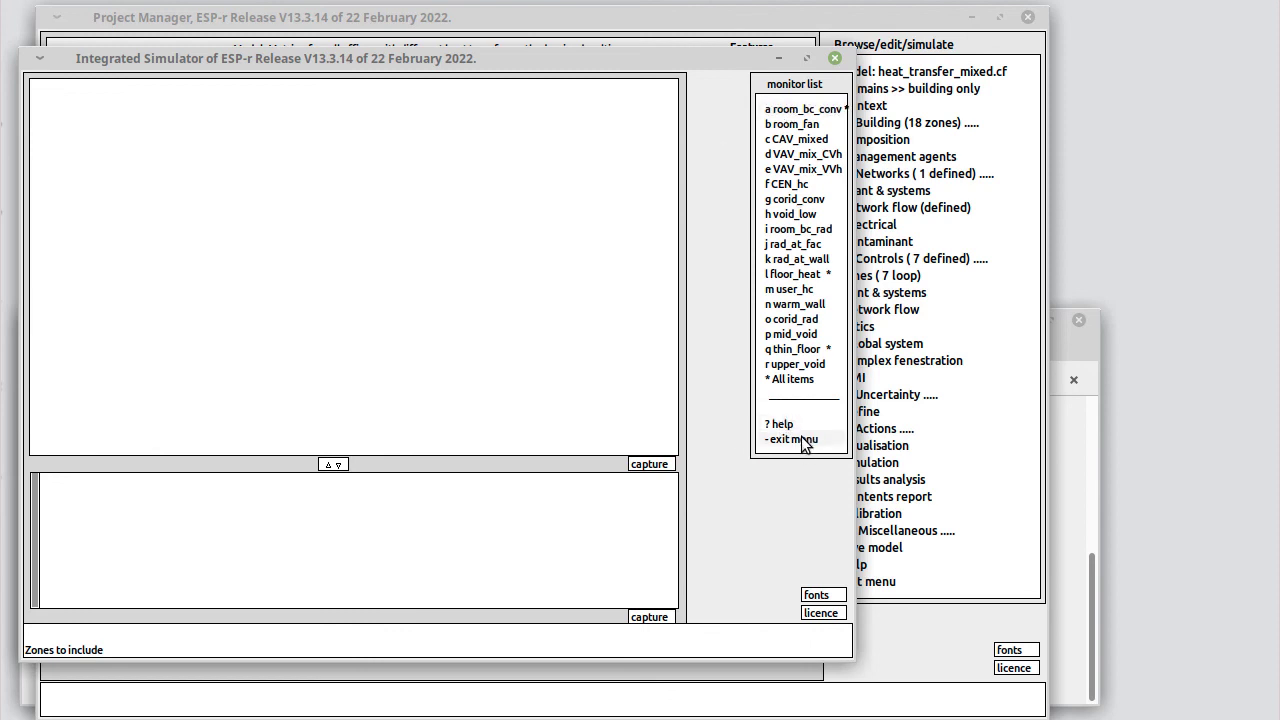
pyautogui.click(786, 440)
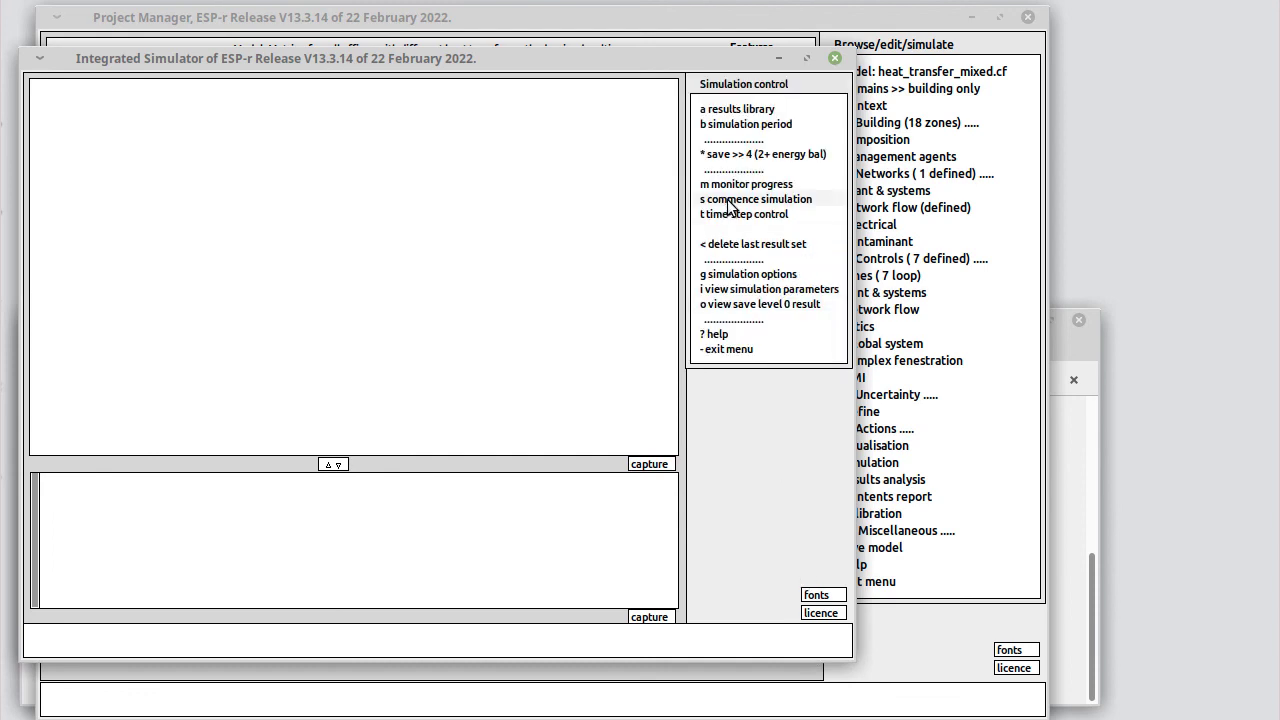
# Step: Commence the 9–15 January run with result-set description heat_transfer_mixed_focus and continue the simulation
pyautogui.click(740, 200)
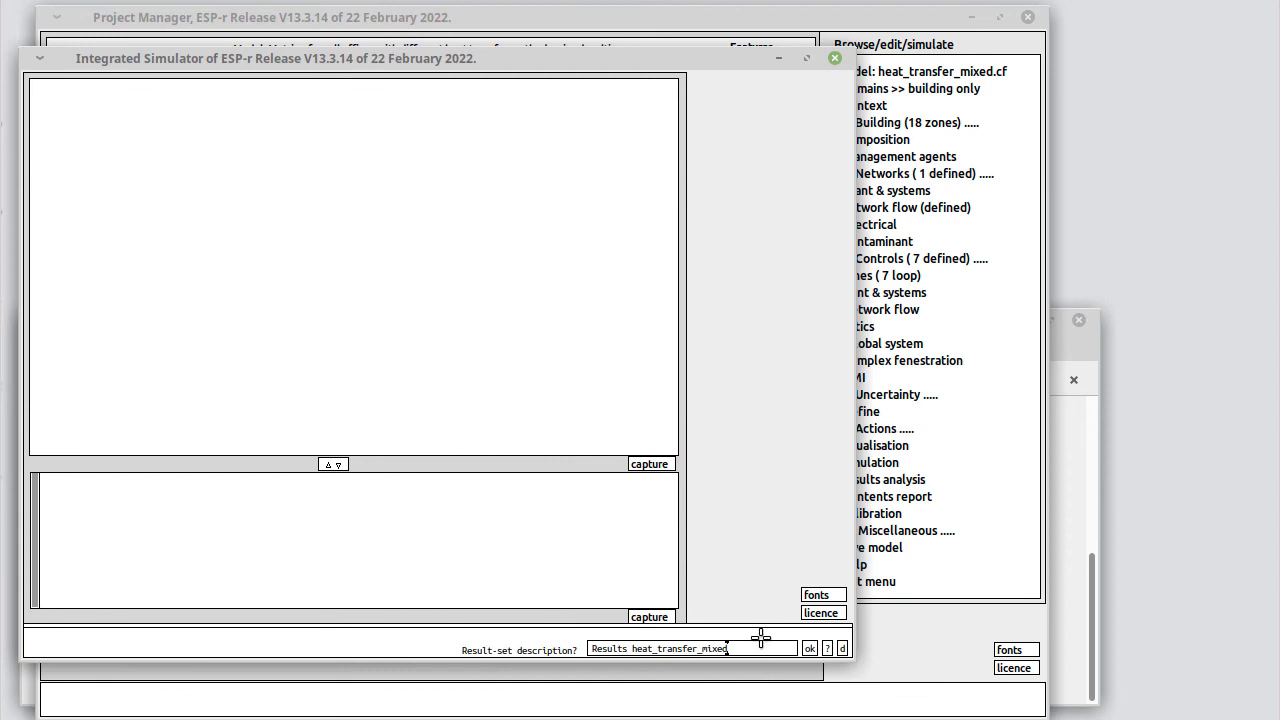
pyautogui.write('_focus_f')
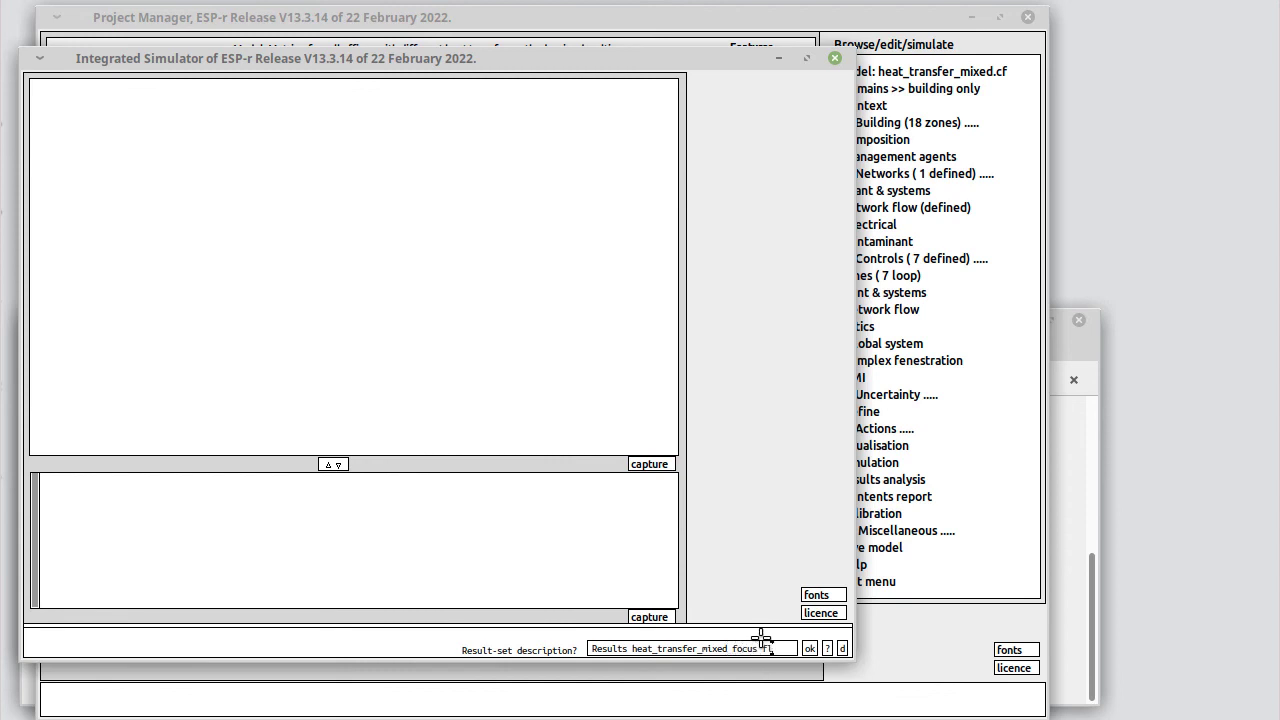
pyautogui.click(808, 648)
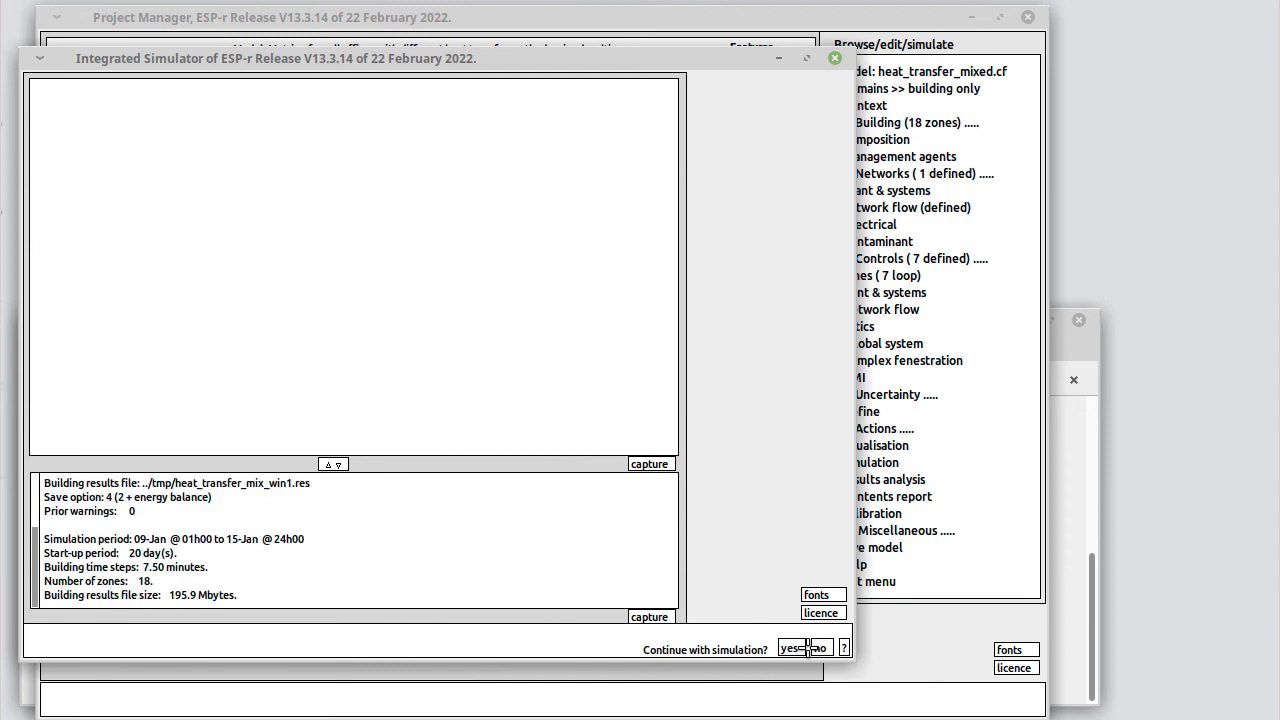
pyautogui.click(788, 648)
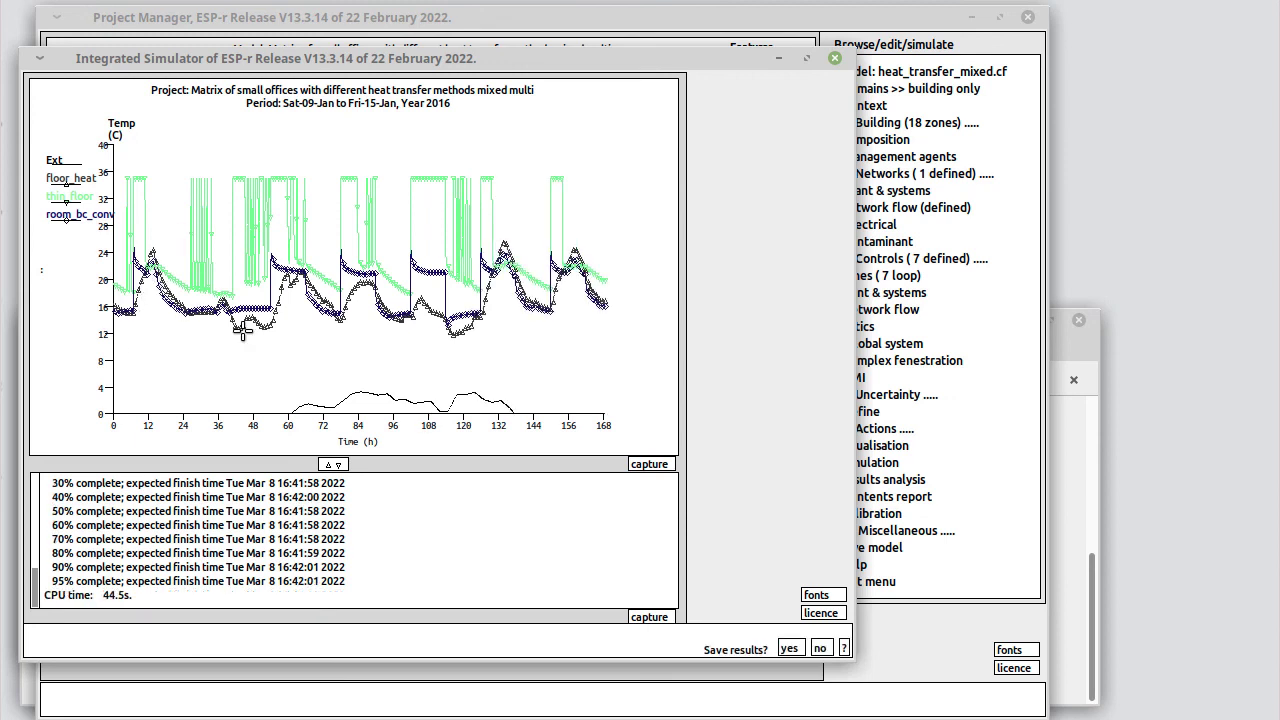
pyautogui.moveTo(268, 302)
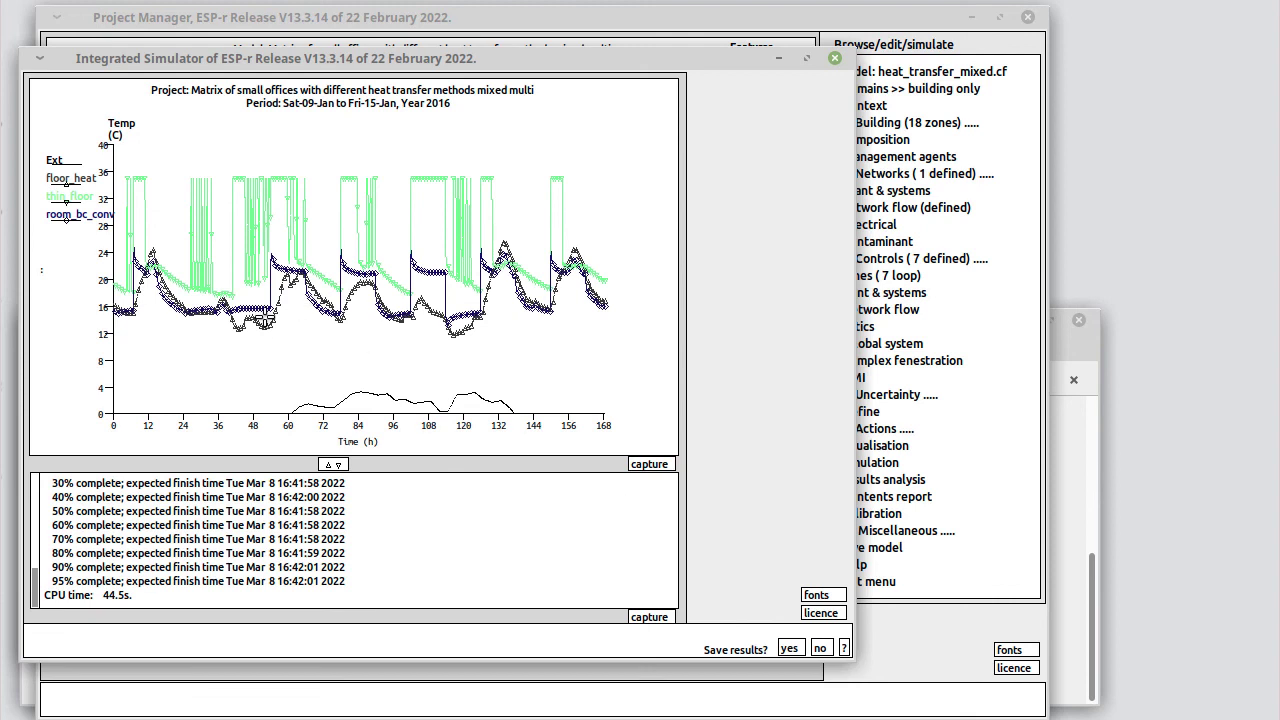
pyautogui.moveTo(282, 308)
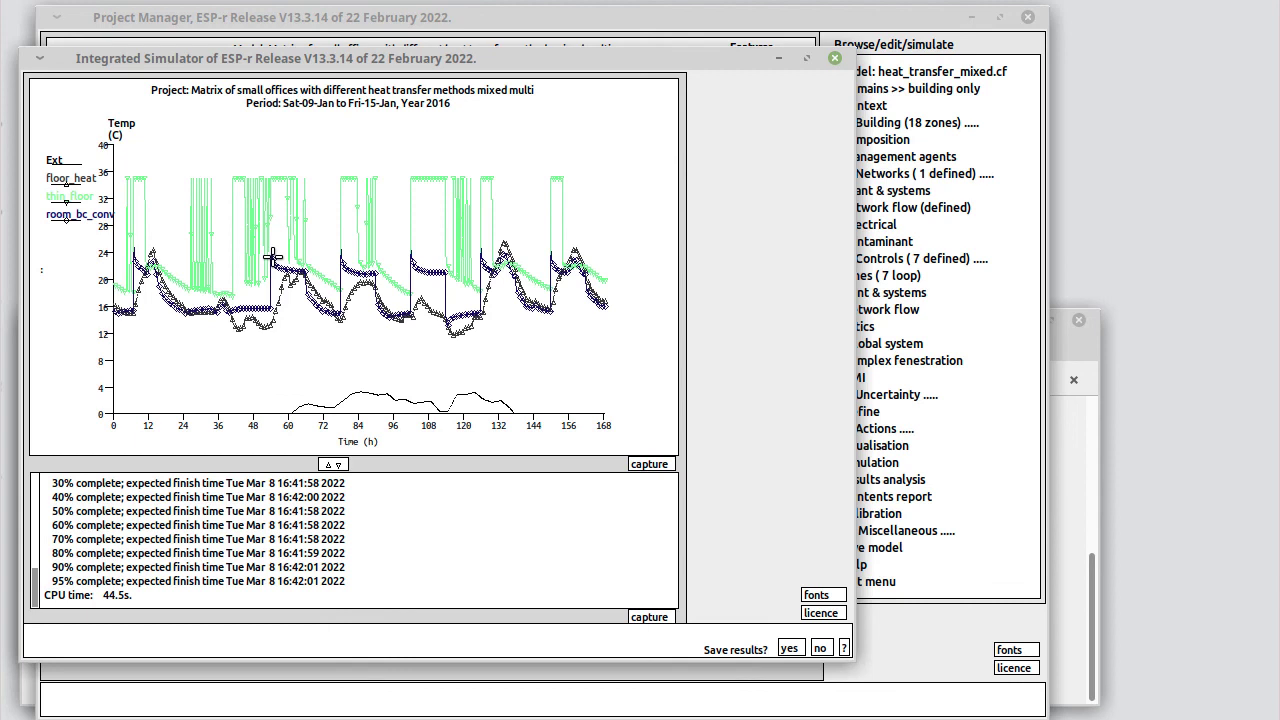
pyautogui.moveTo(256, 328)
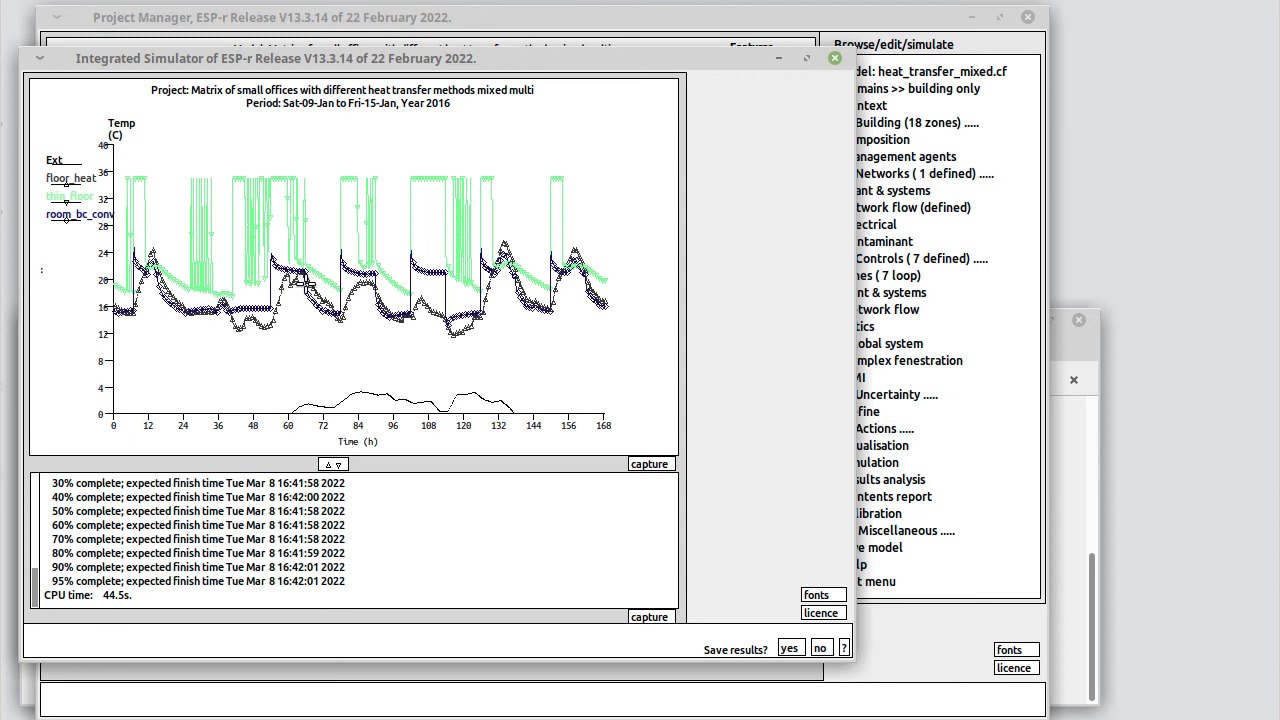
# Step: Save the results, quit the simulator, and load heat_transfer_mix_win1.res in the Results Analyser
pyautogui.click(794, 648)
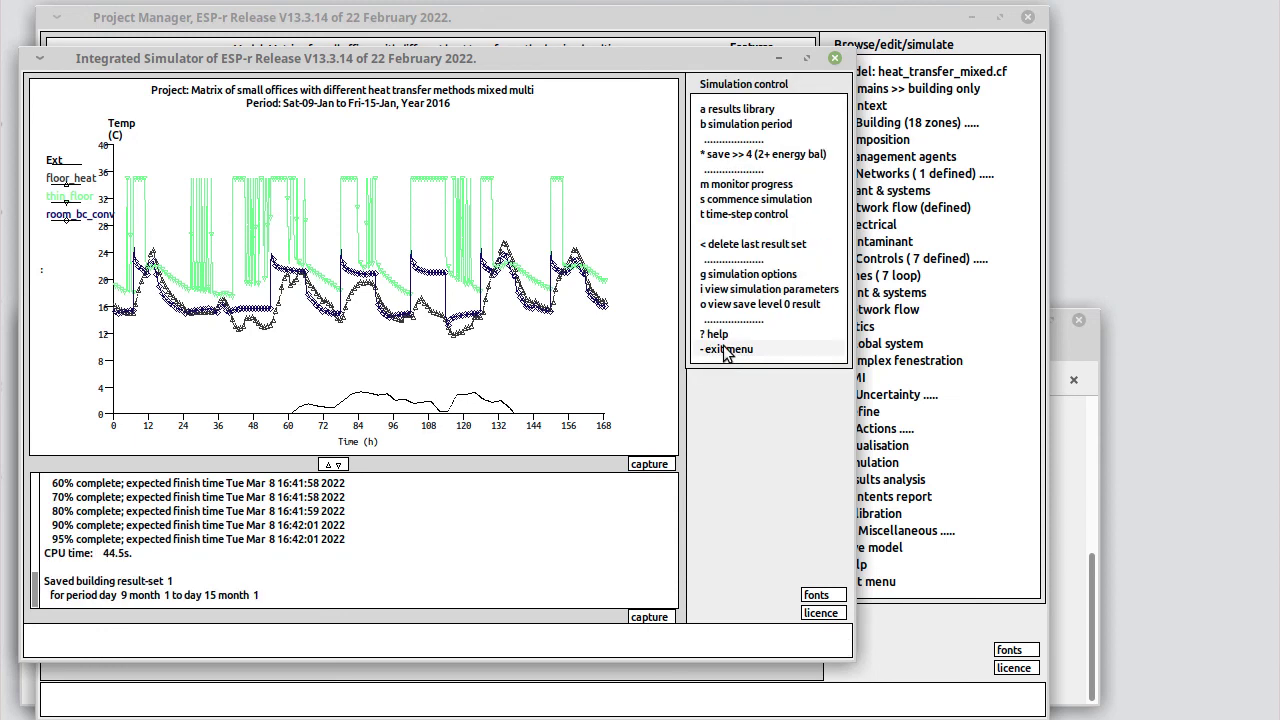
pyautogui.click(726, 348)
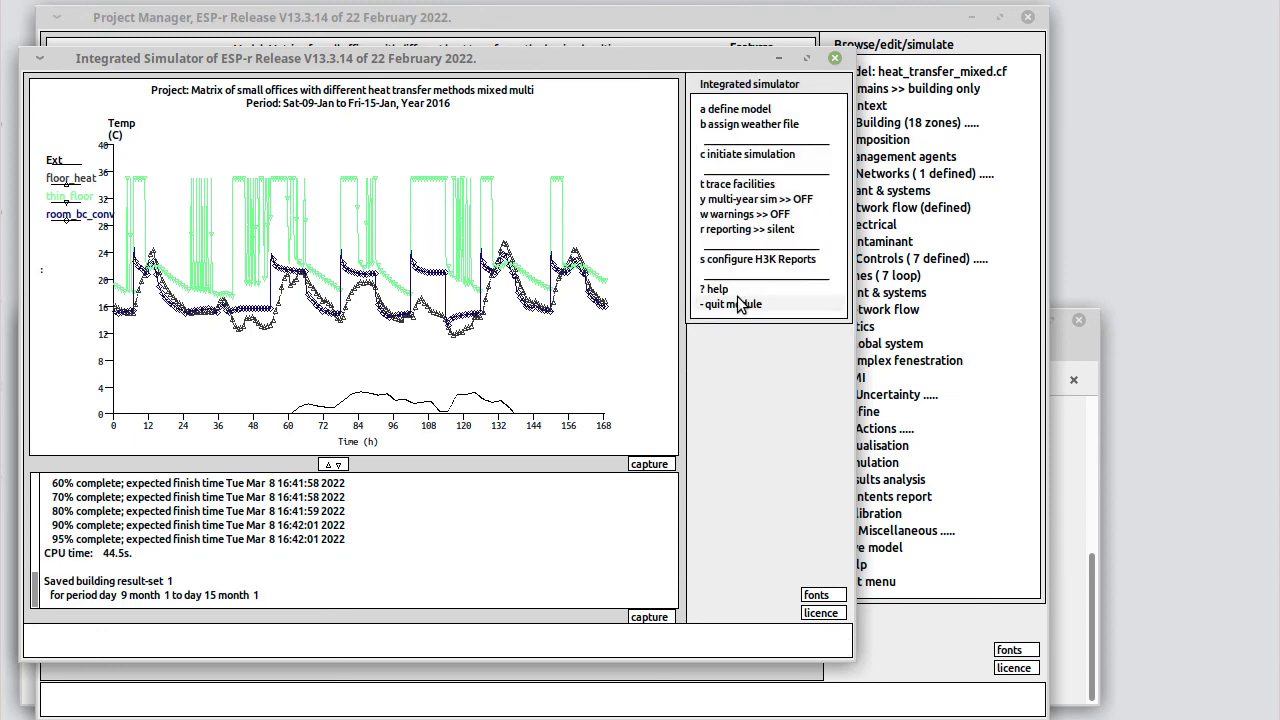
pyautogui.click(728, 304)
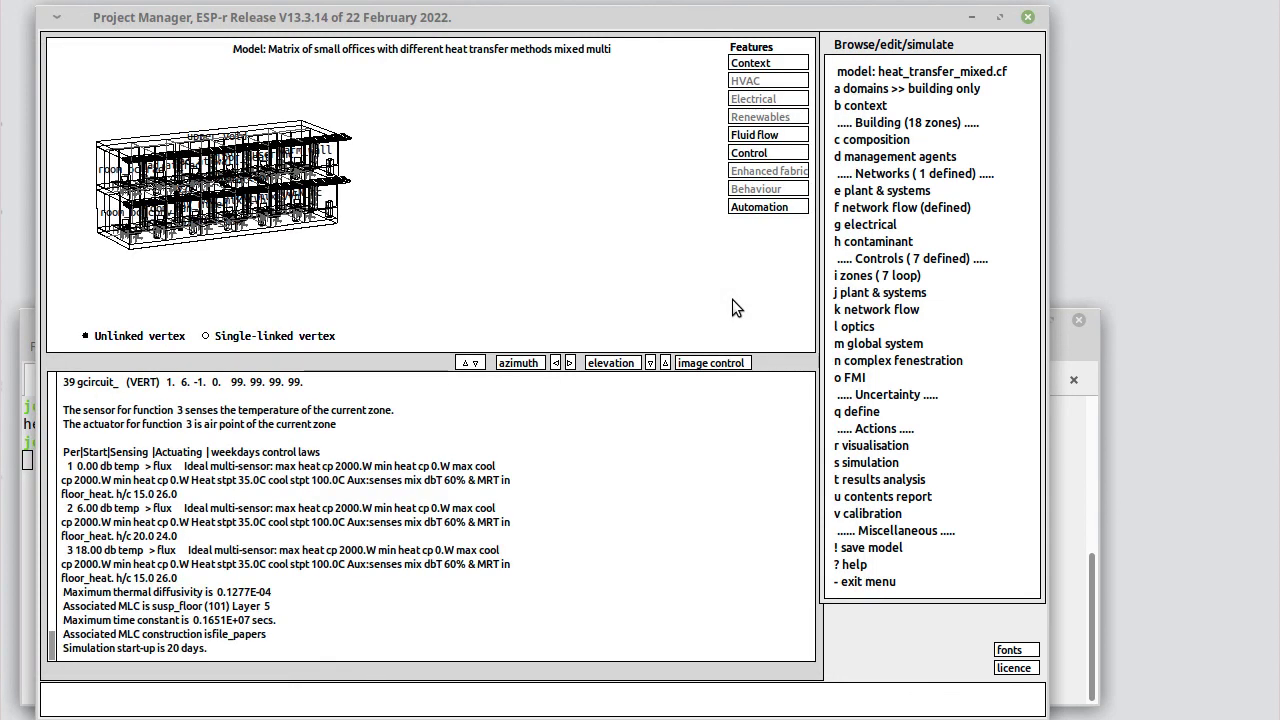
pyautogui.moveTo(878, 480)
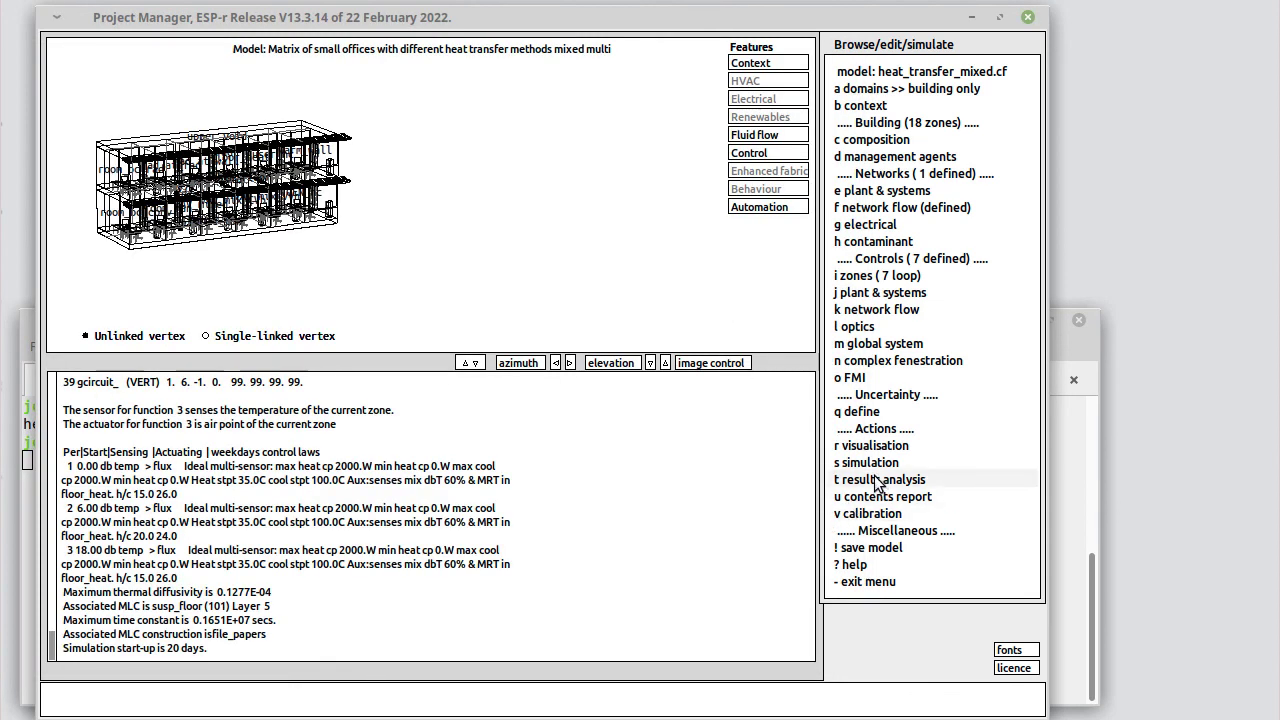
pyautogui.moveTo(872, 468)
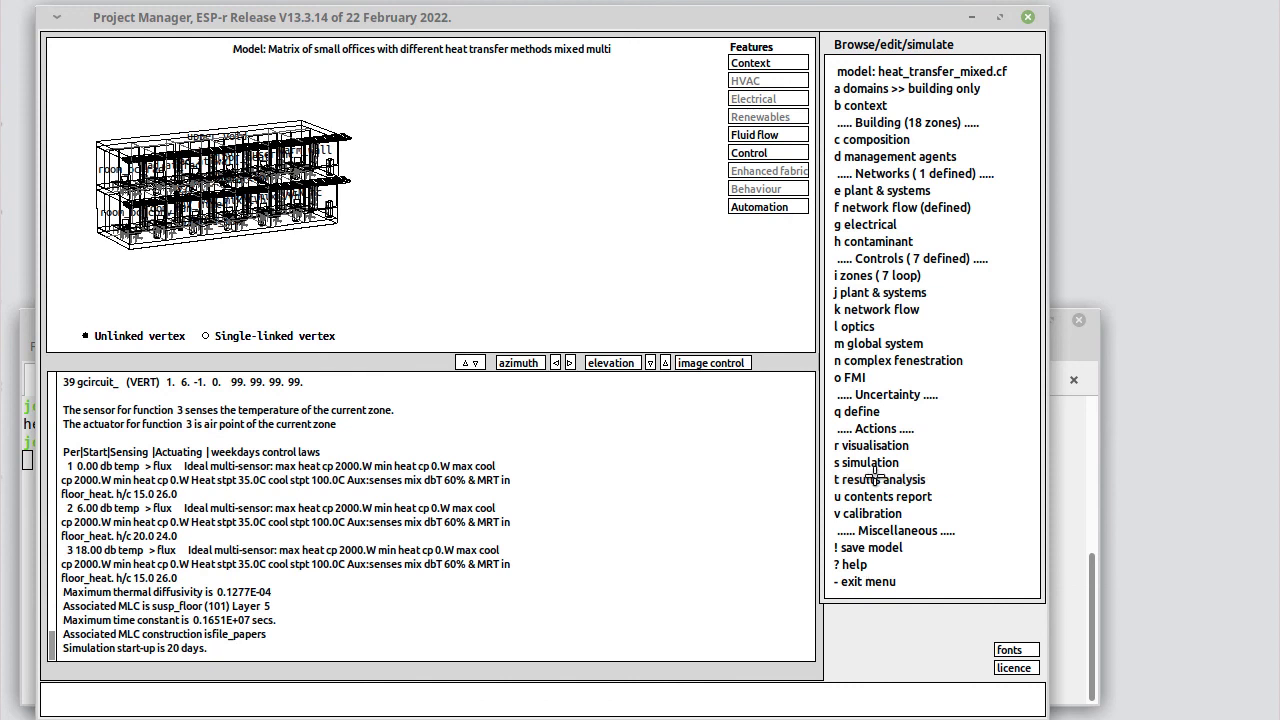
pyautogui.click(866, 462)
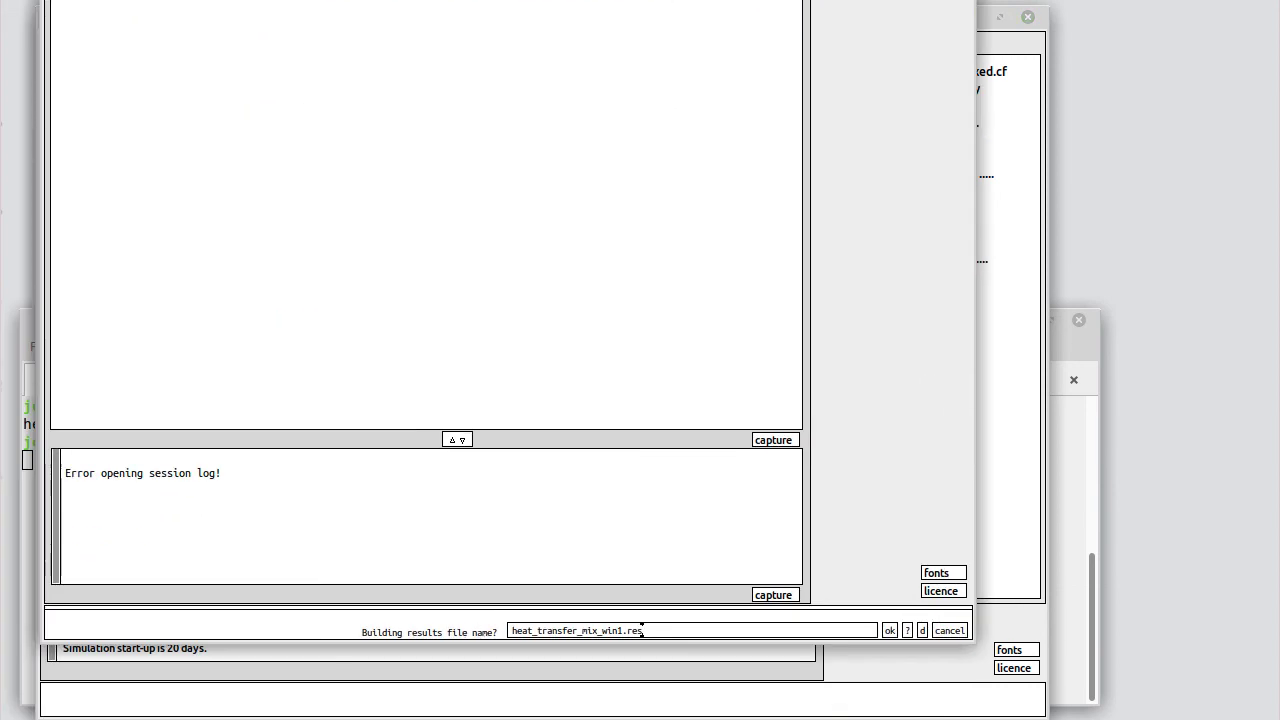
pyautogui.click(888, 630)
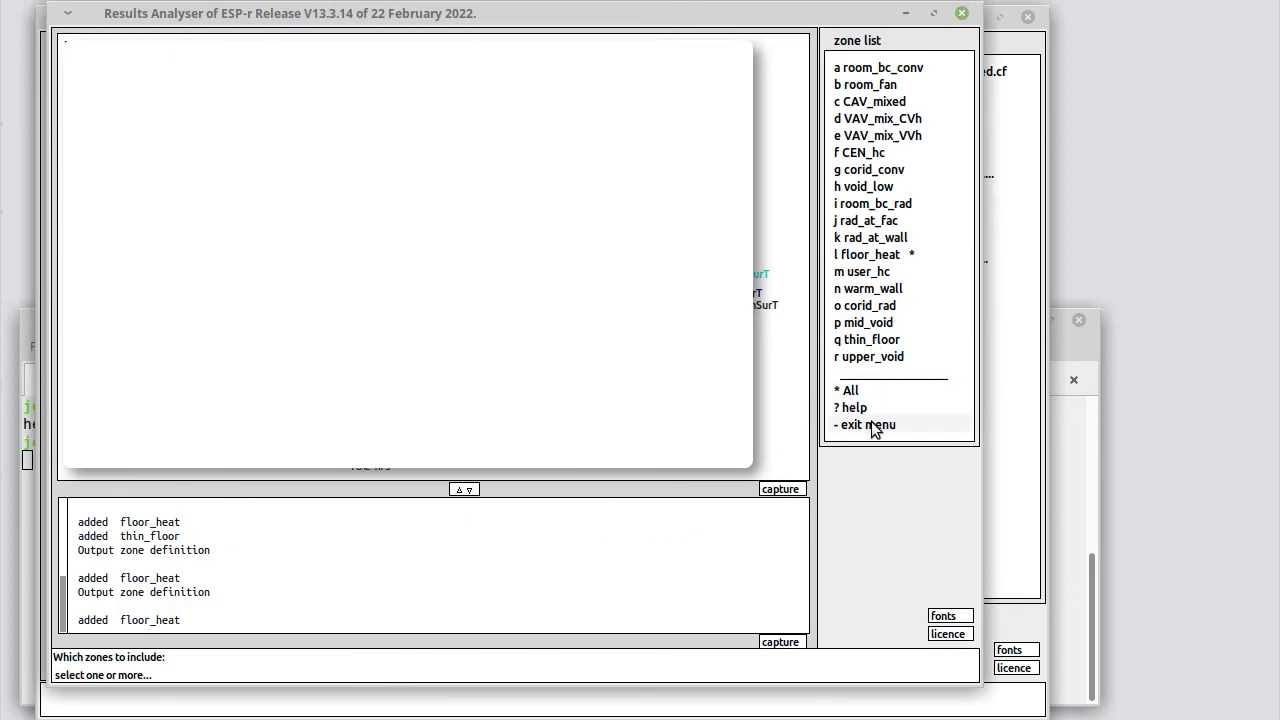
# Step: Finish the zone choice and go to surface temperature plotting for floor_heat
pyautogui.click(864, 424)
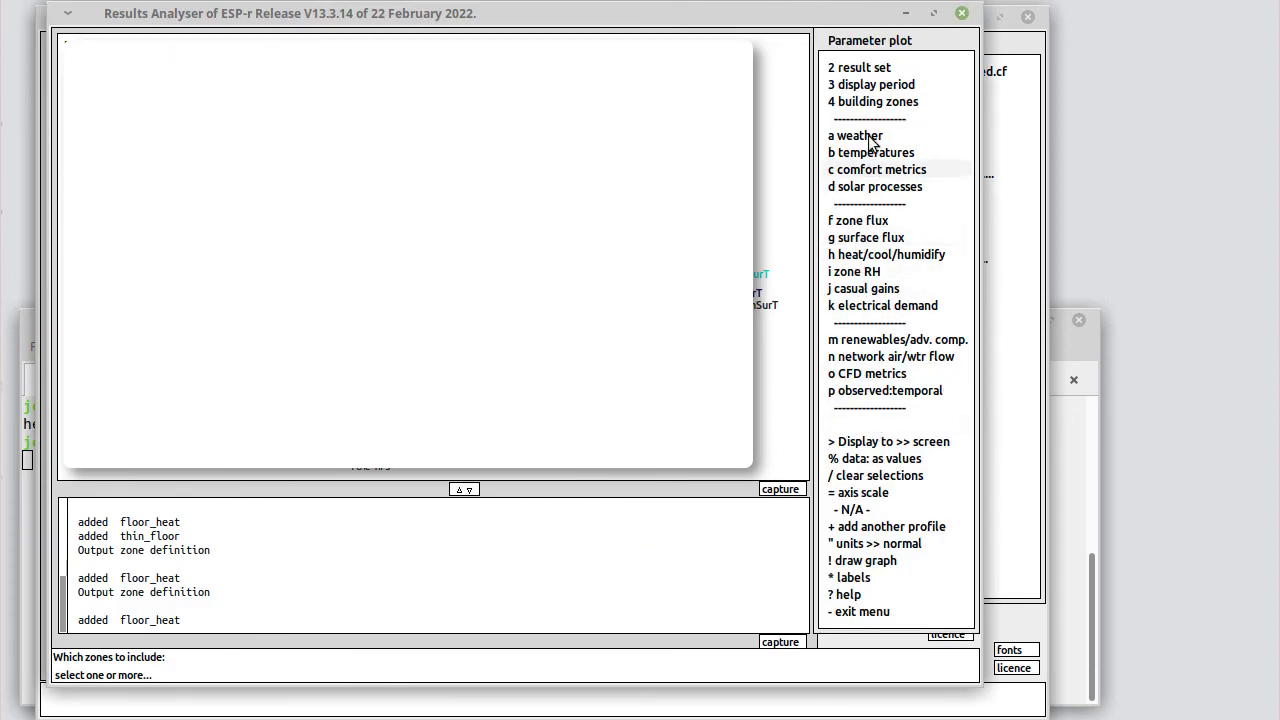
pyautogui.click(868, 152)
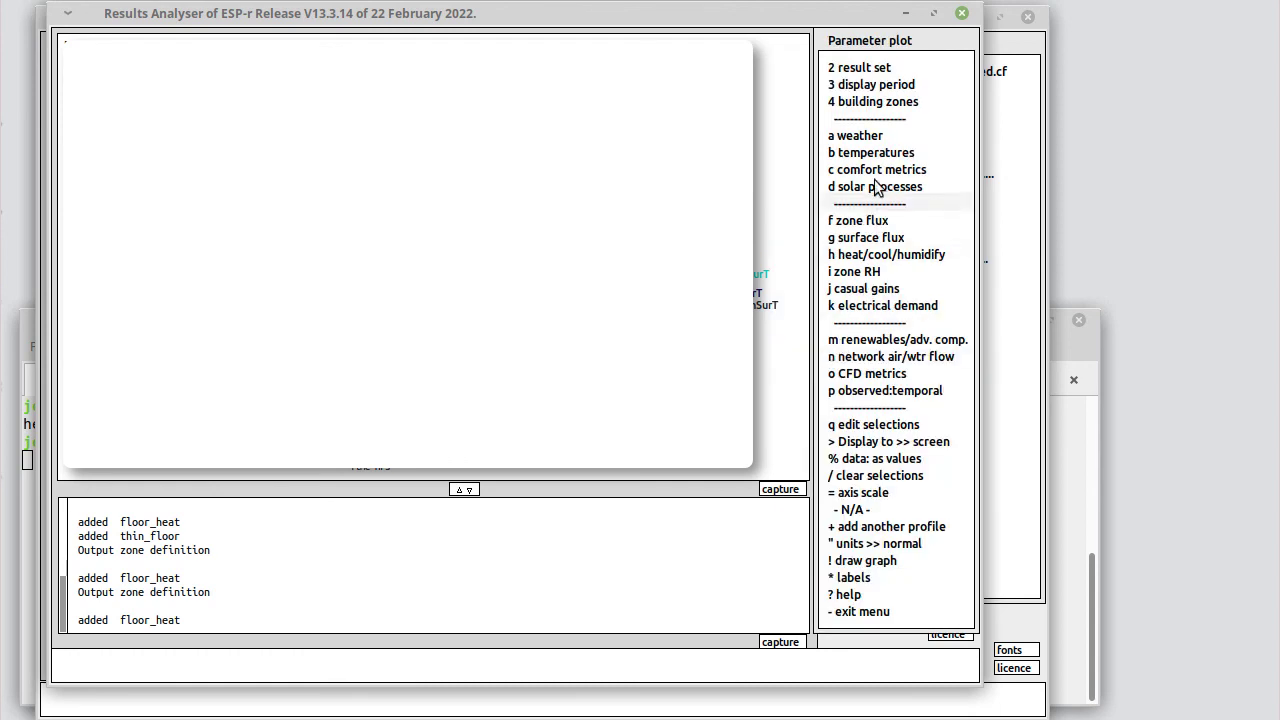
pyautogui.click(860, 152)
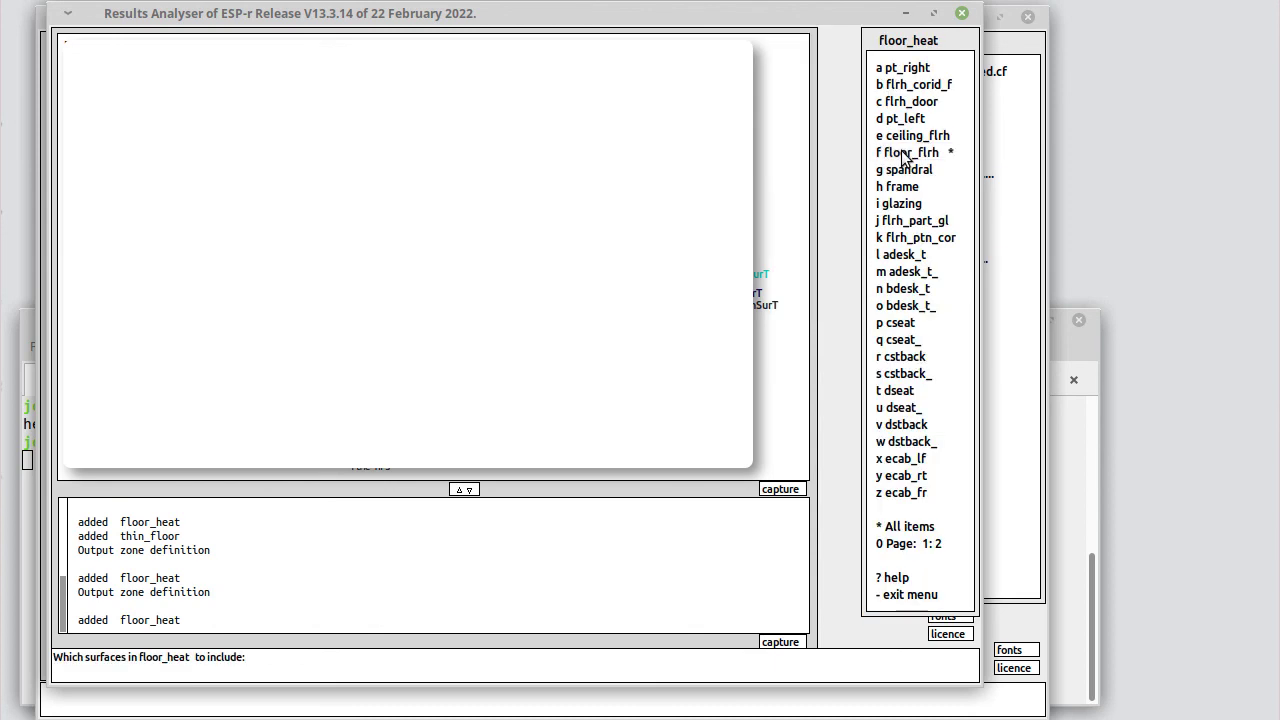
# Step: Add the ceiling_flrh and pt_right surfaces and draw the temperature graph
pyautogui.click(916, 136)
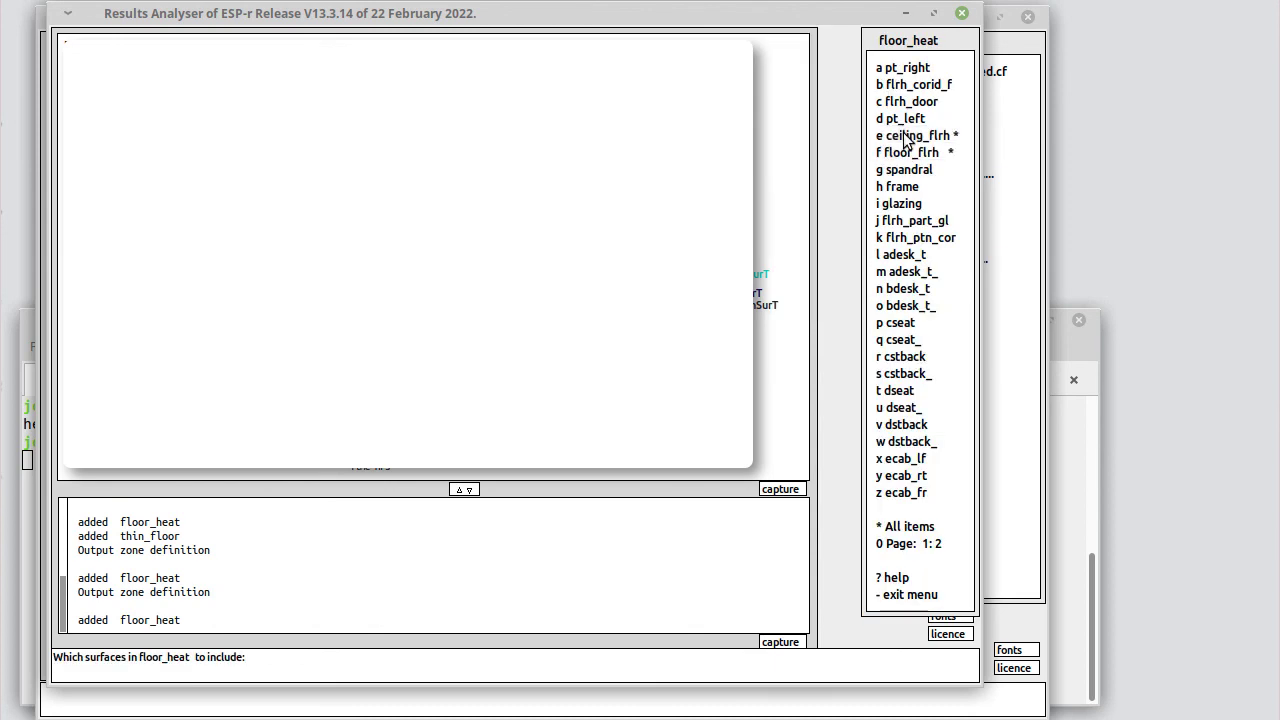
pyautogui.click(900, 68)
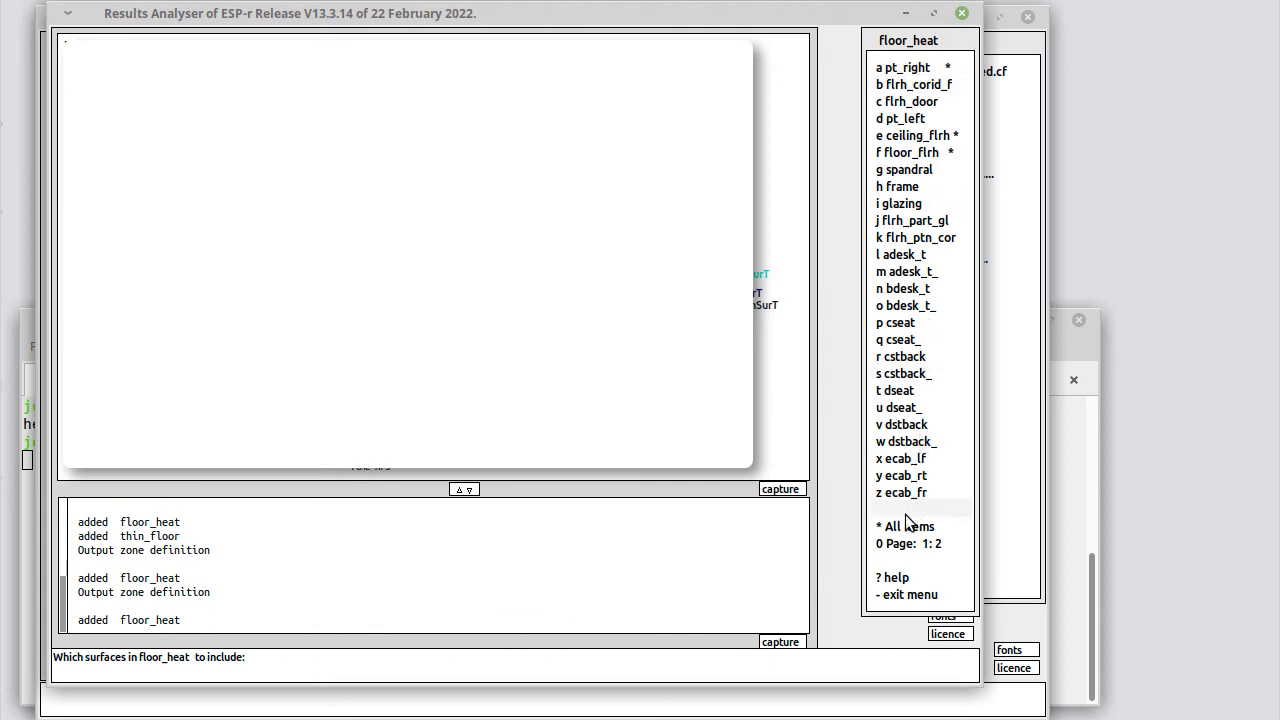
pyautogui.click(898, 526)
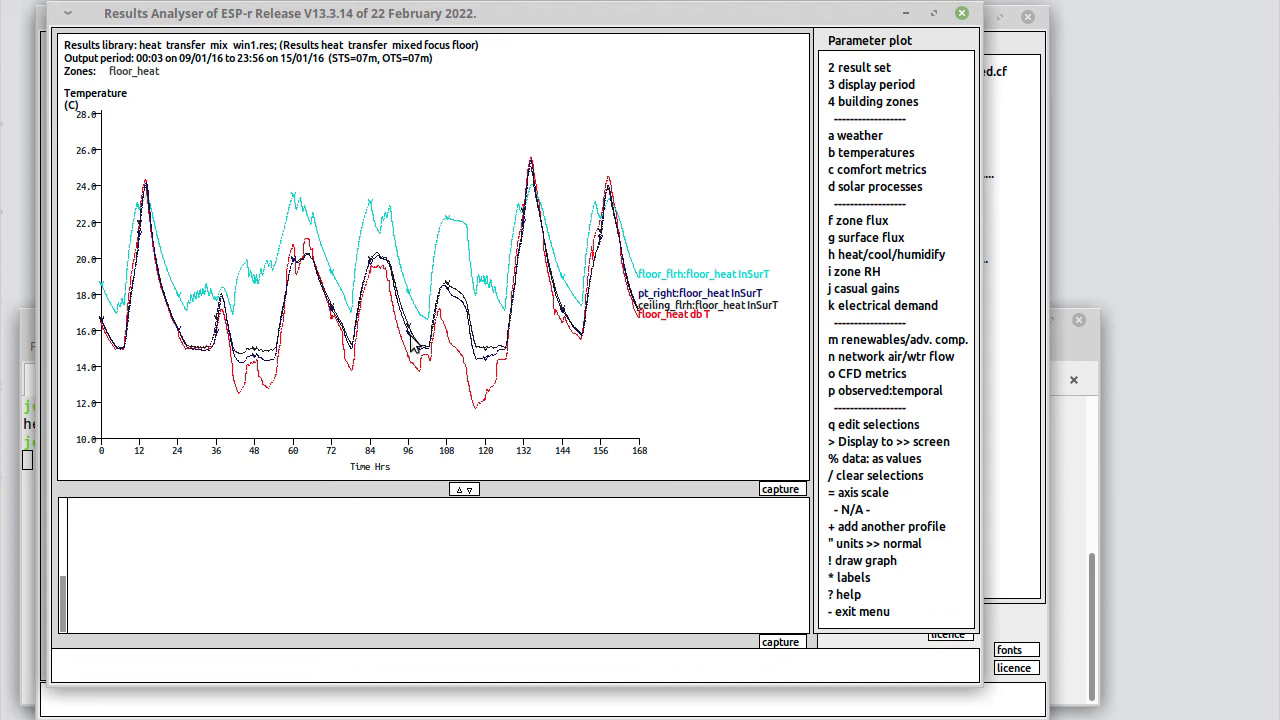
pyautogui.moveTo(416, 308)
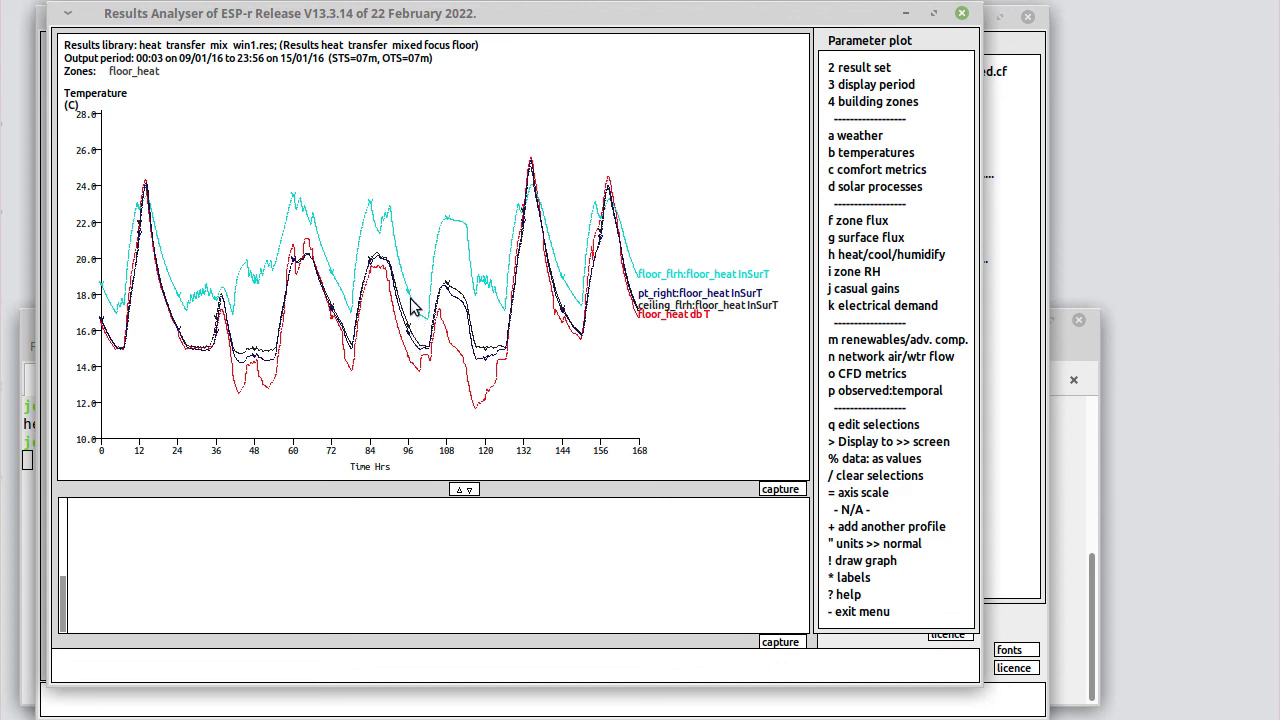
pyautogui.moveTo(398, 248)
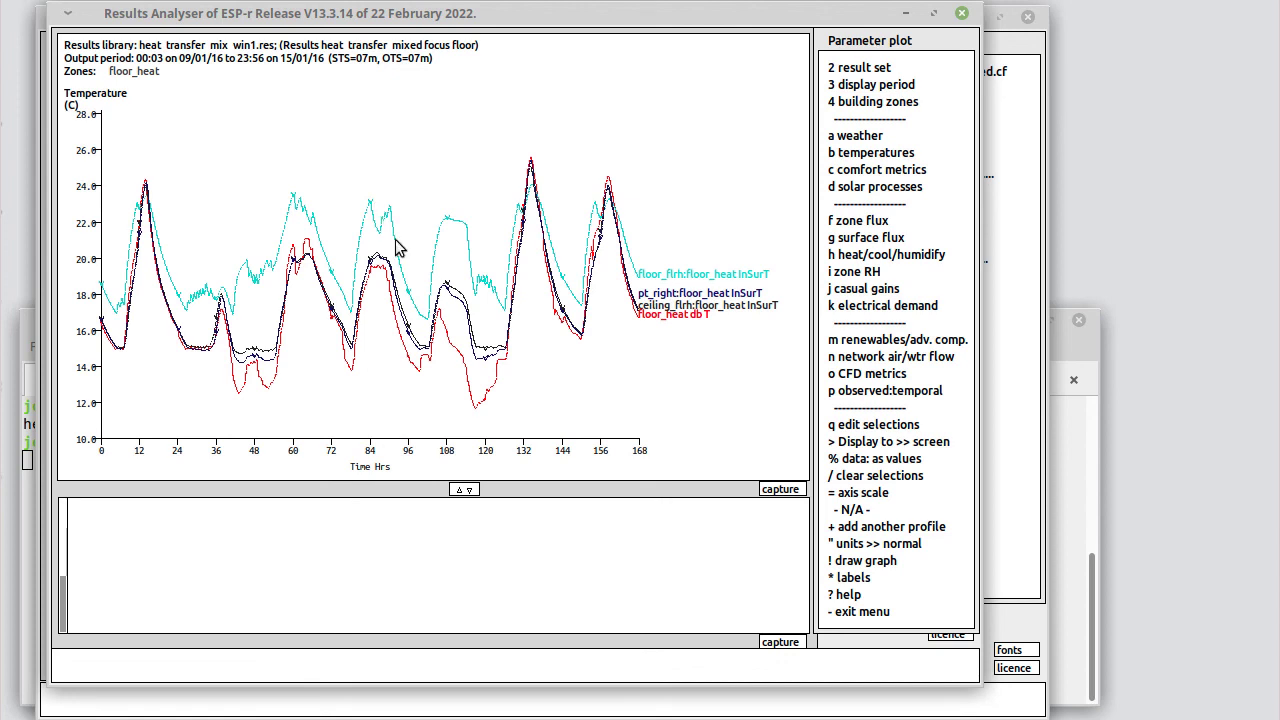
pyautogui.moveTo(484, 408)
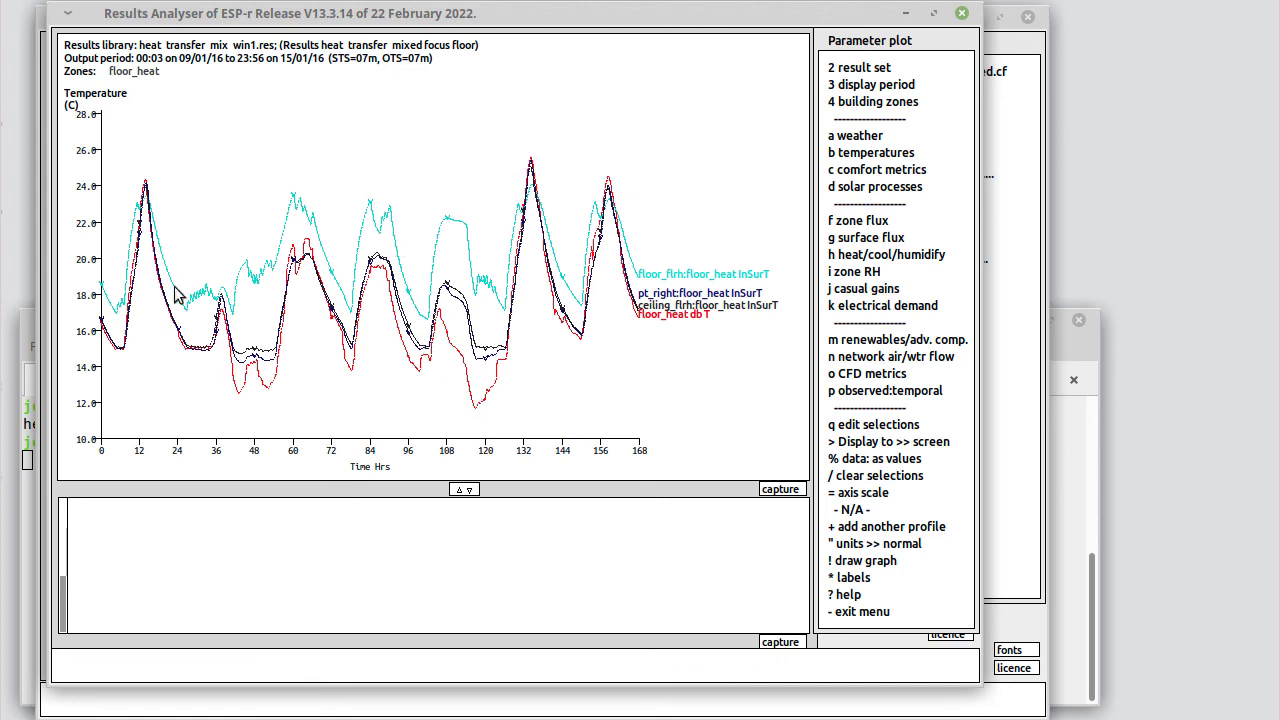
pyautogui.moveTo(638, 292)
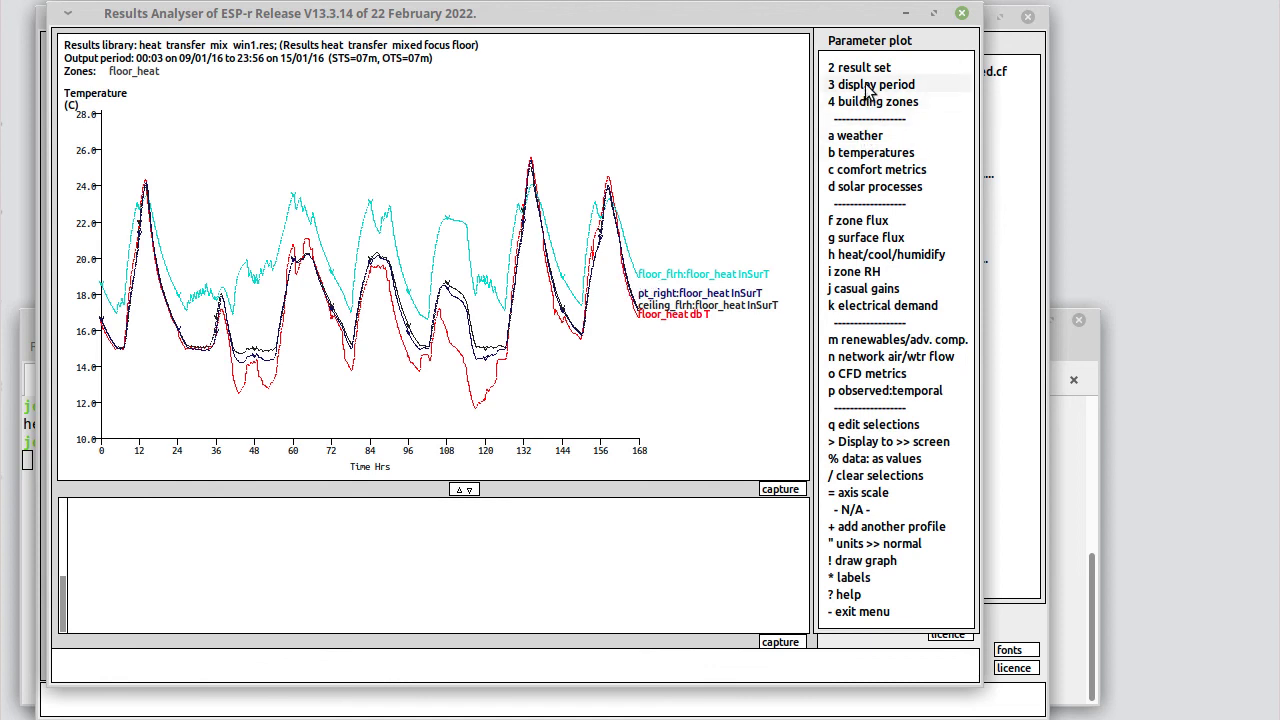
# Step: Change the graph's displayed time period to a 72-hour span, 9–11 January
pyautogui.click(872, 84)
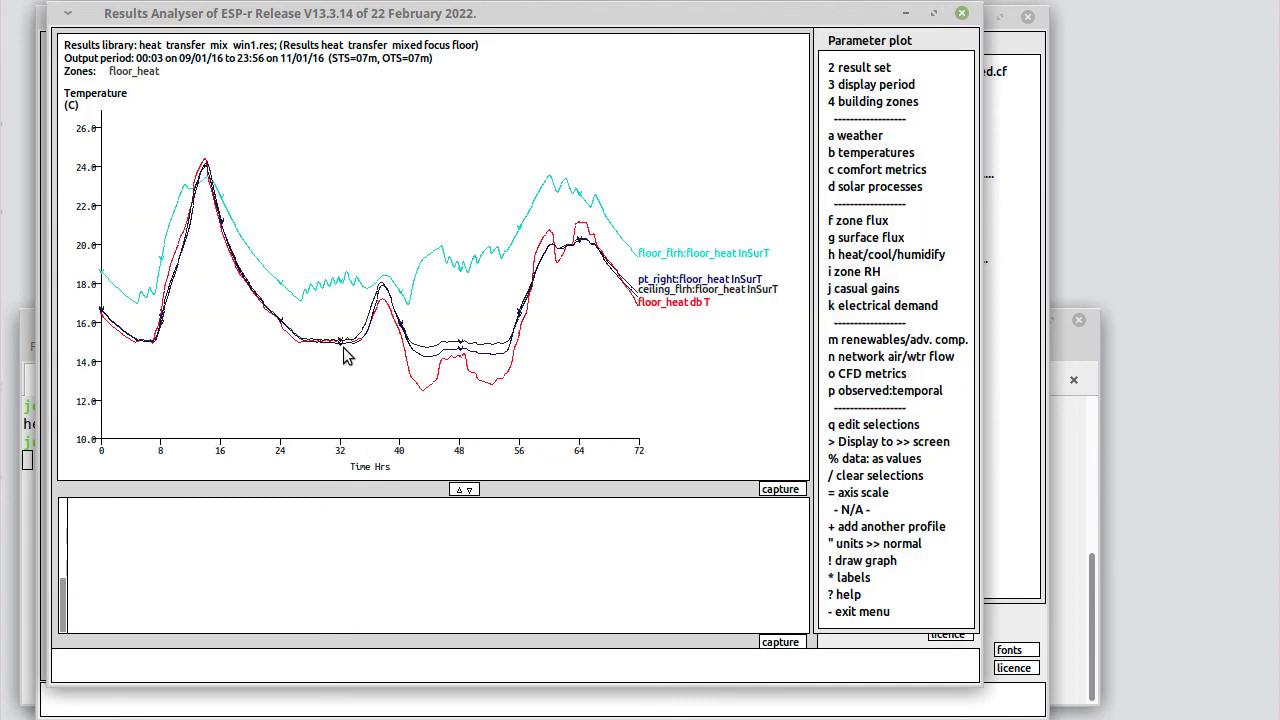
pyautogui.moveTo(196, 326)
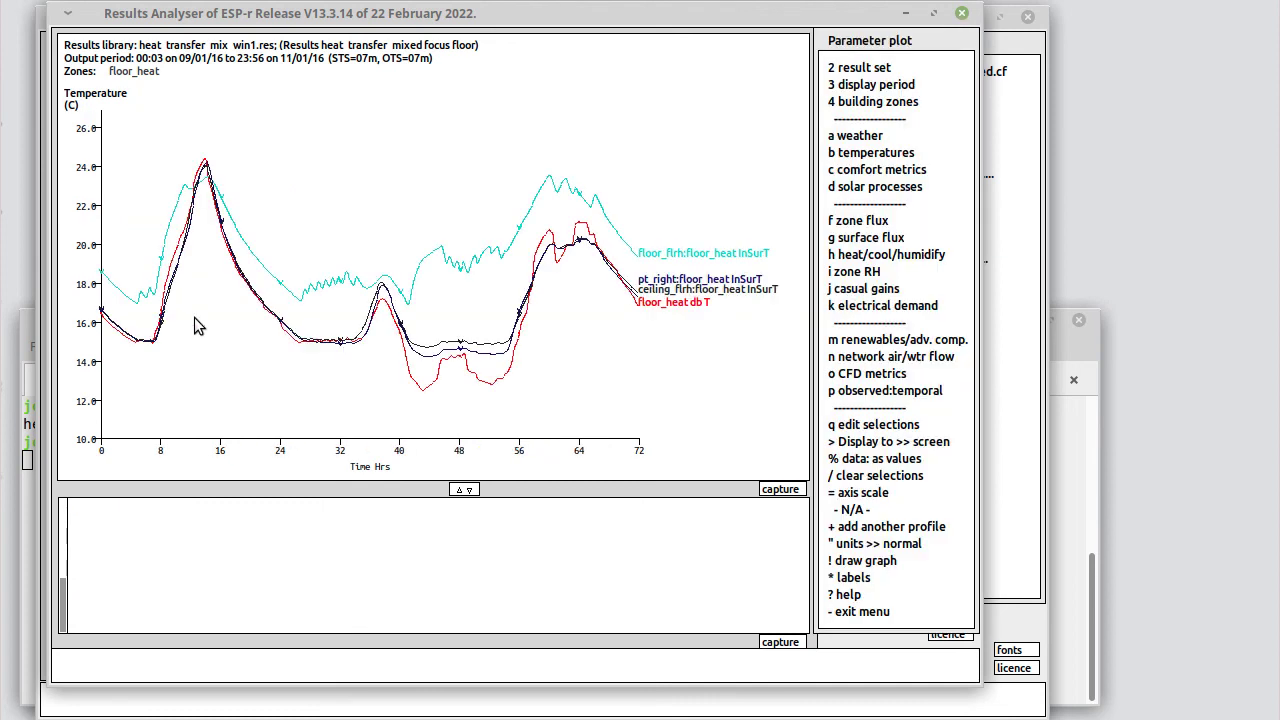
pyautogui.moveTo(190, 76)
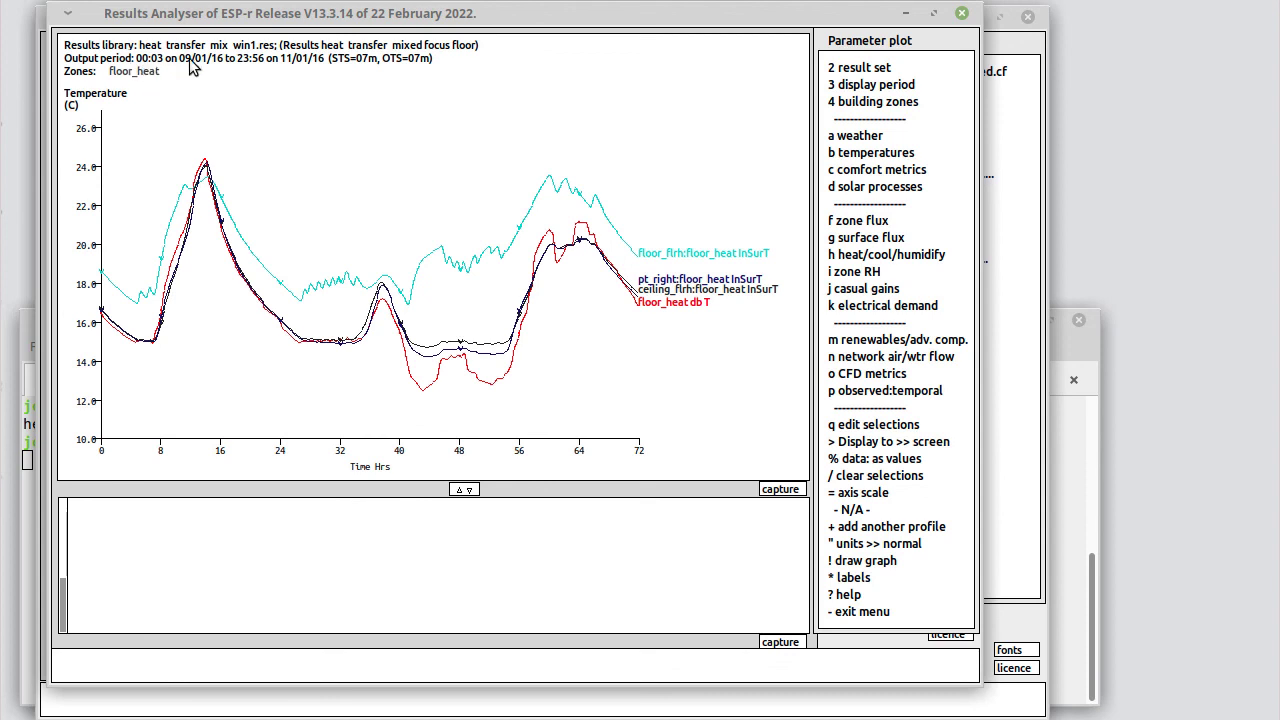
pyautogui.moveTo(112, 332)
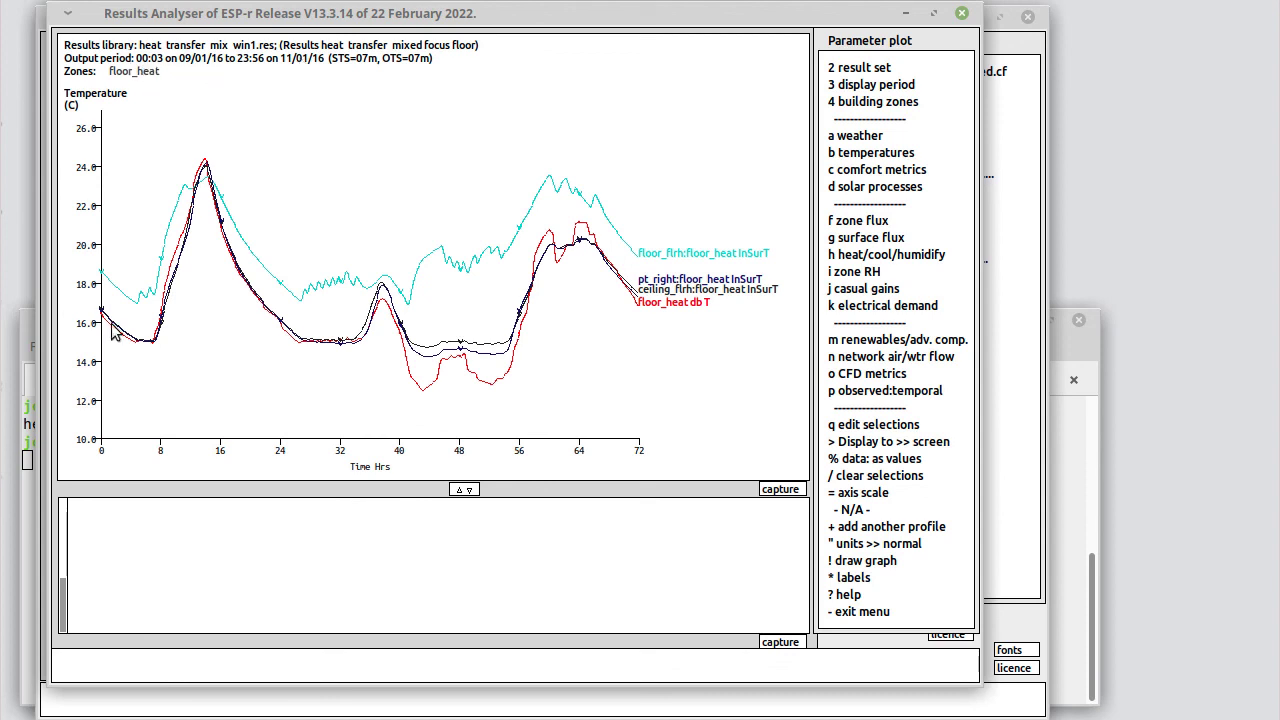
pyautogui.moveTo(164, 378)
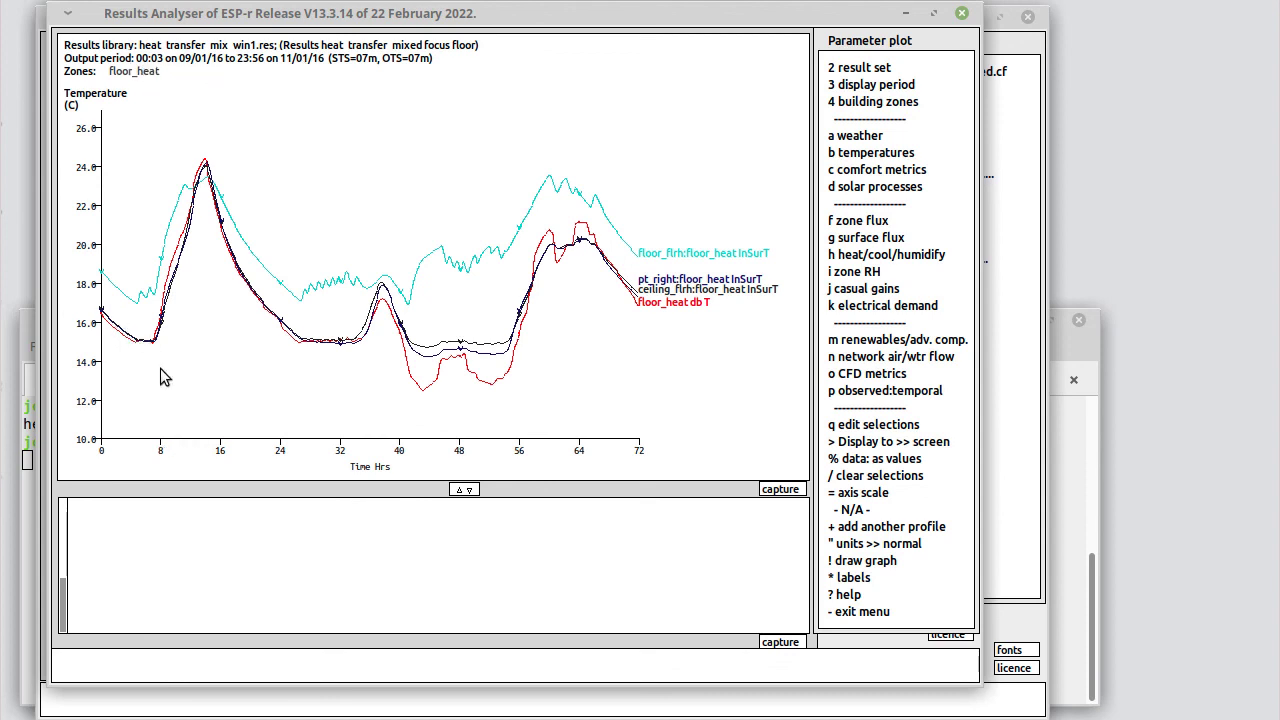
pyautogui.moveTo(184, 268)
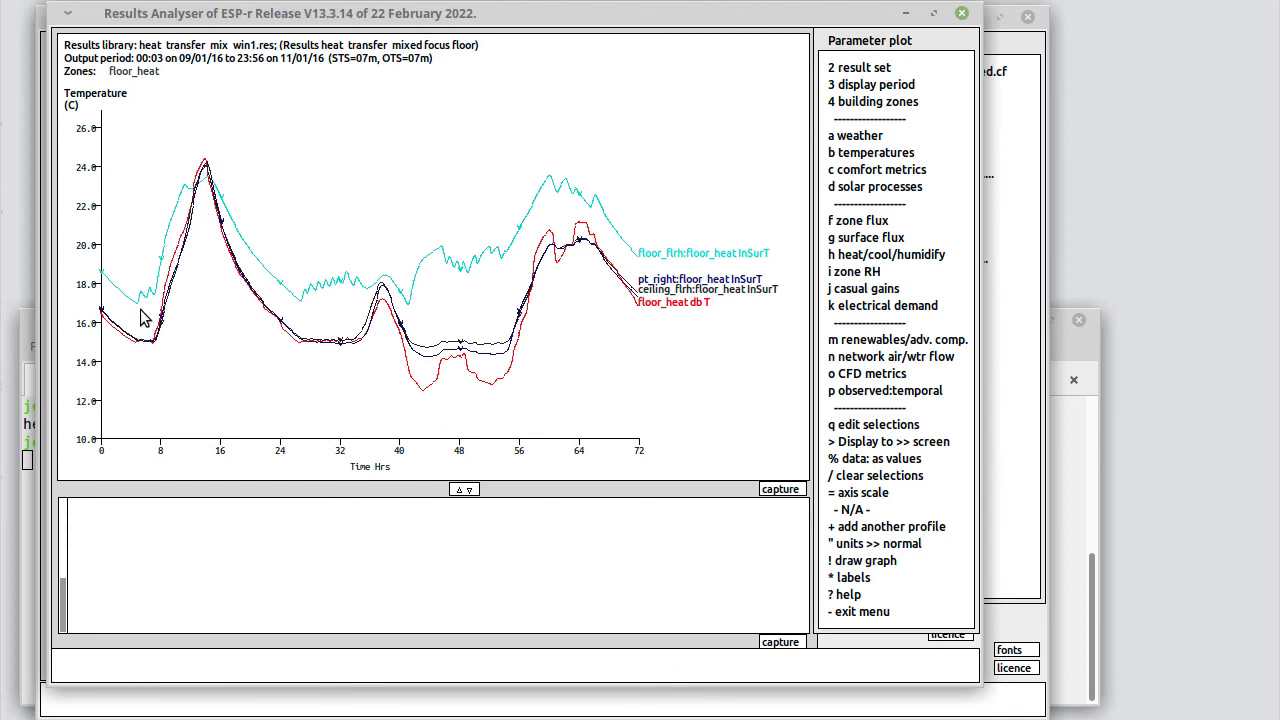
pyautogui.moveTo(156, 286)
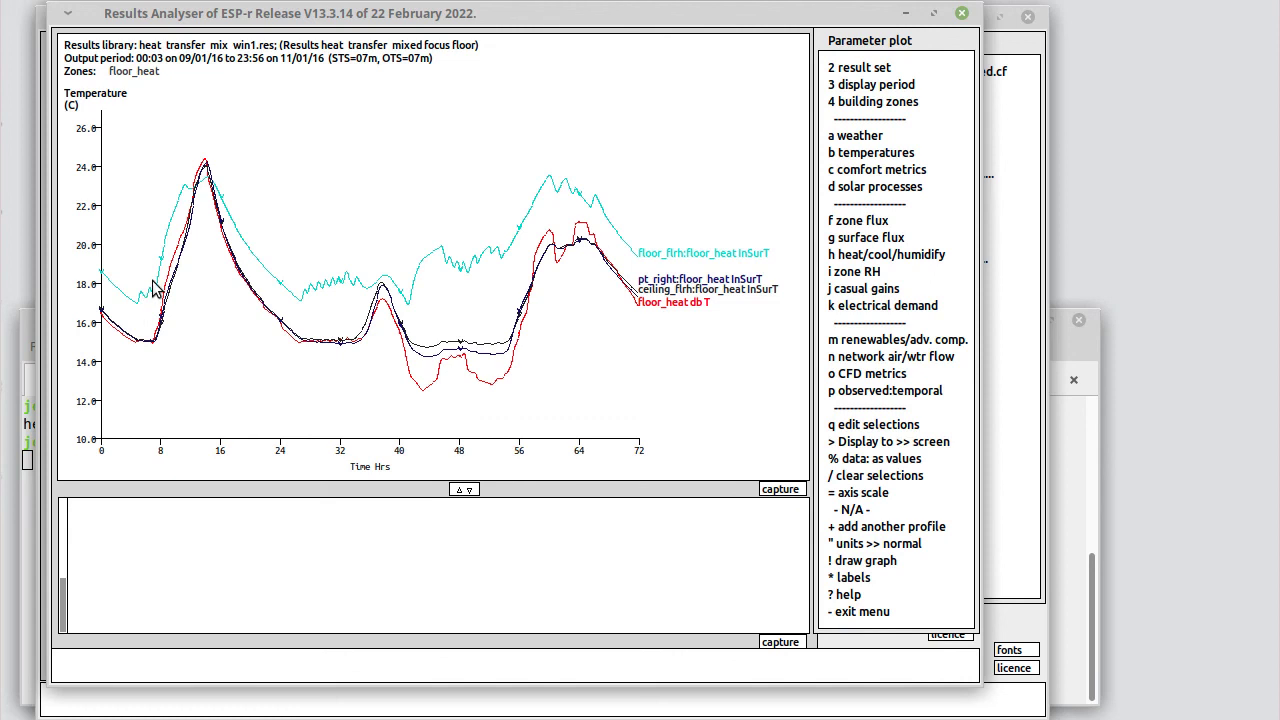
pyautogui.moveTo(196, 200)
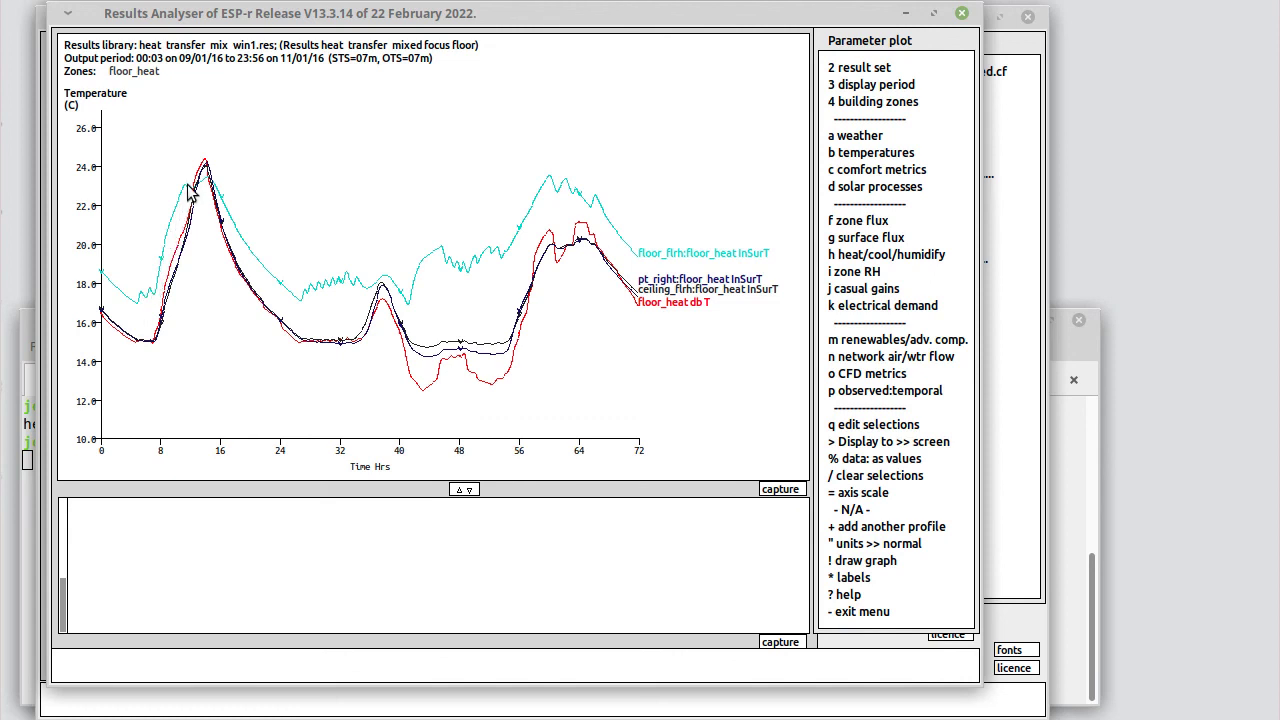
pyautogui.moveTo(212, 168)
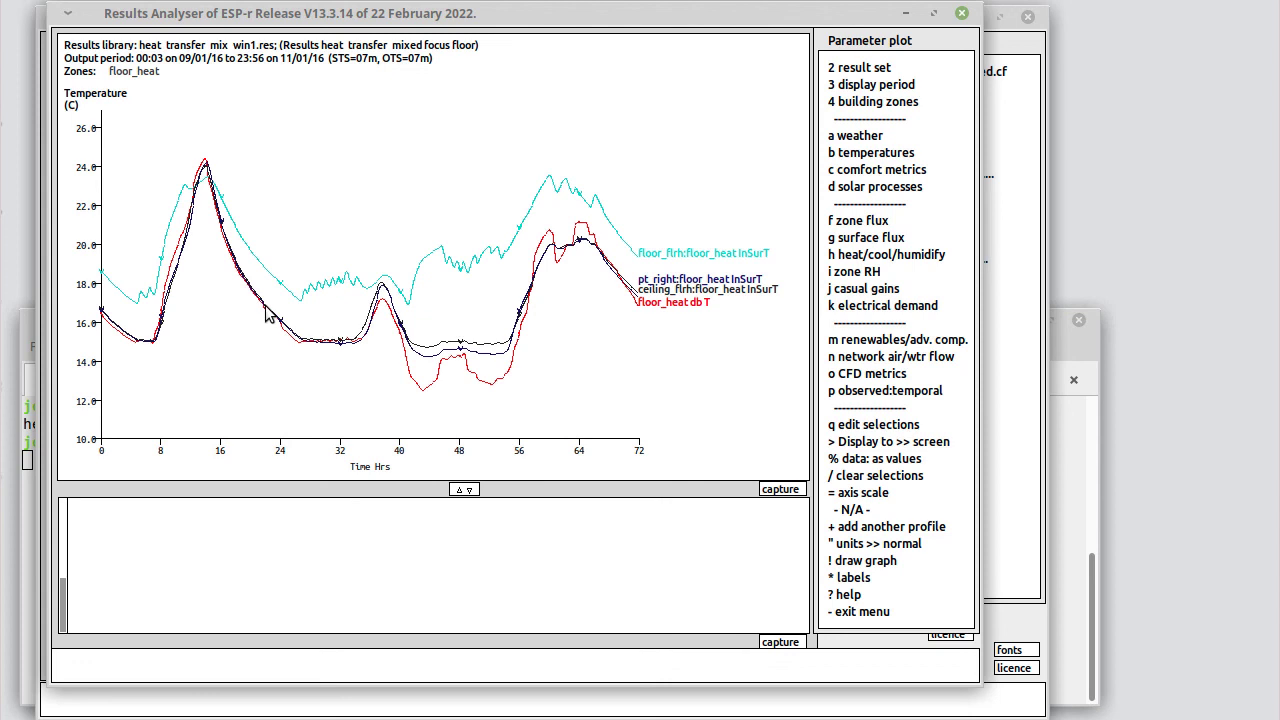
pyautogui.moveTo(326, 352)
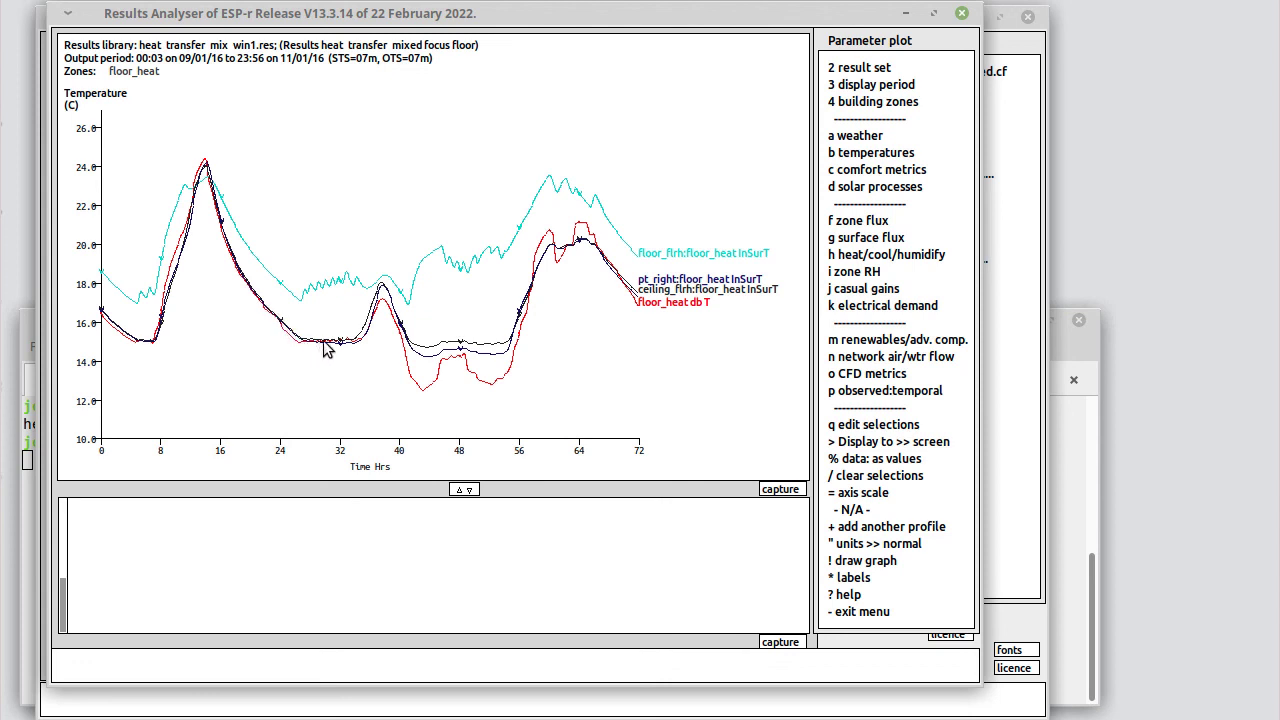
pyautogui.moveTo(360, 348)
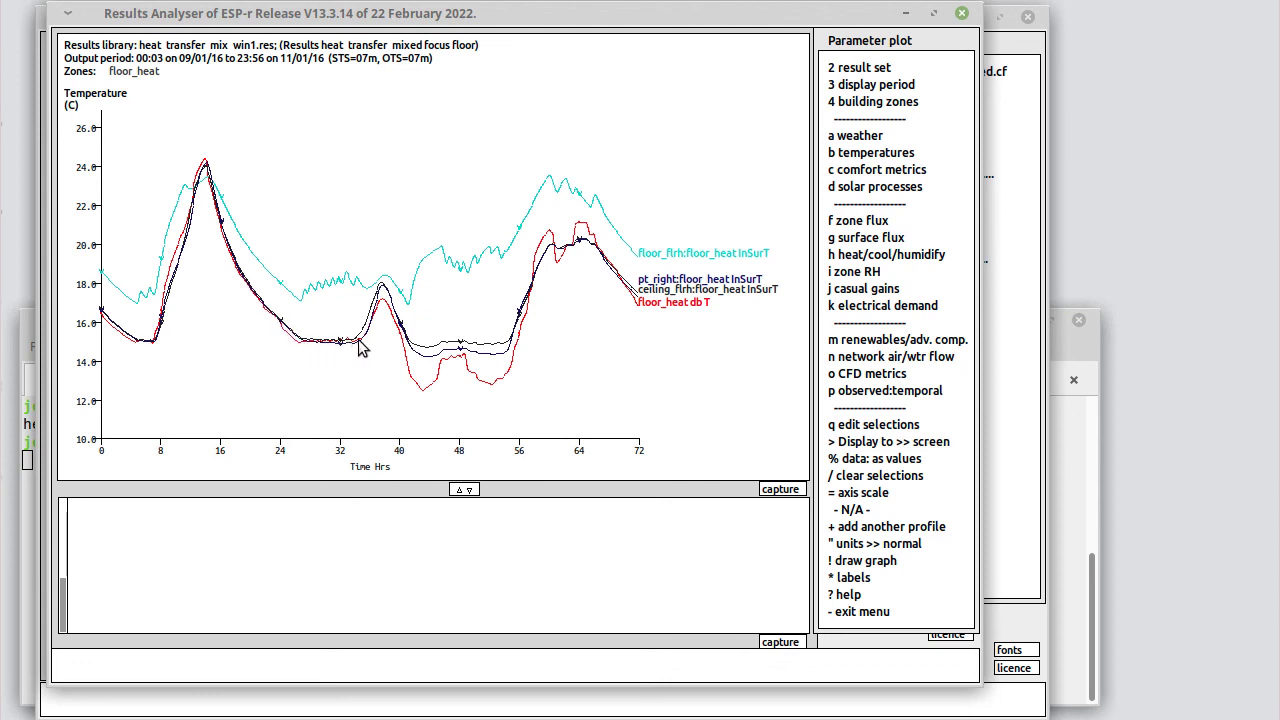
pyautogui.moveTo(384, 290)
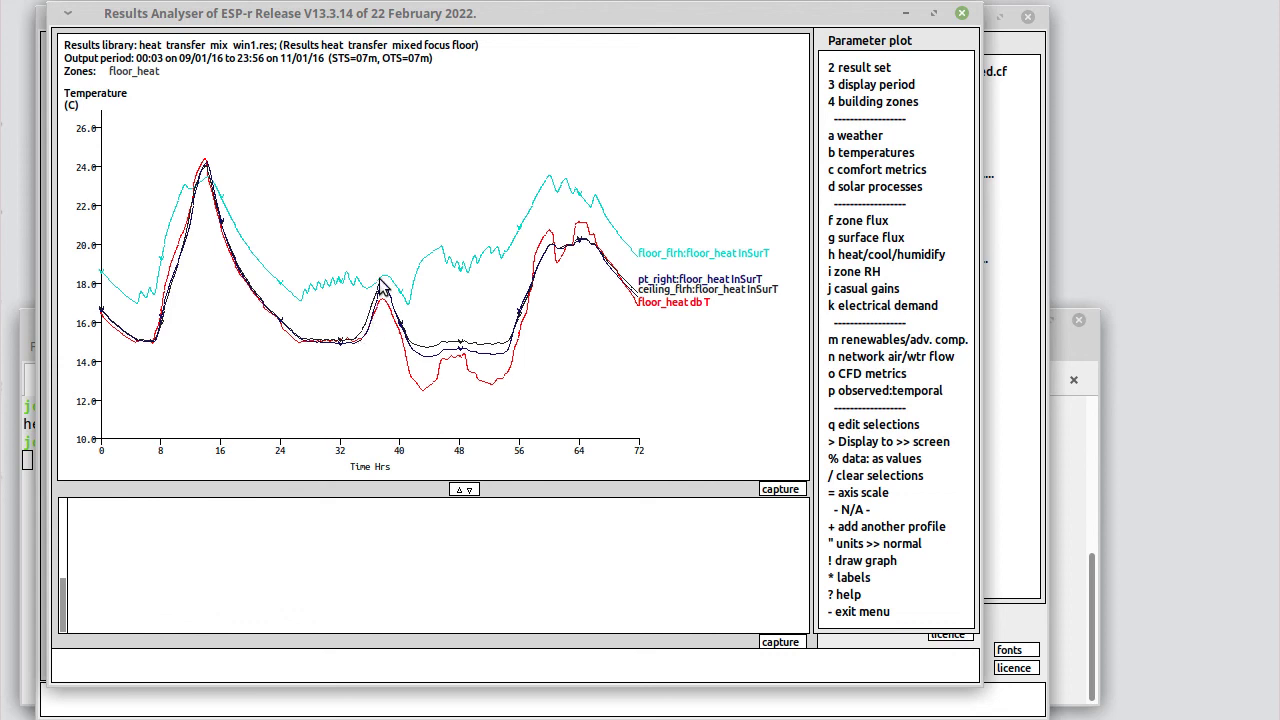
pyautogui.moveTo(392, 320)
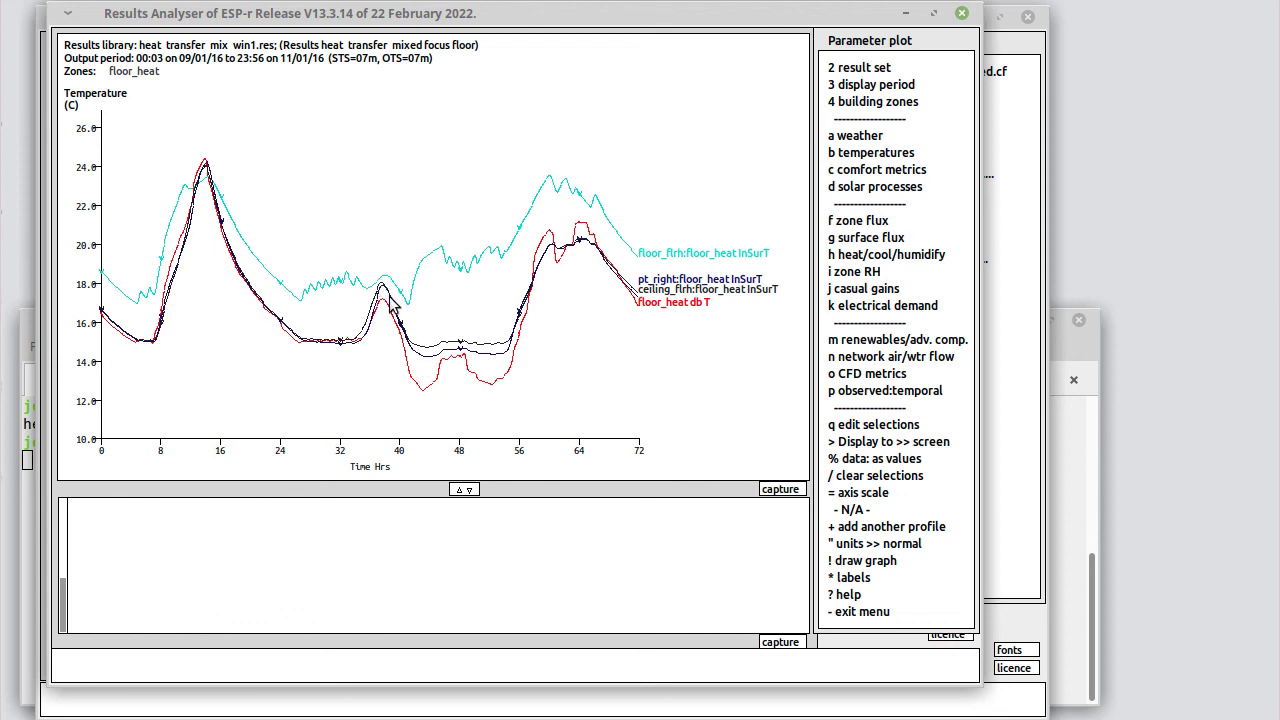
pyautogui.moveTo(456, 262)
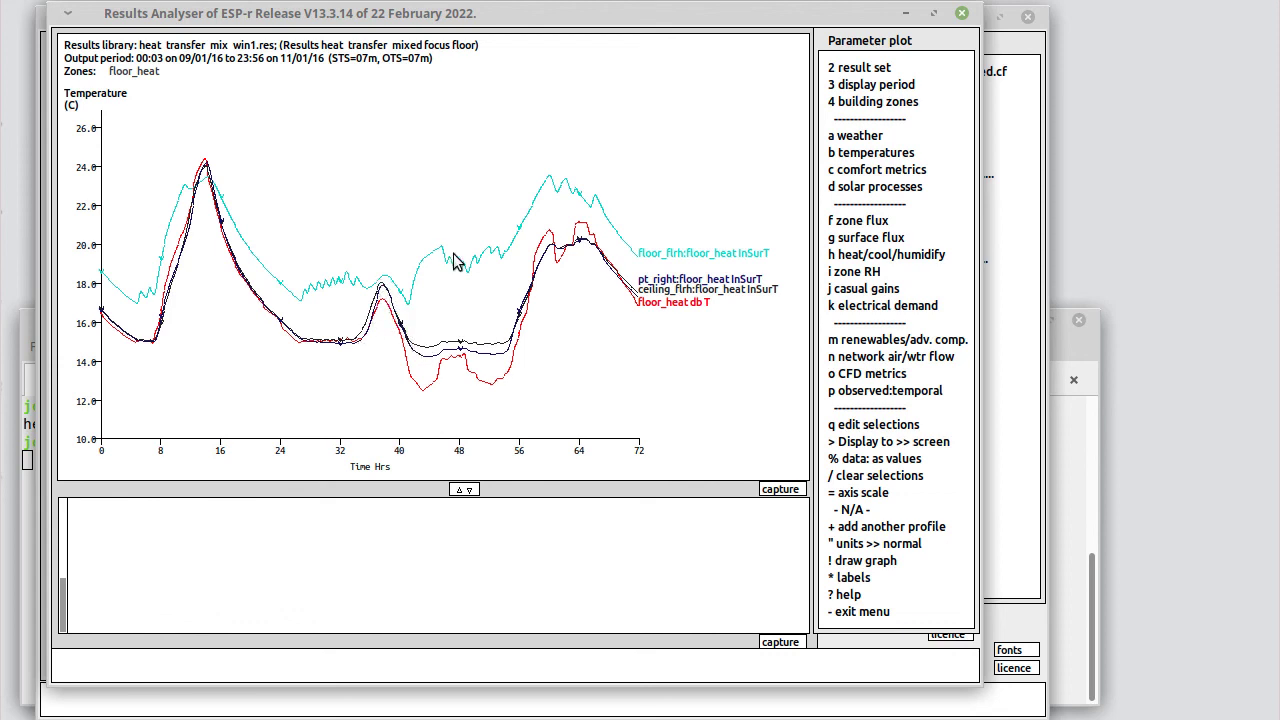
pyautogui.moveTo(444, 258)
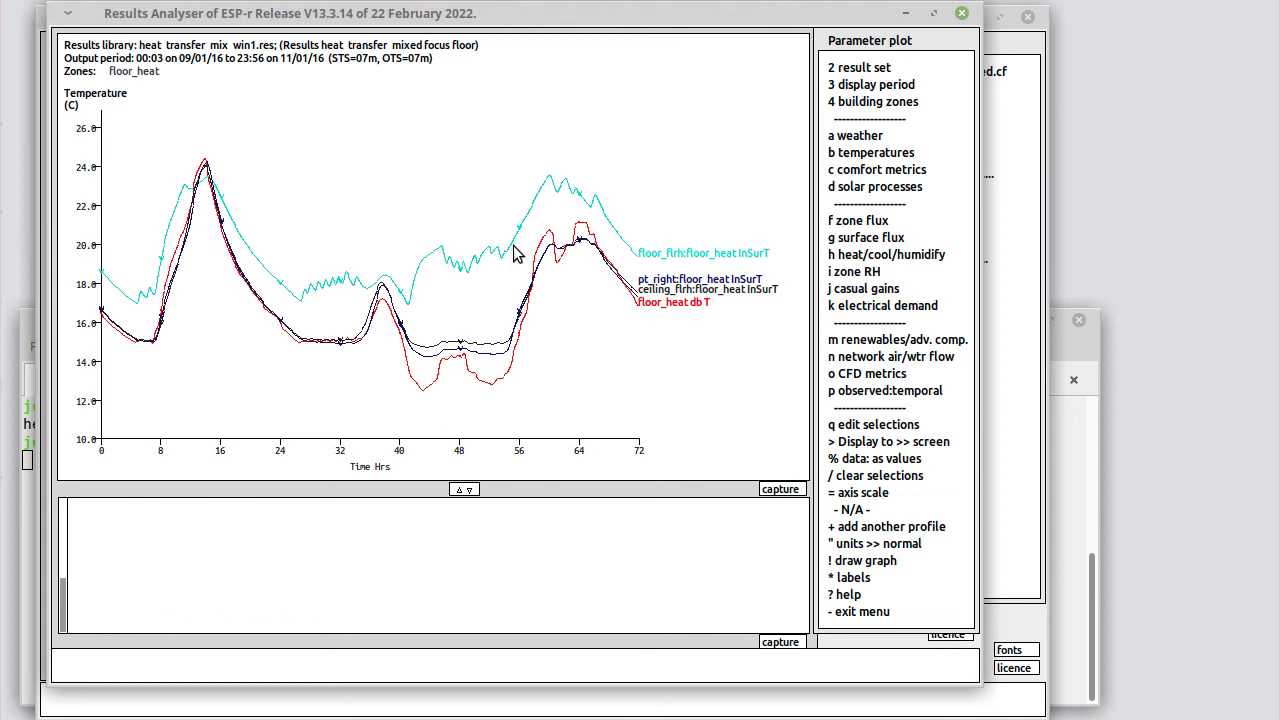
pyautogui.moveTo(550, 184)
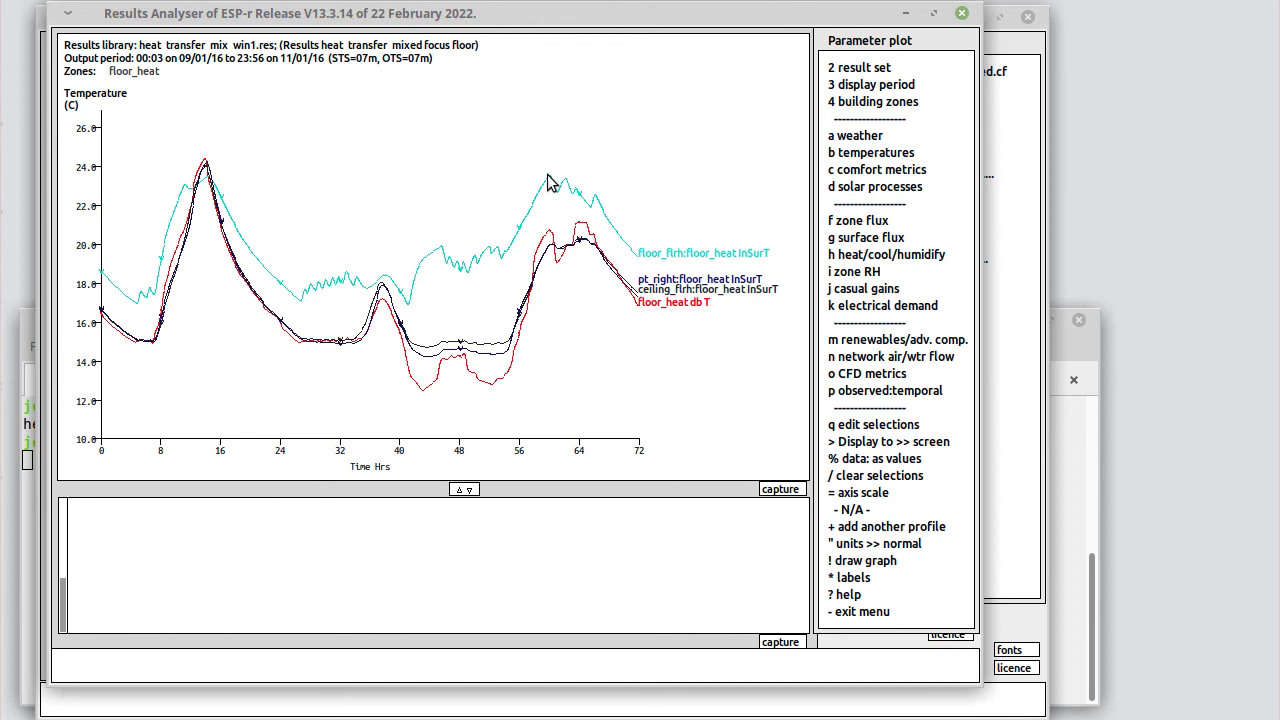
pyautogui.moveTo(476, 364)
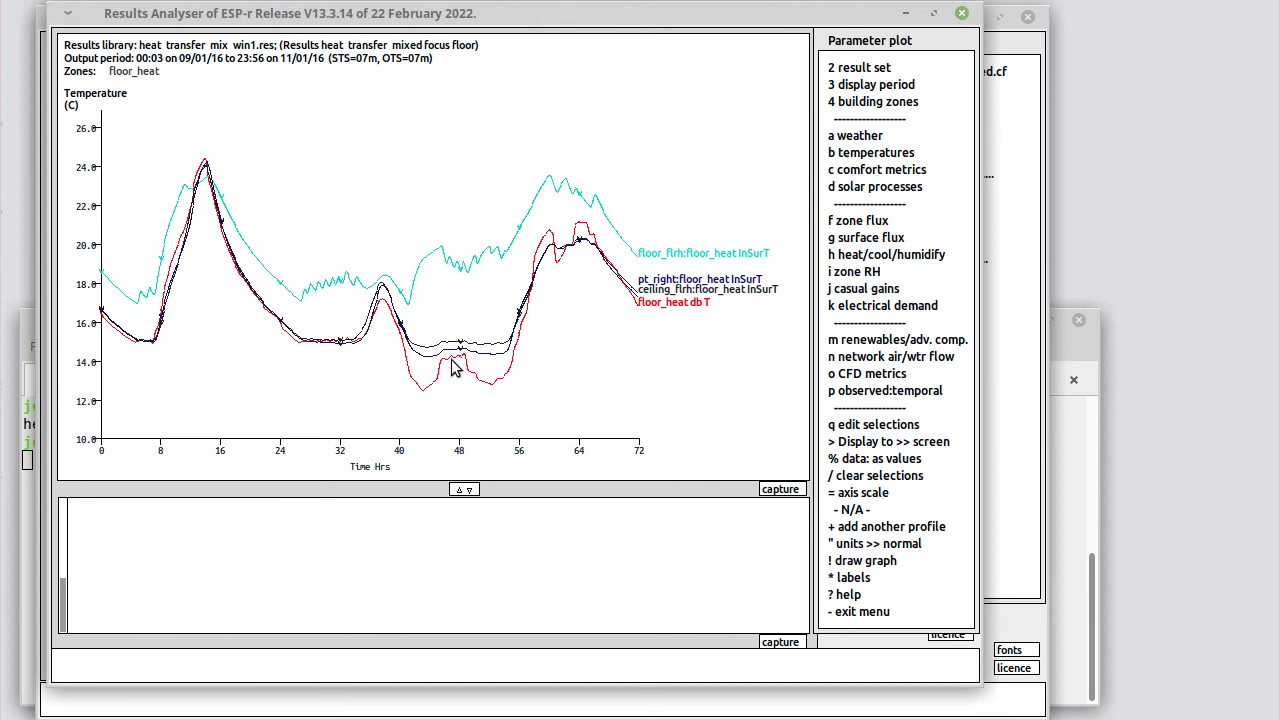
pyautogui.moveTo(476, 264)
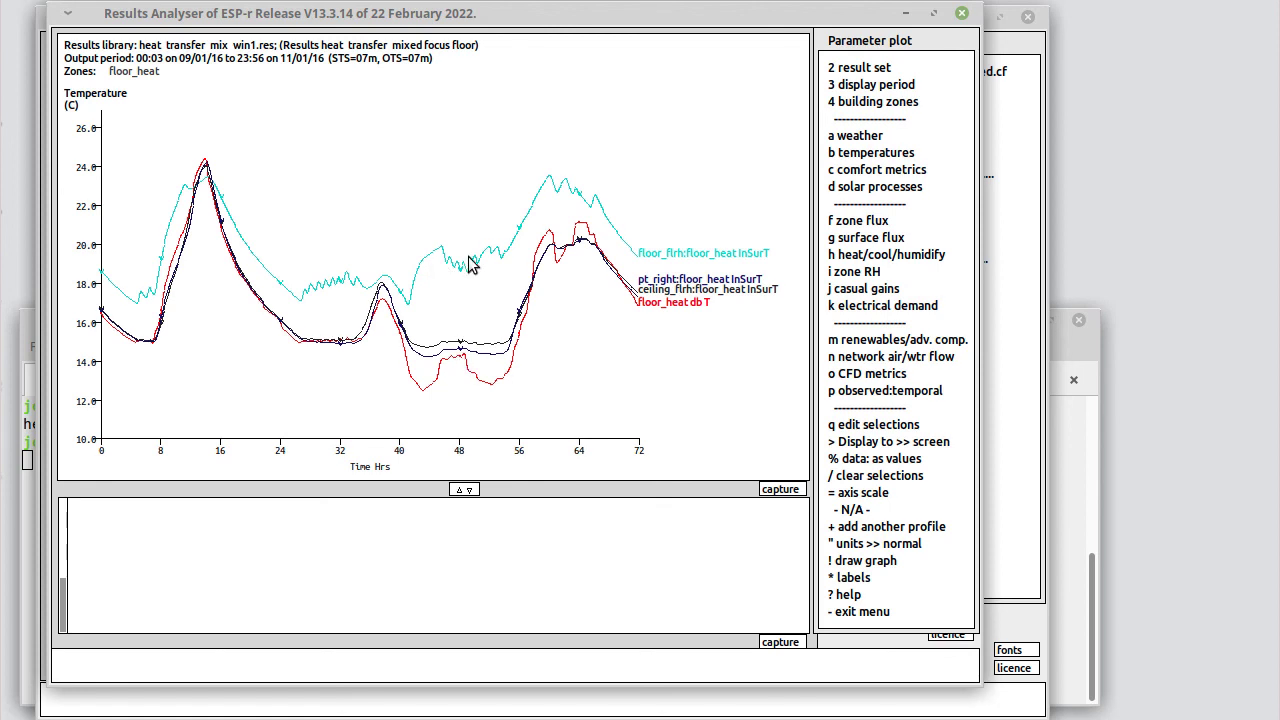
pyautogui.moveTo(516, 256)
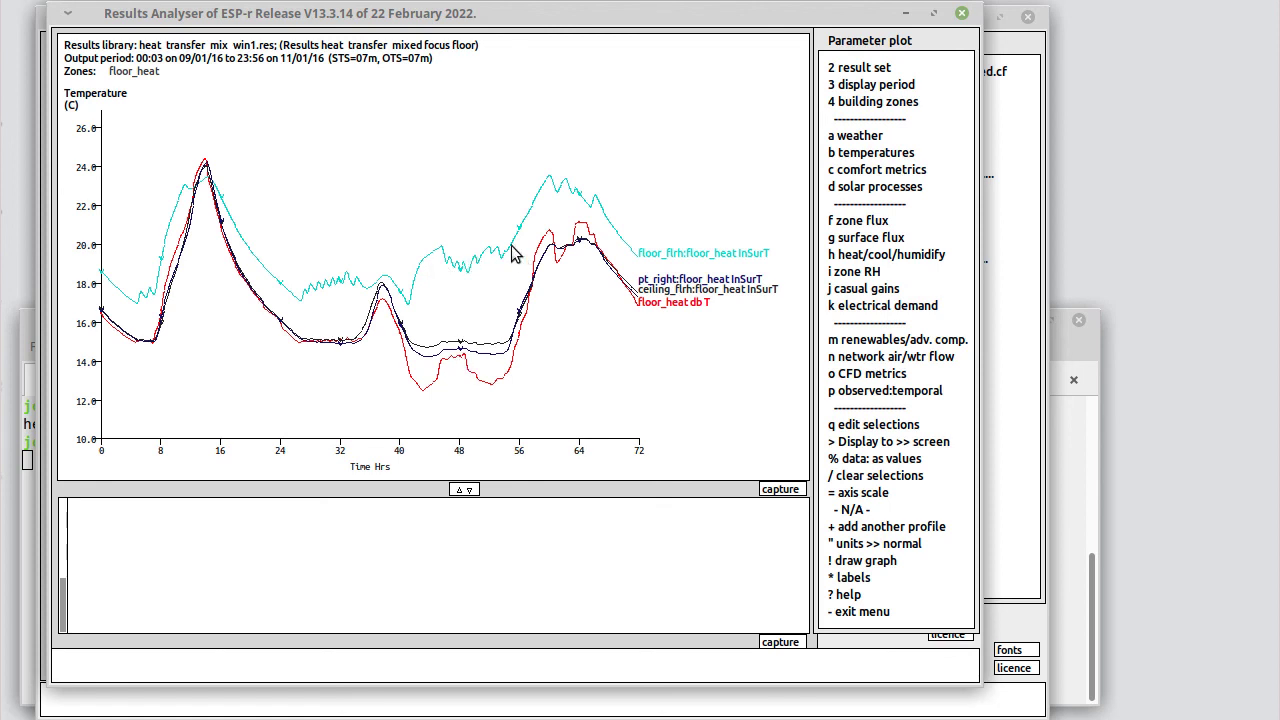
pyautogui.moveTo(590, 188)
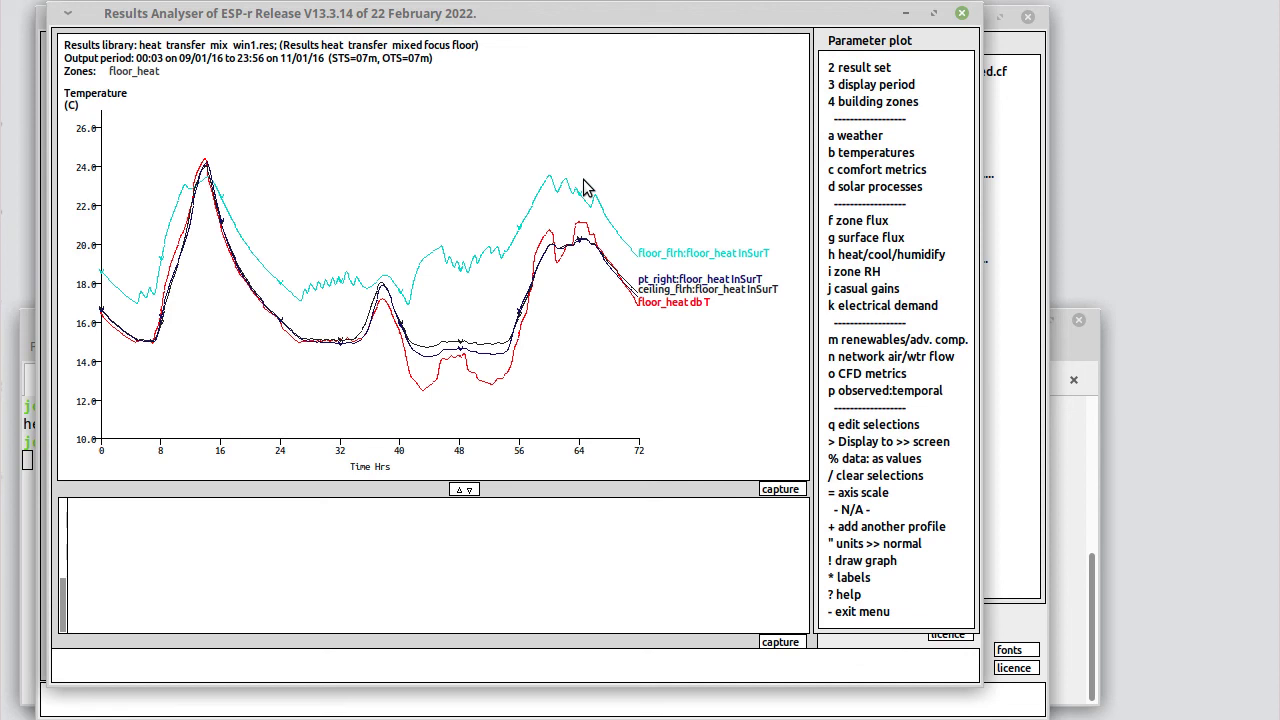
pyautogui.moveTo(230, 252)
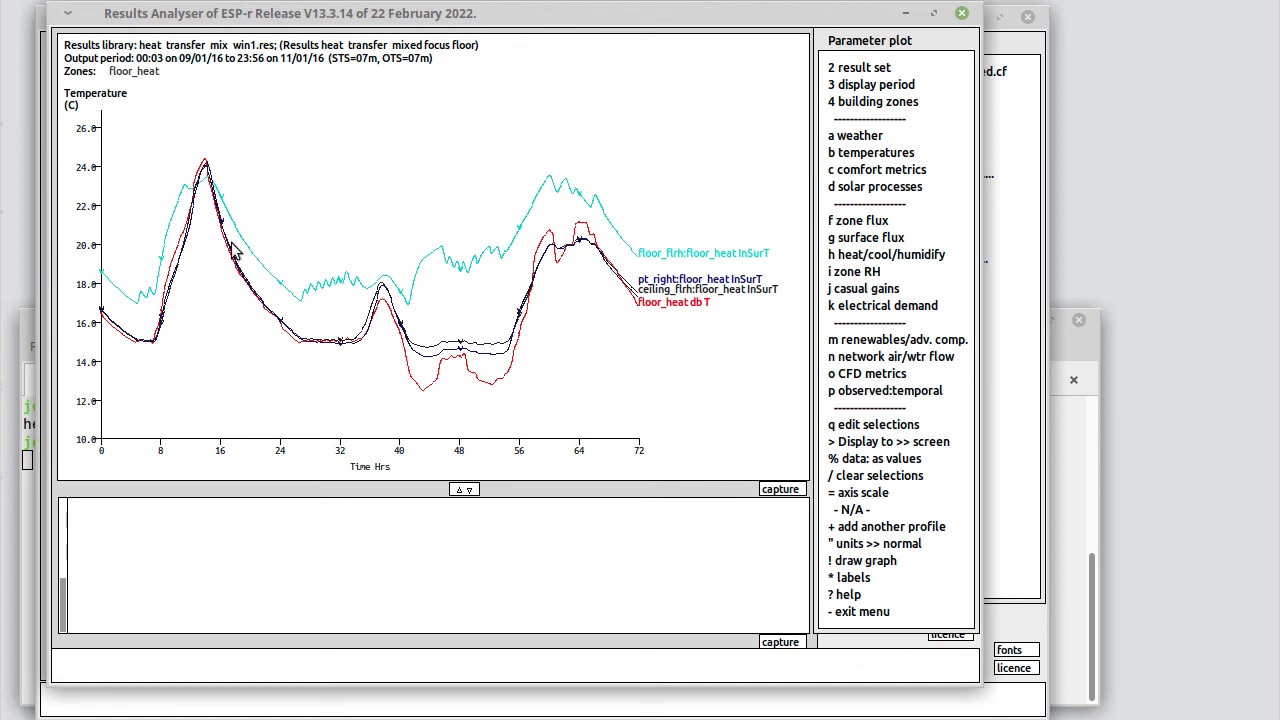
pyautogui.moveTo(584, 238)
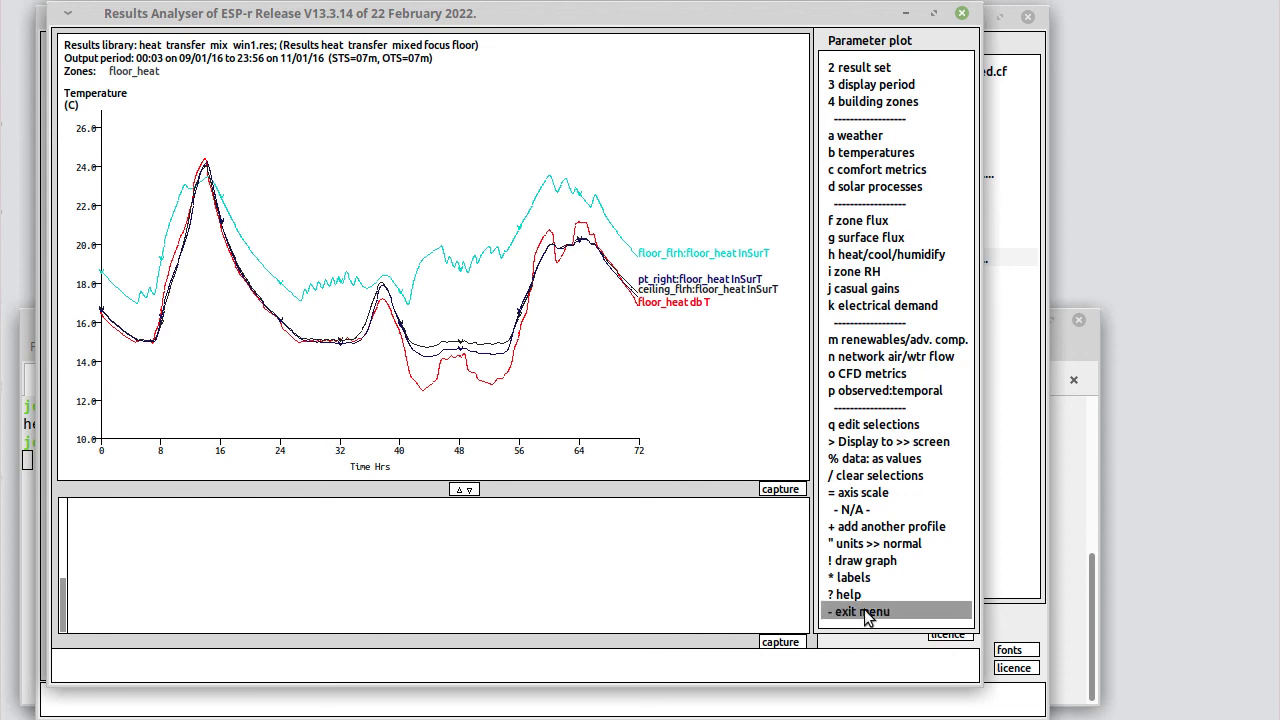
# Step: Leave graphing and request the energy delivered enquiry for zone thin_floor
pyautogui.click(852, 610)
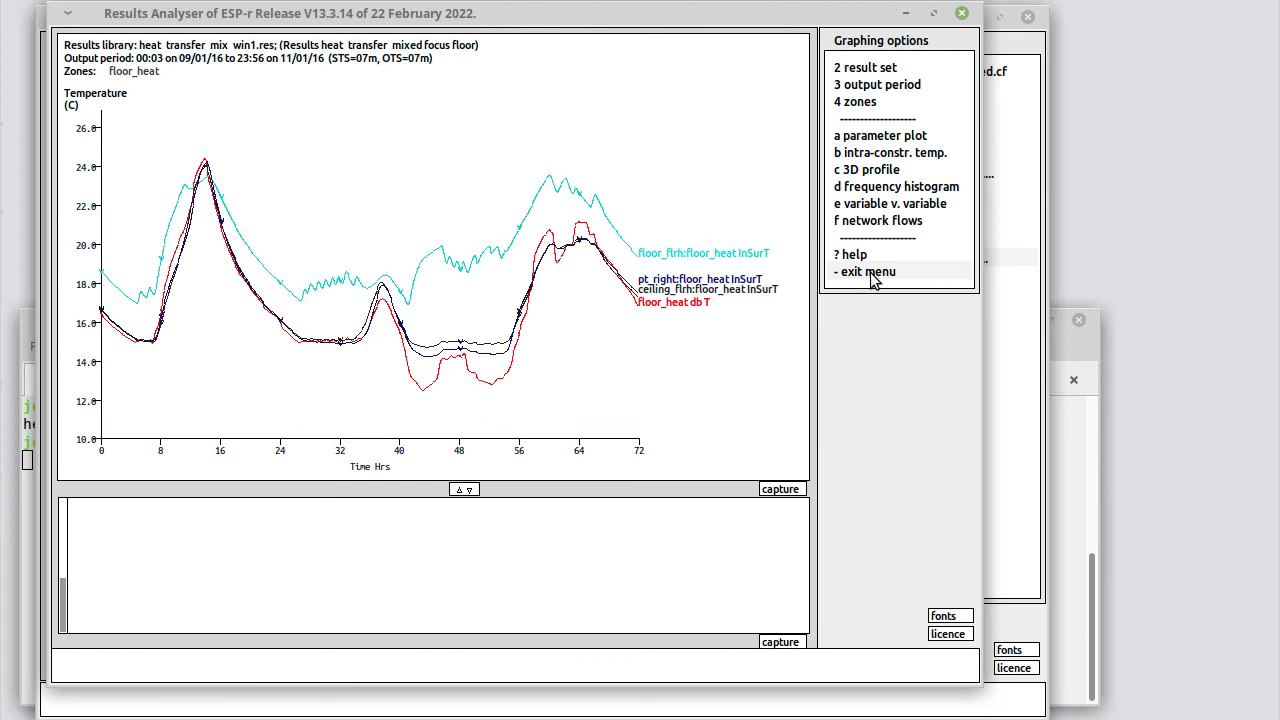
pyautogui.click(864, 272)
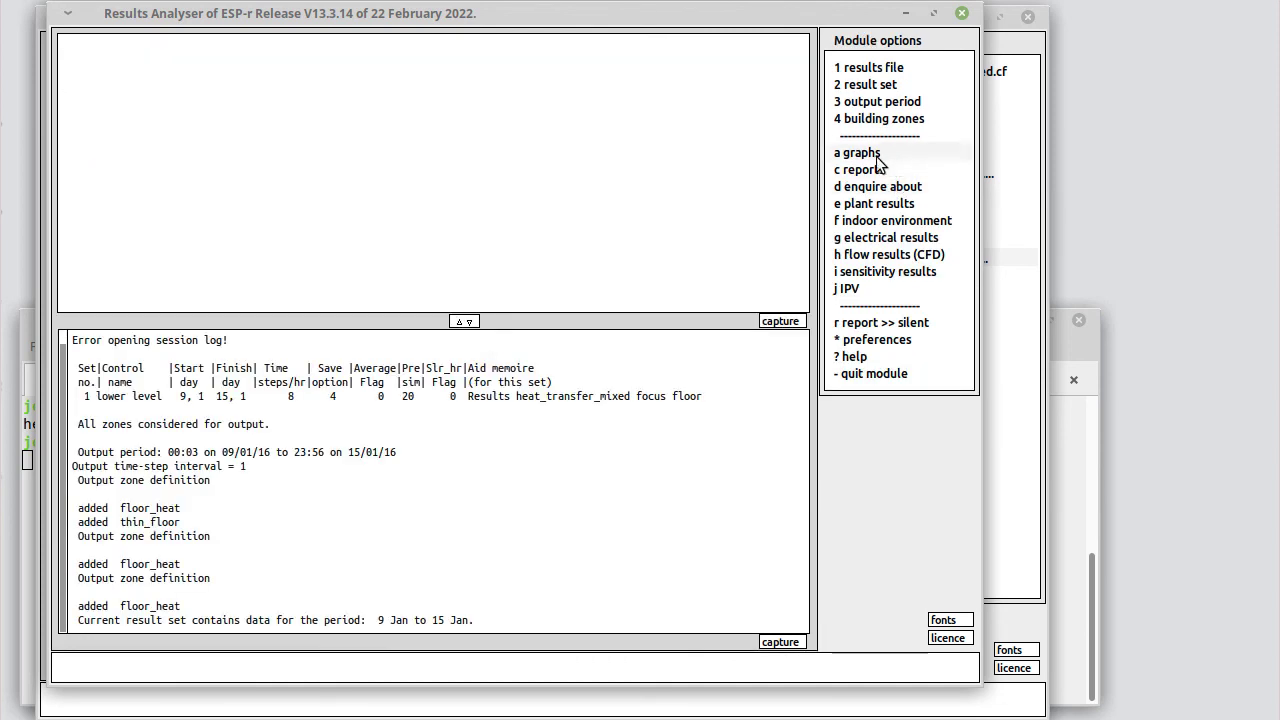
pyautogui.click(874, 186)
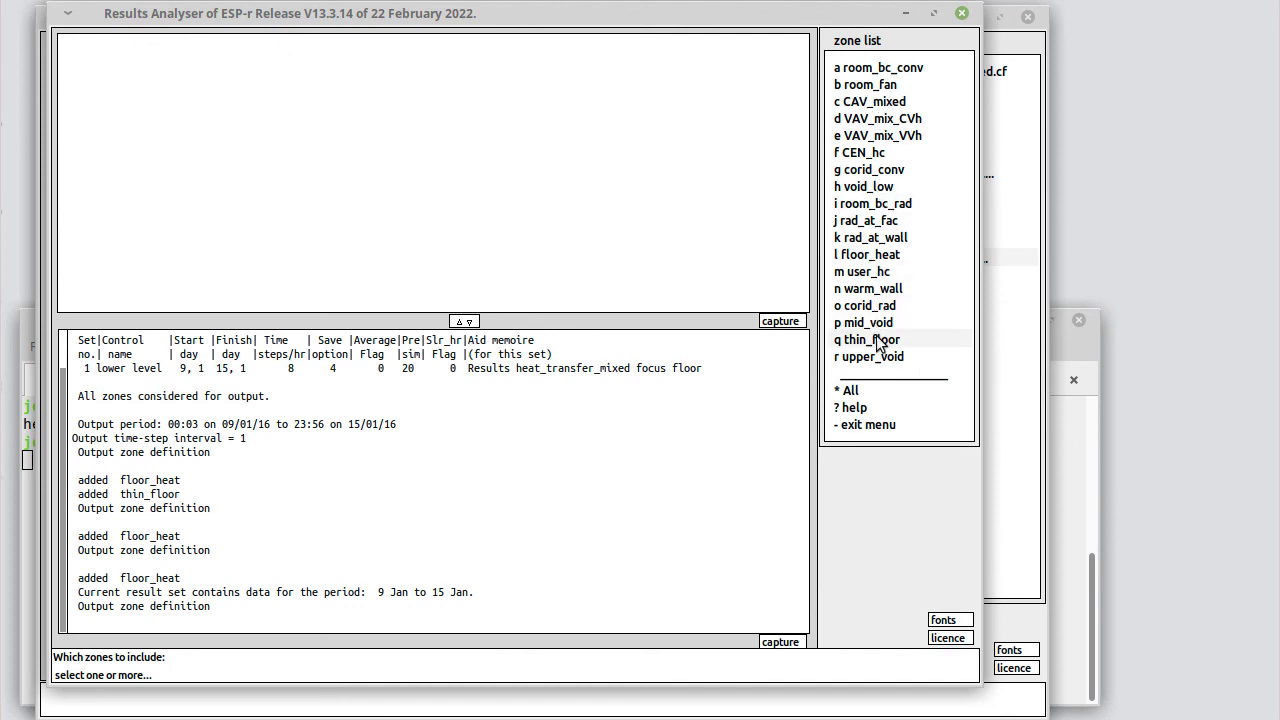
pyautogui.click(872, 340)
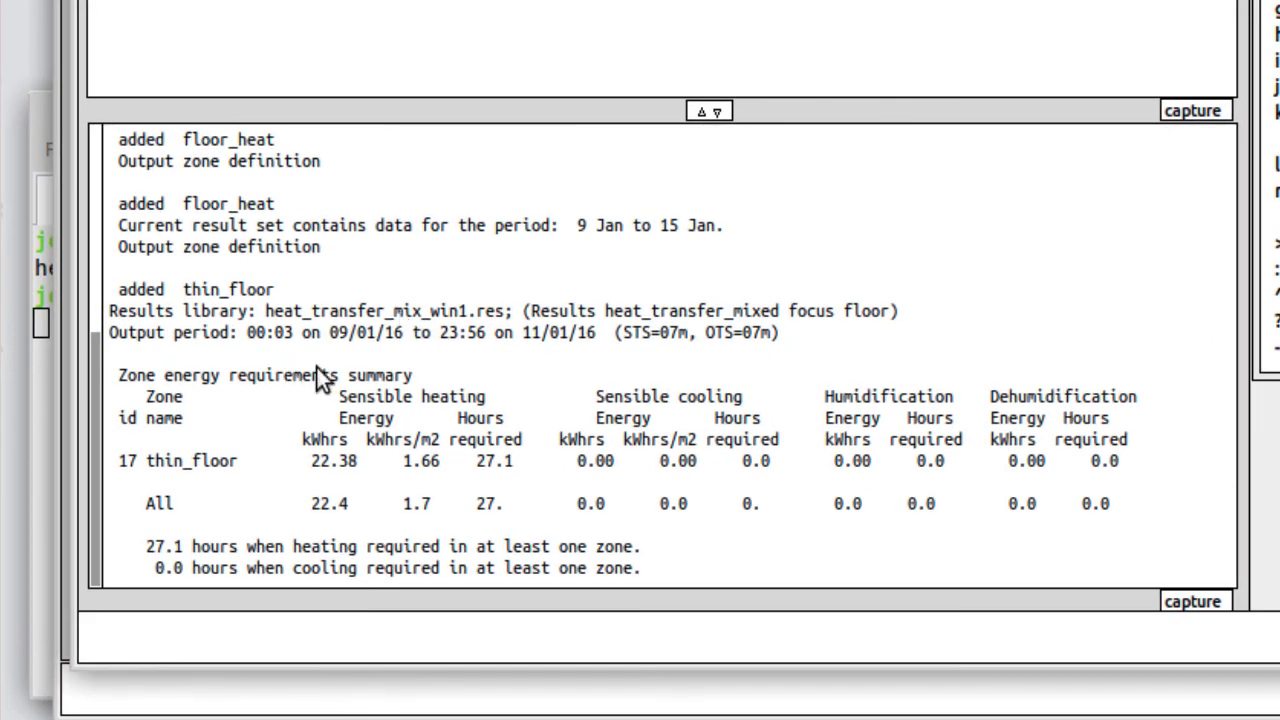
pyautogui.moveTo(452, 362)
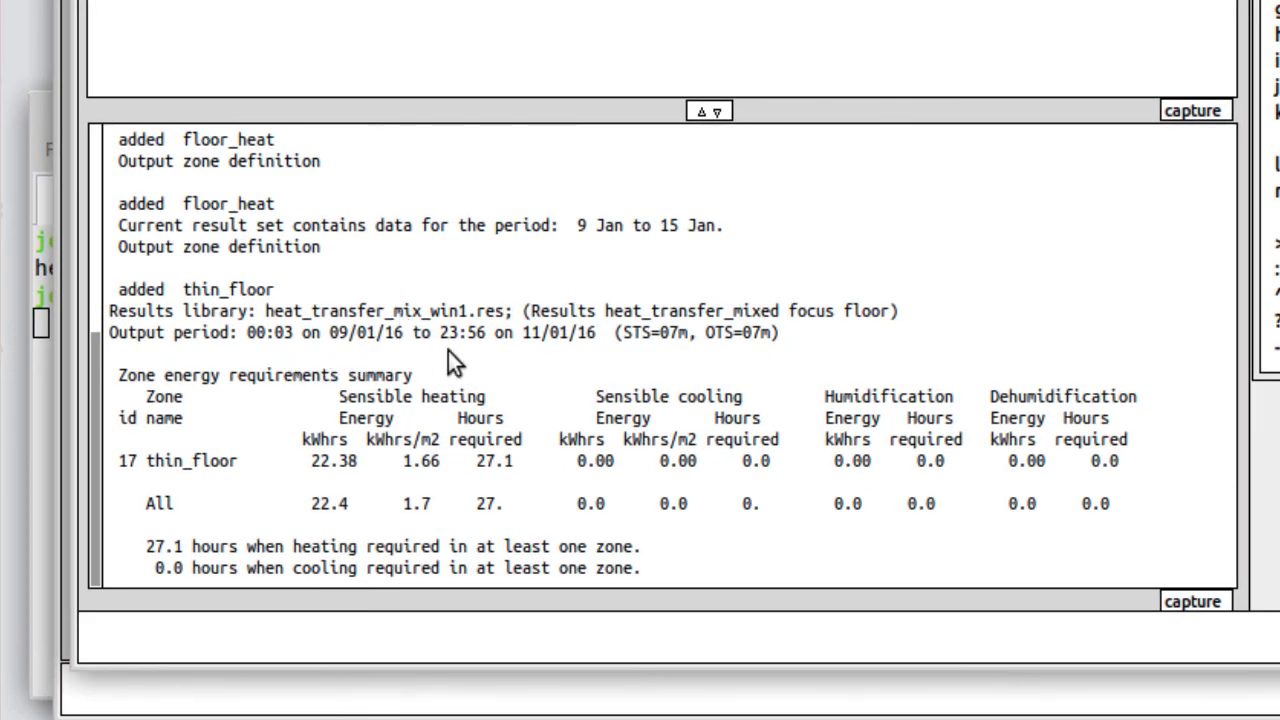
pyautogui.moveTo(312, 488)
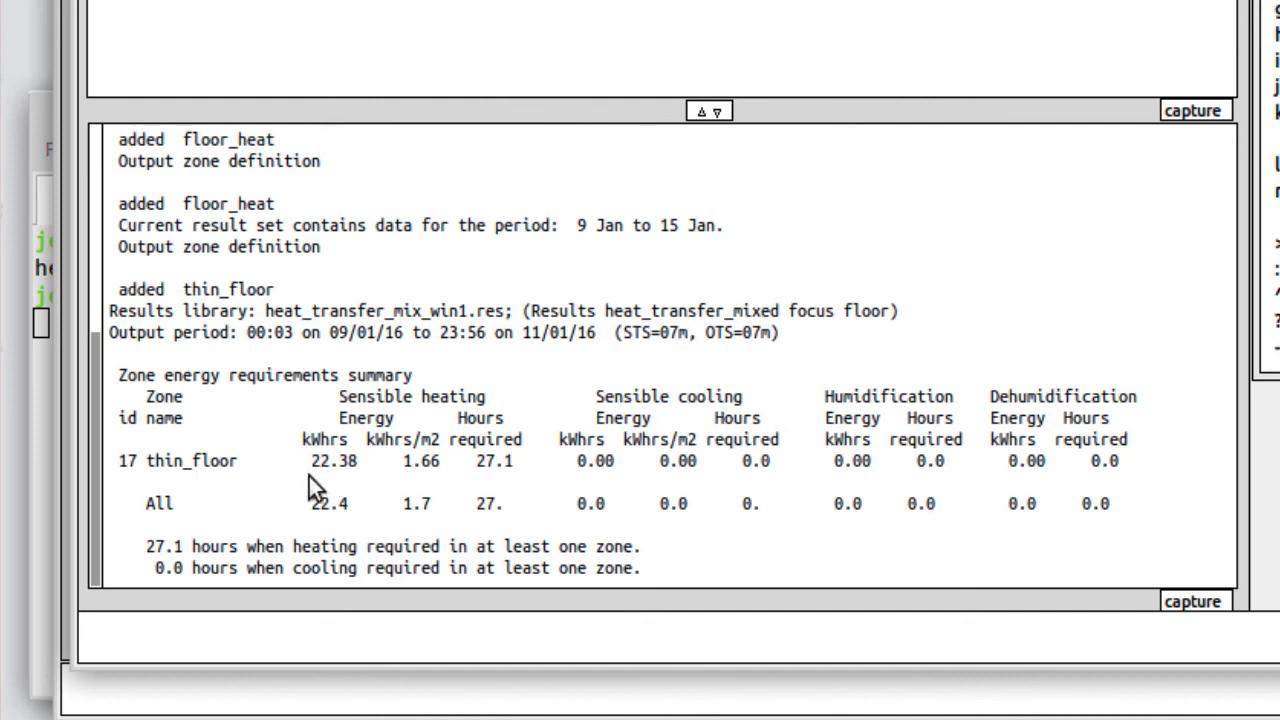
pyautogui.moveTo(358, 482)
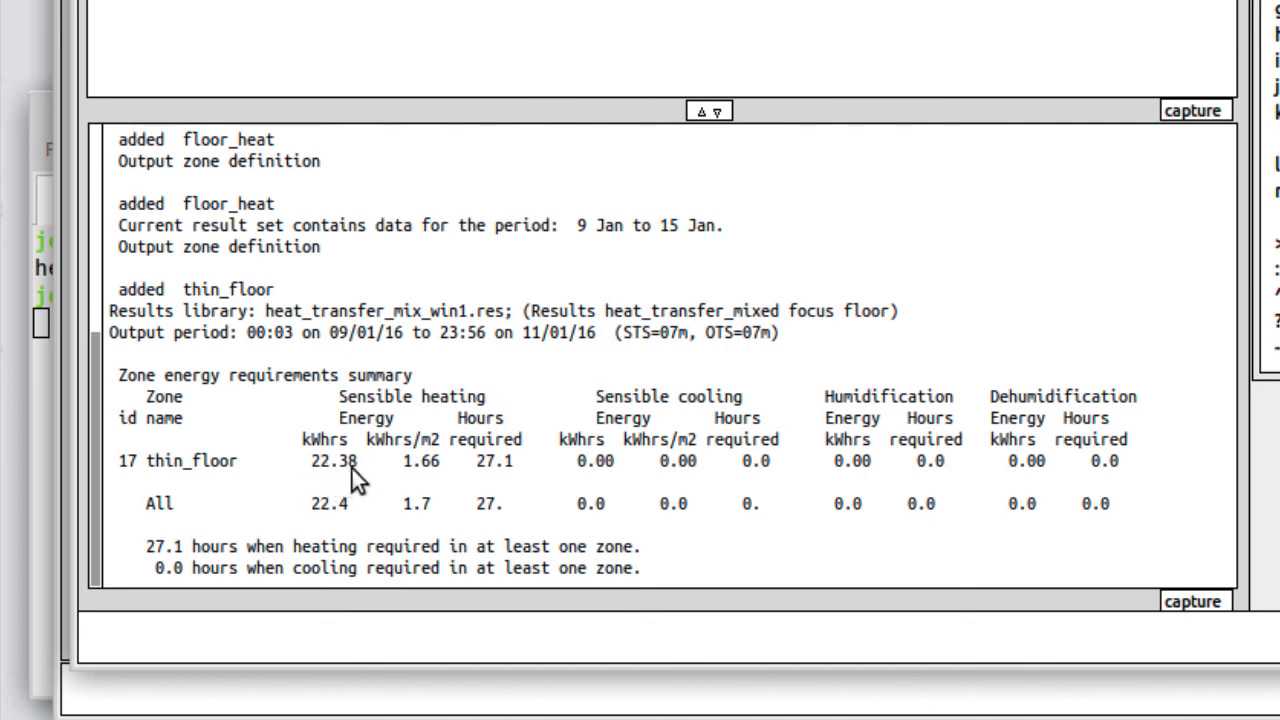
pyautogui.moveTo(390, 480)
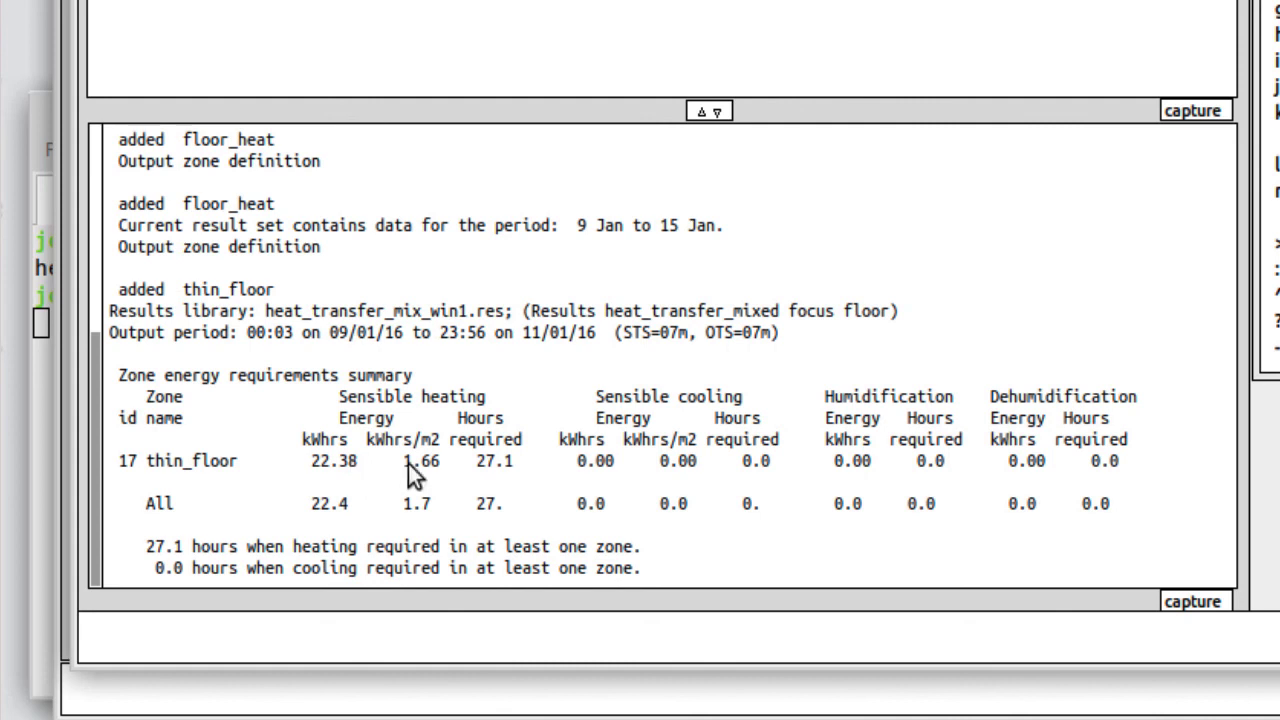
pyautogui.moveTo(420, 500)
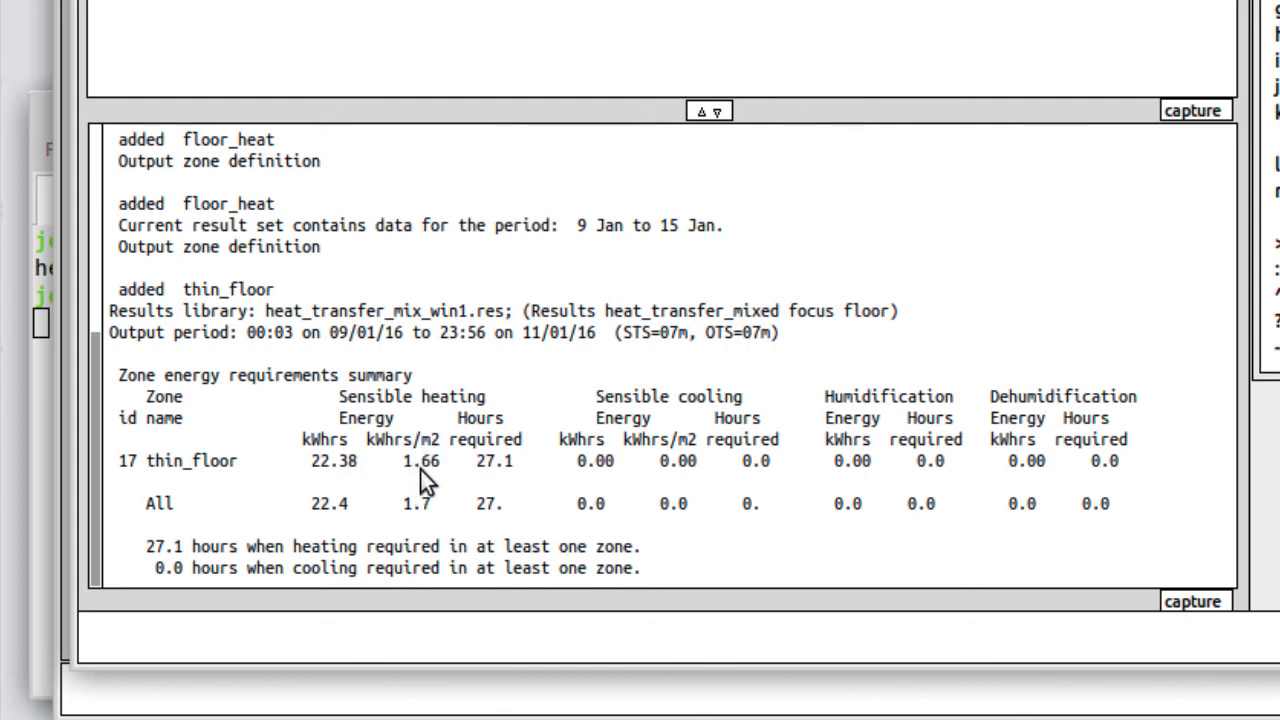
pyautogui.moveTo(470, 492)
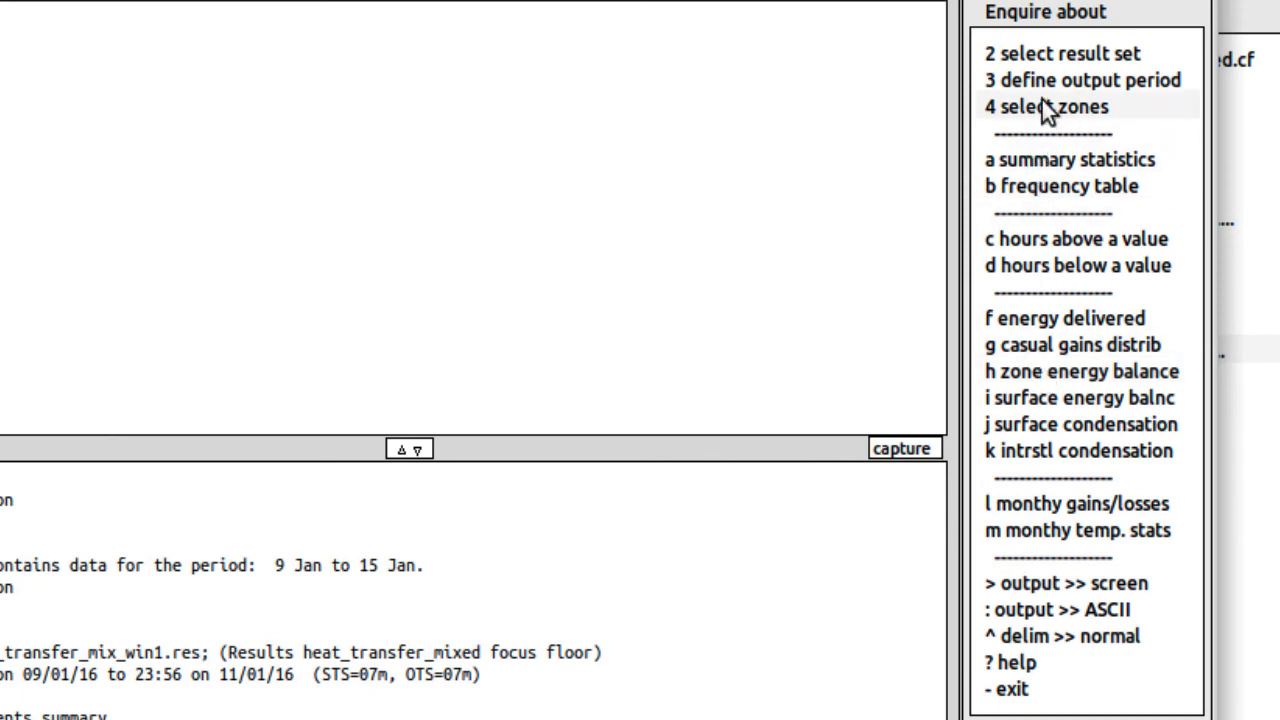
# Step: Report the floor_heat zone energy balance integrated over the output period
pyautogui.click(1046, 108)
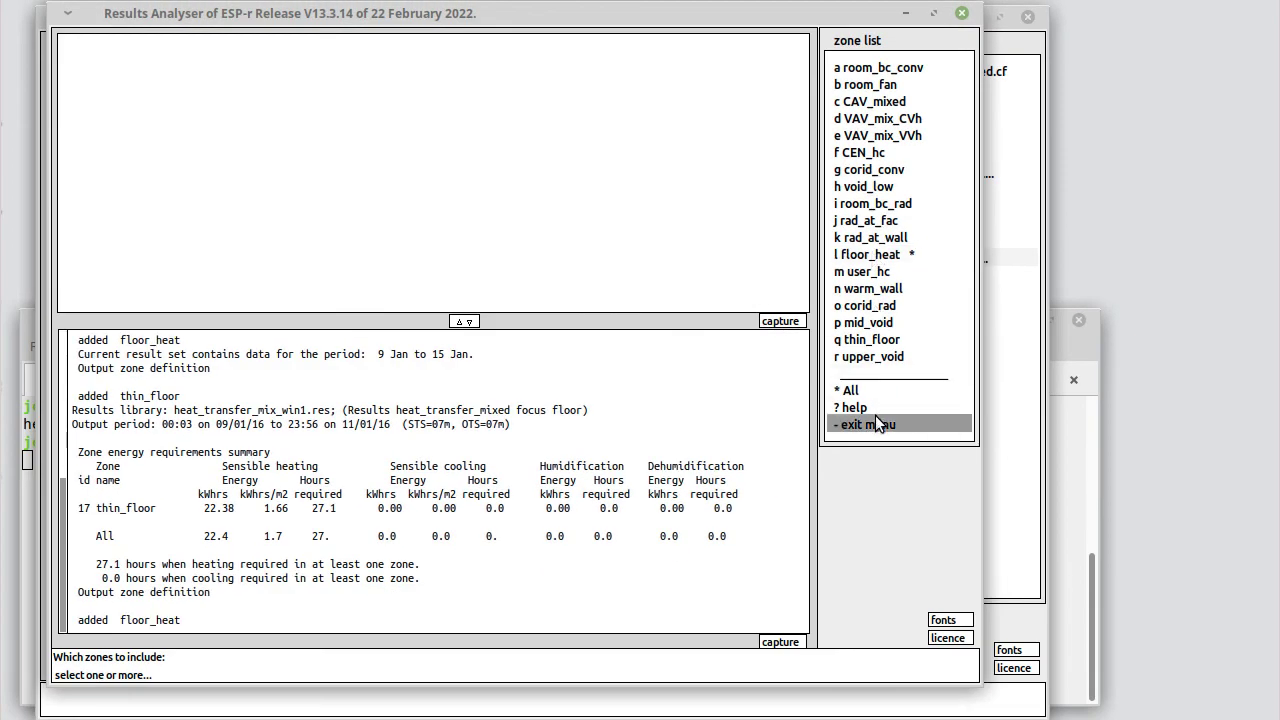
pyautogui.click(876, 424)
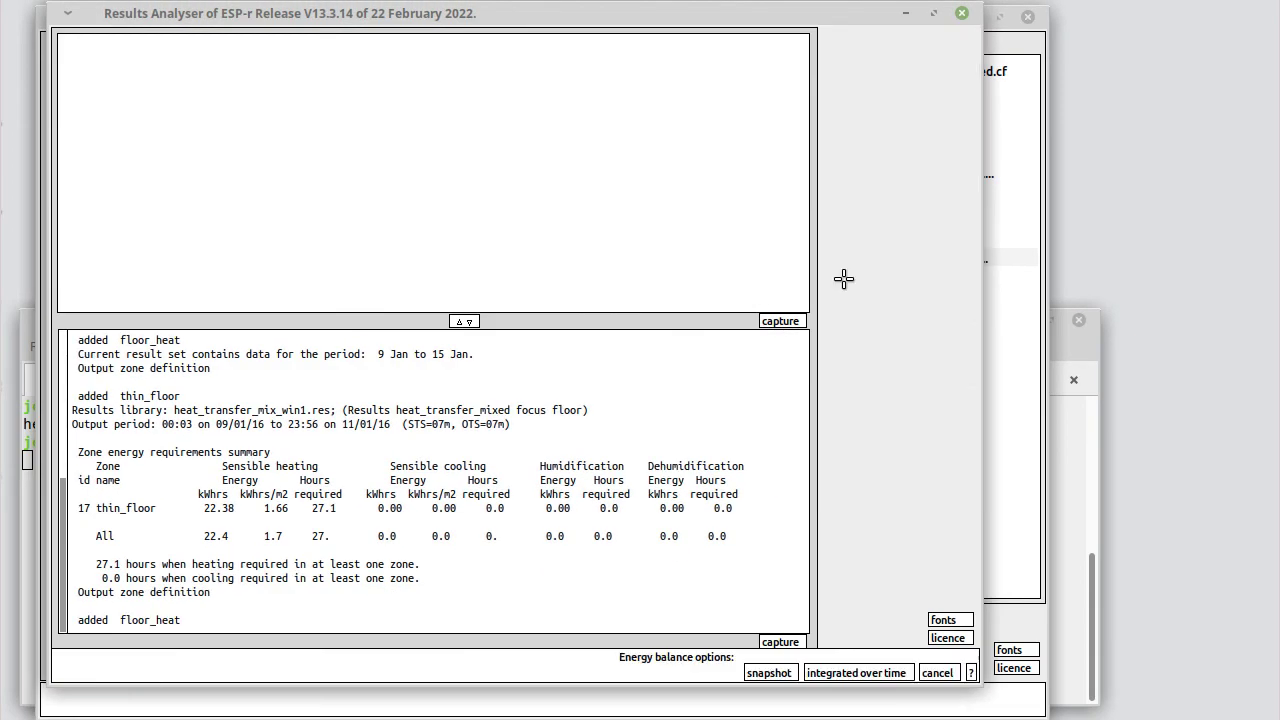
pyautogui.click(858, 672)
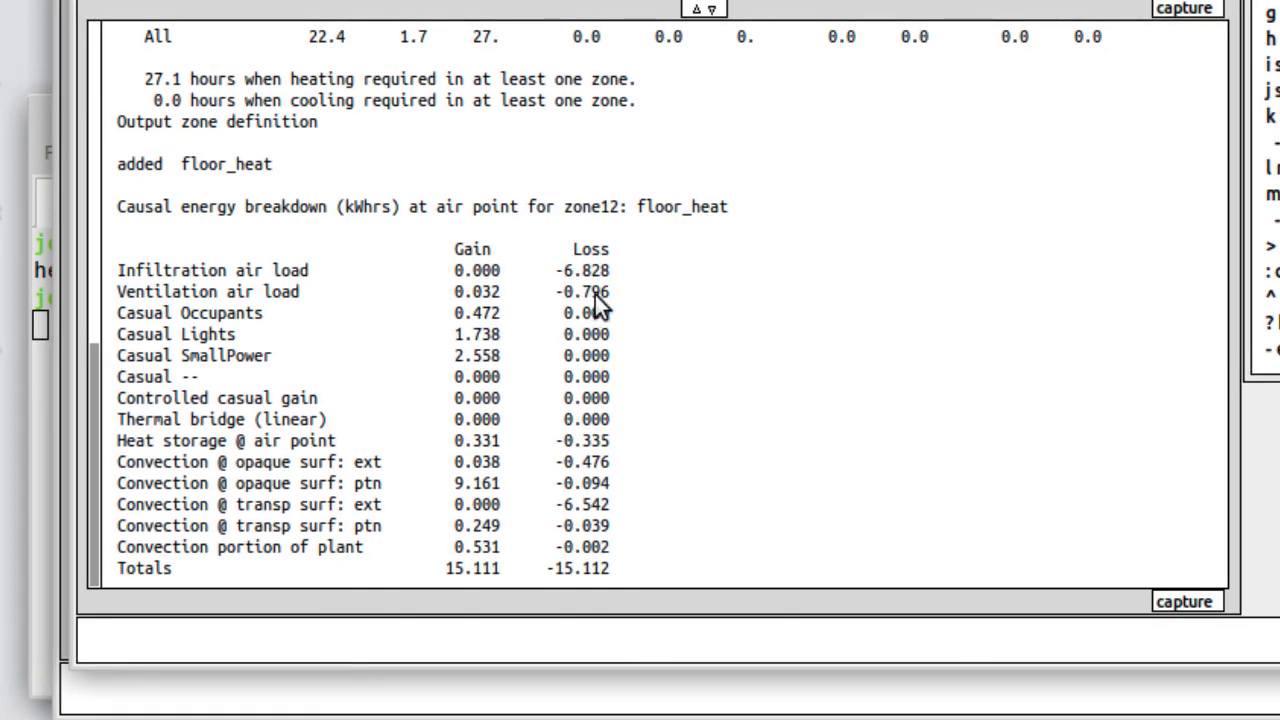
pyautogui.moveTo(496, 304)
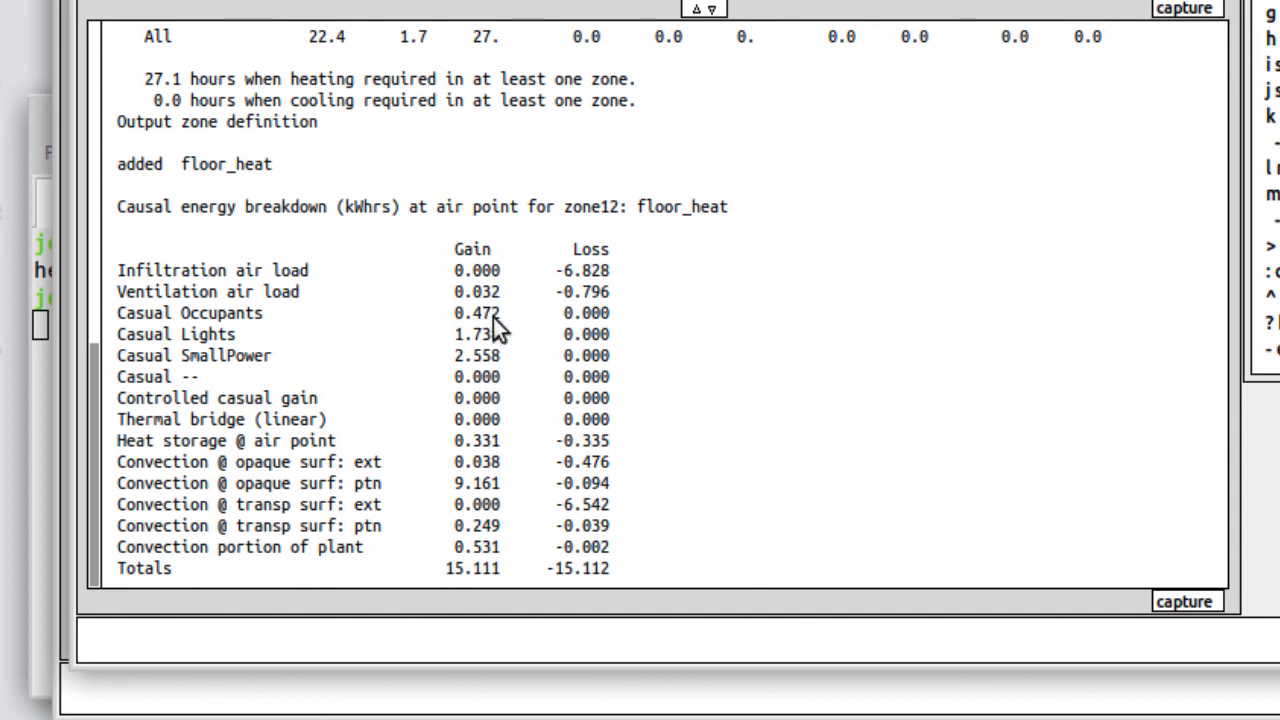
pyautogui.moveTo(490, 368)
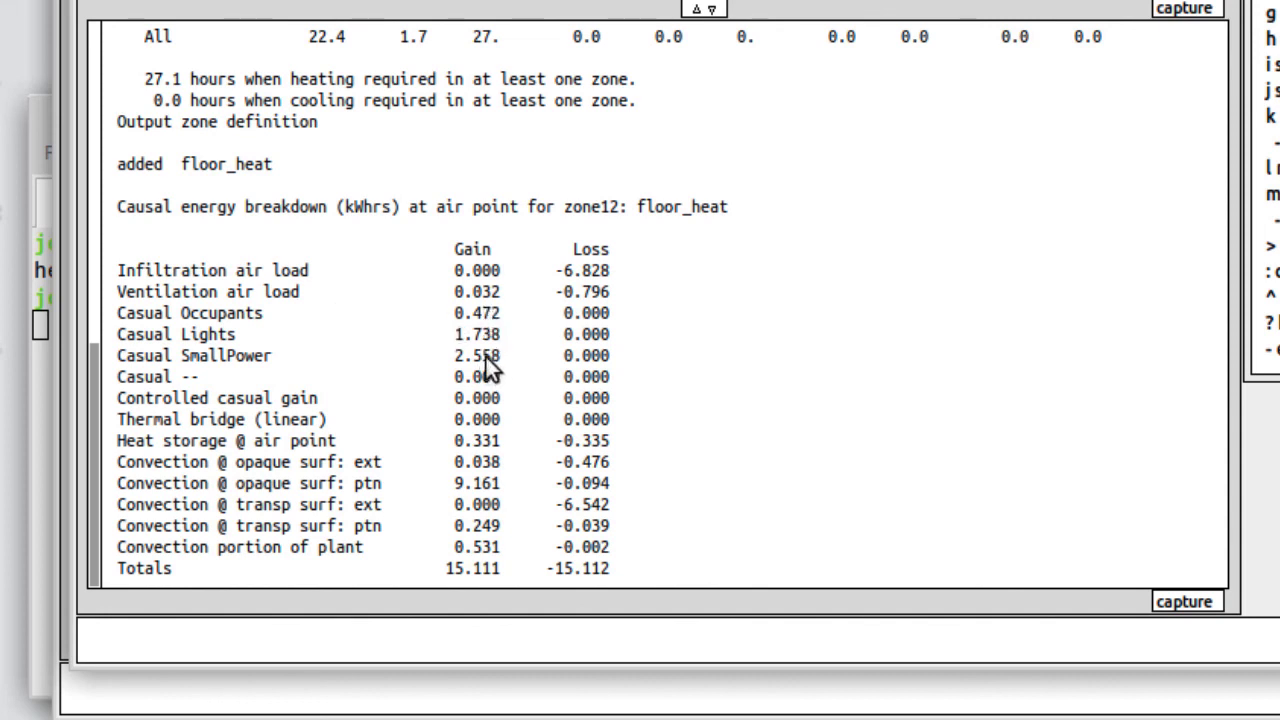
pyautogui.moveTo(370, 516)
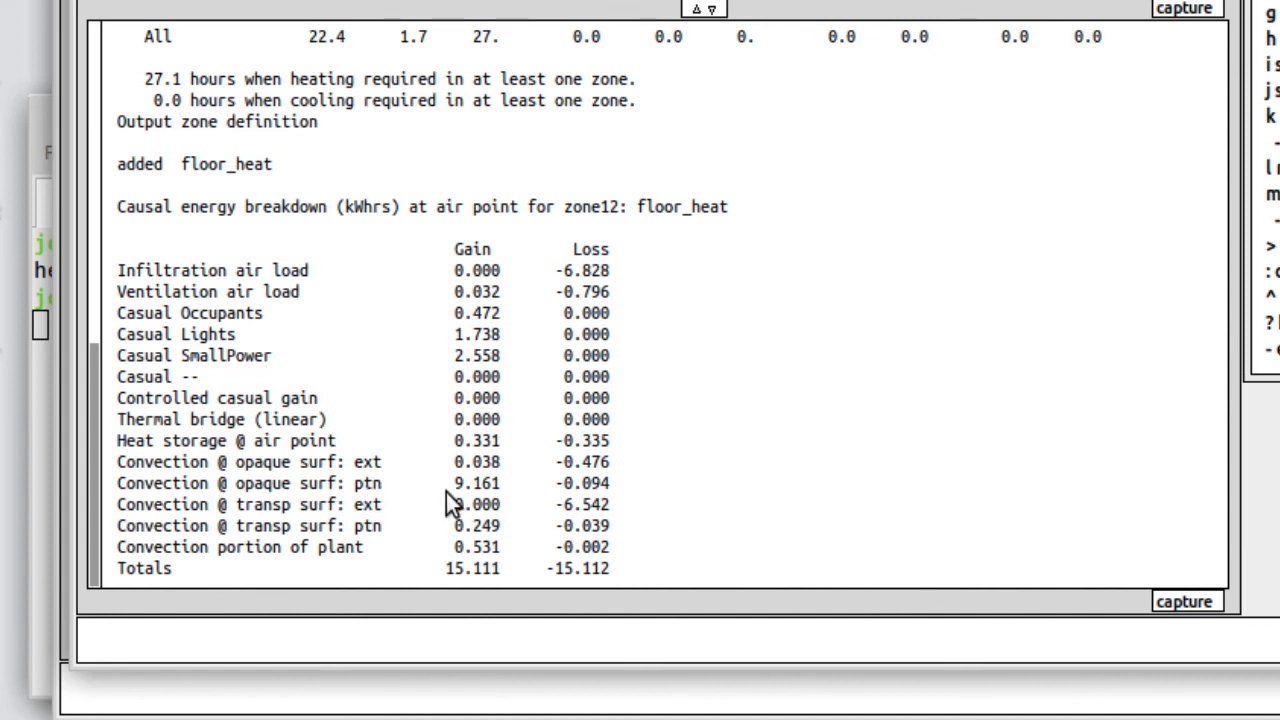
pyautogui.moveTo(492, 492)
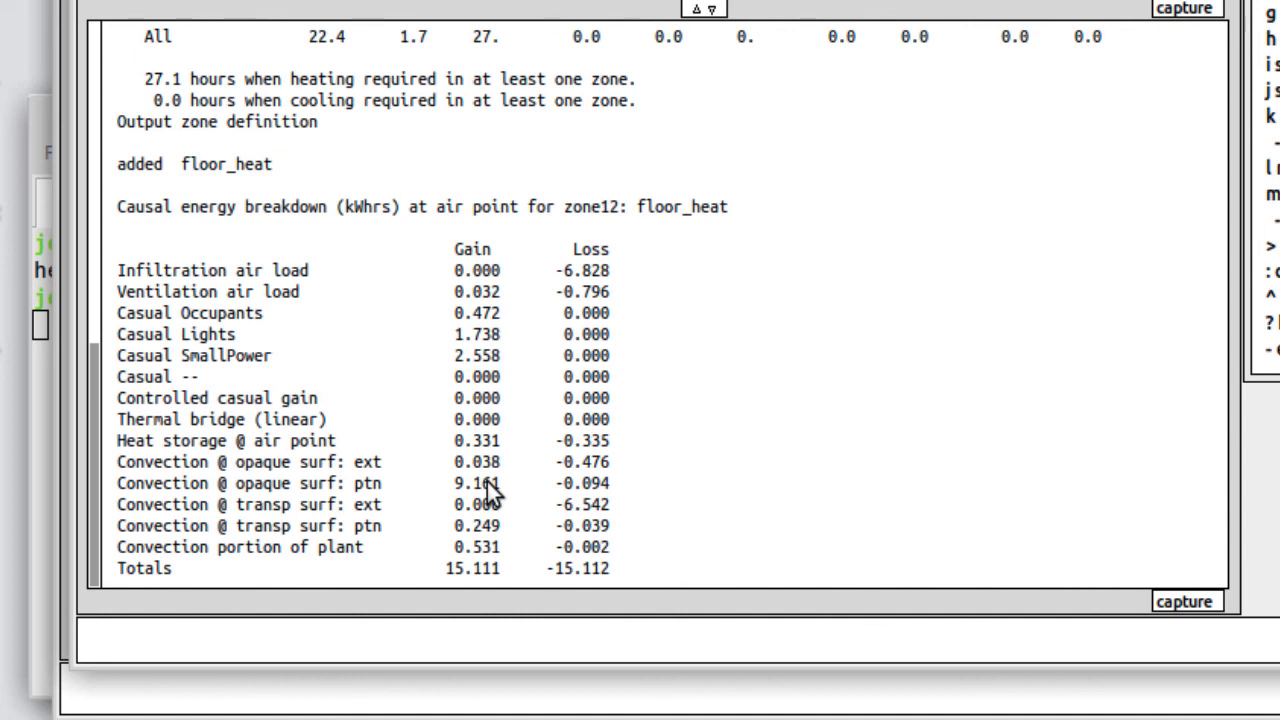
pyautogui.moveTo(472, 464)
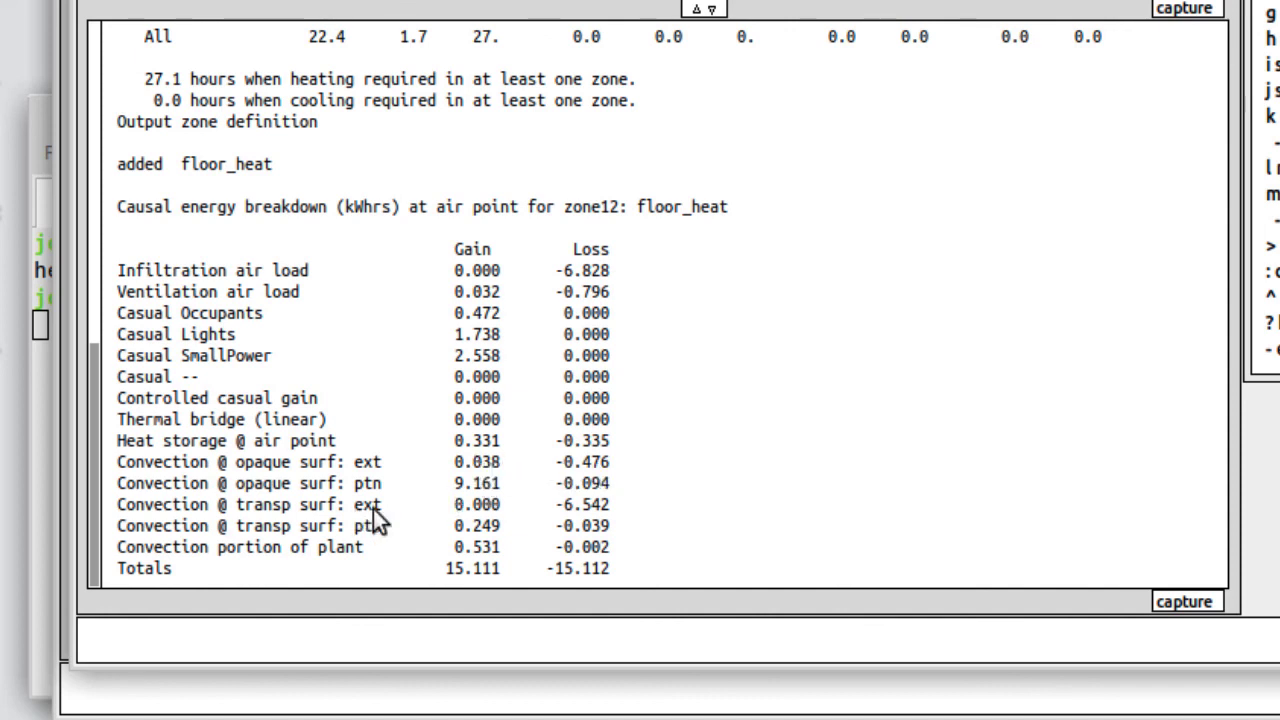
pyautogui.moveTo(610, 528)
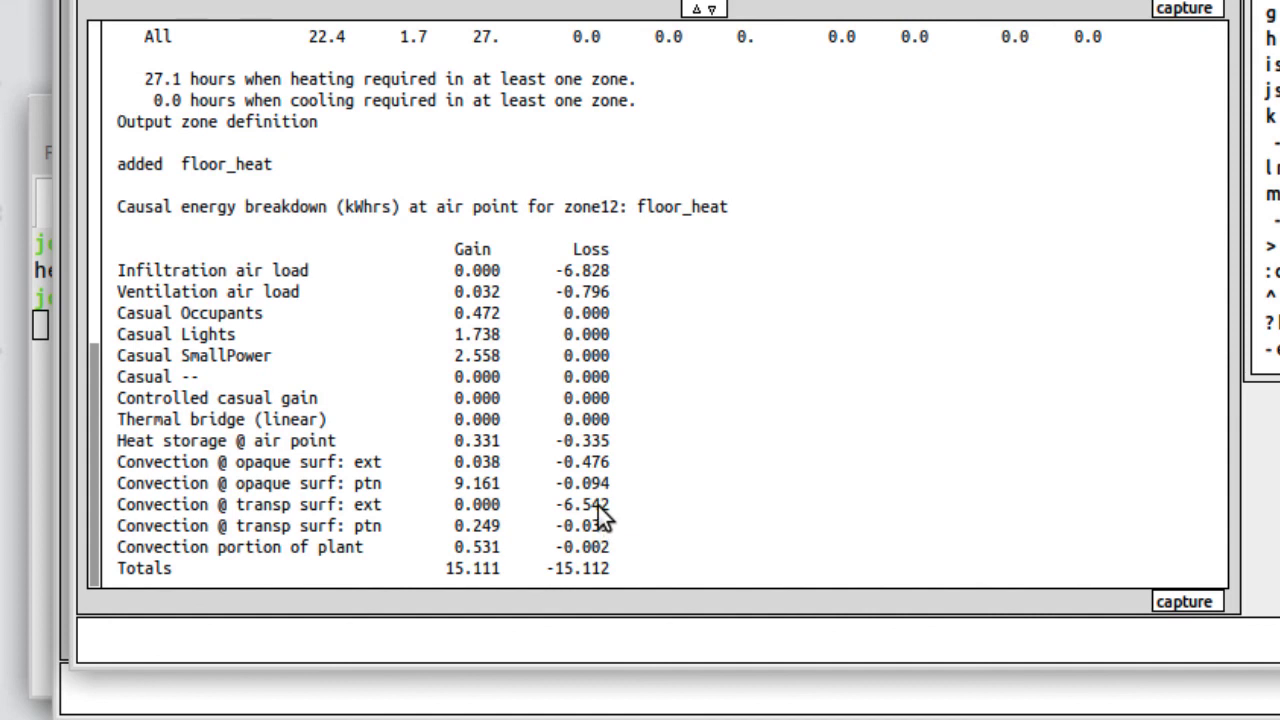